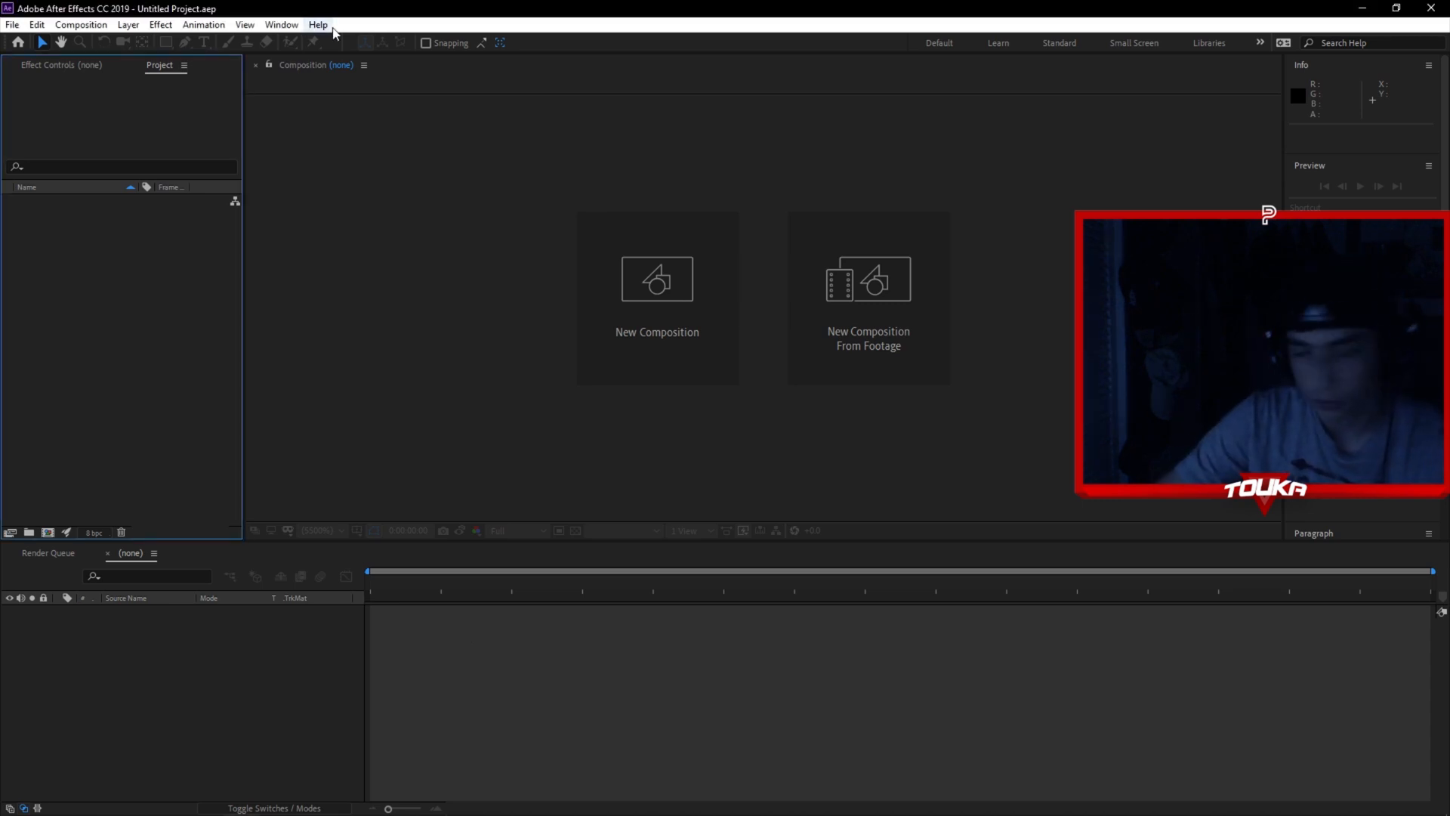
- Create a new composition Comp 1 via Composition > New Composition with default settings
click(12, 28)
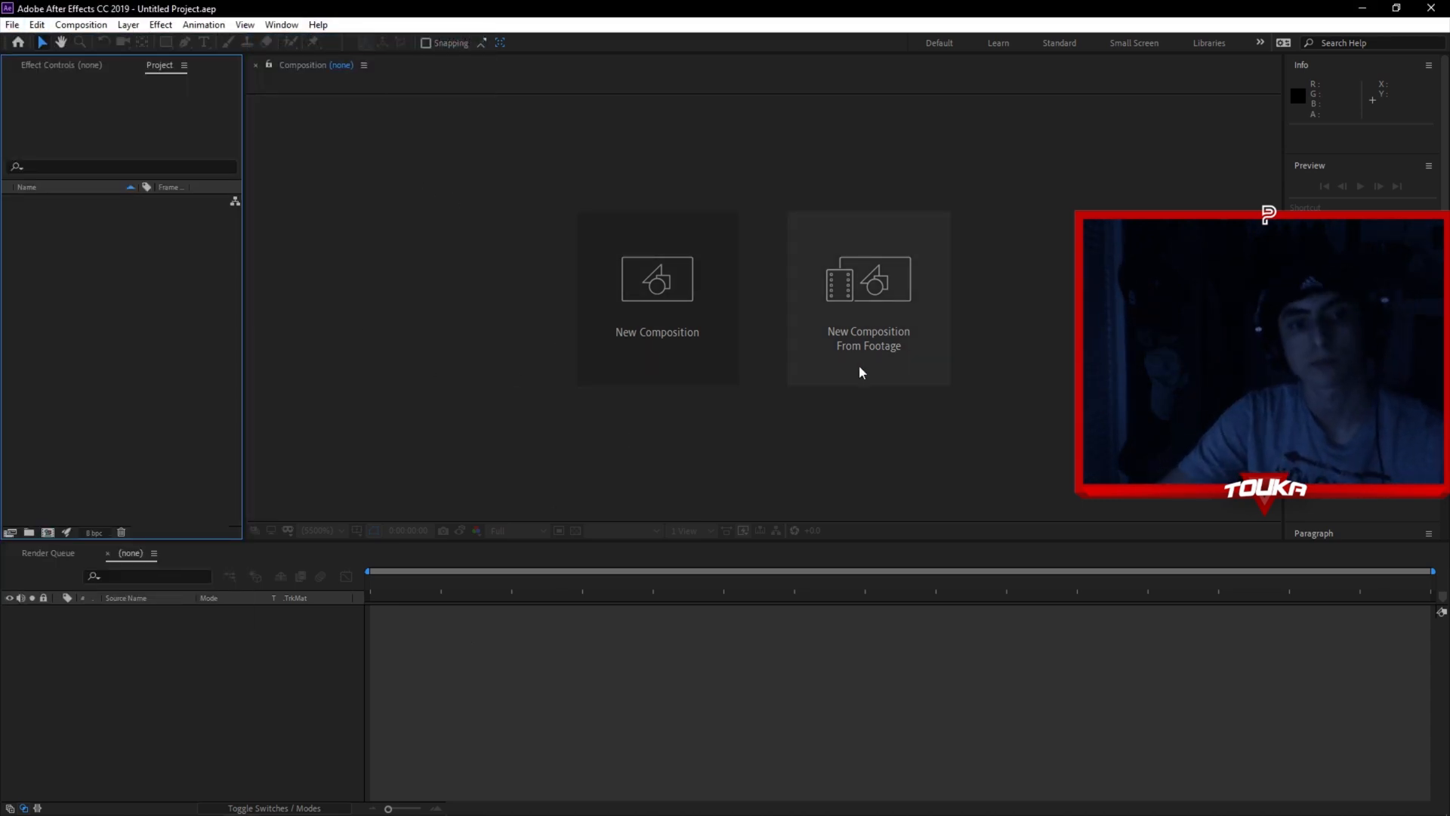
click(84, 24)
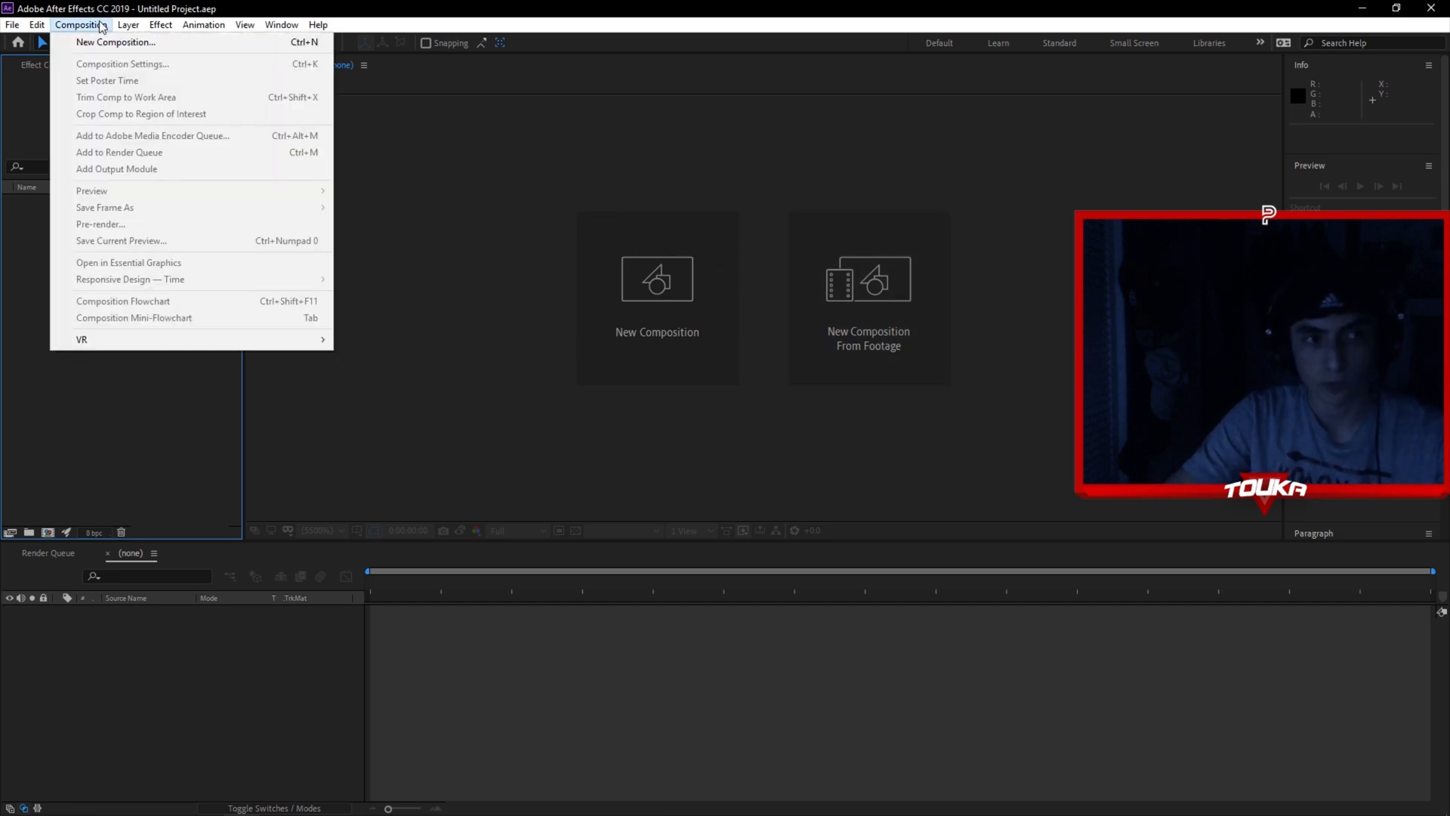
click(110, 44)
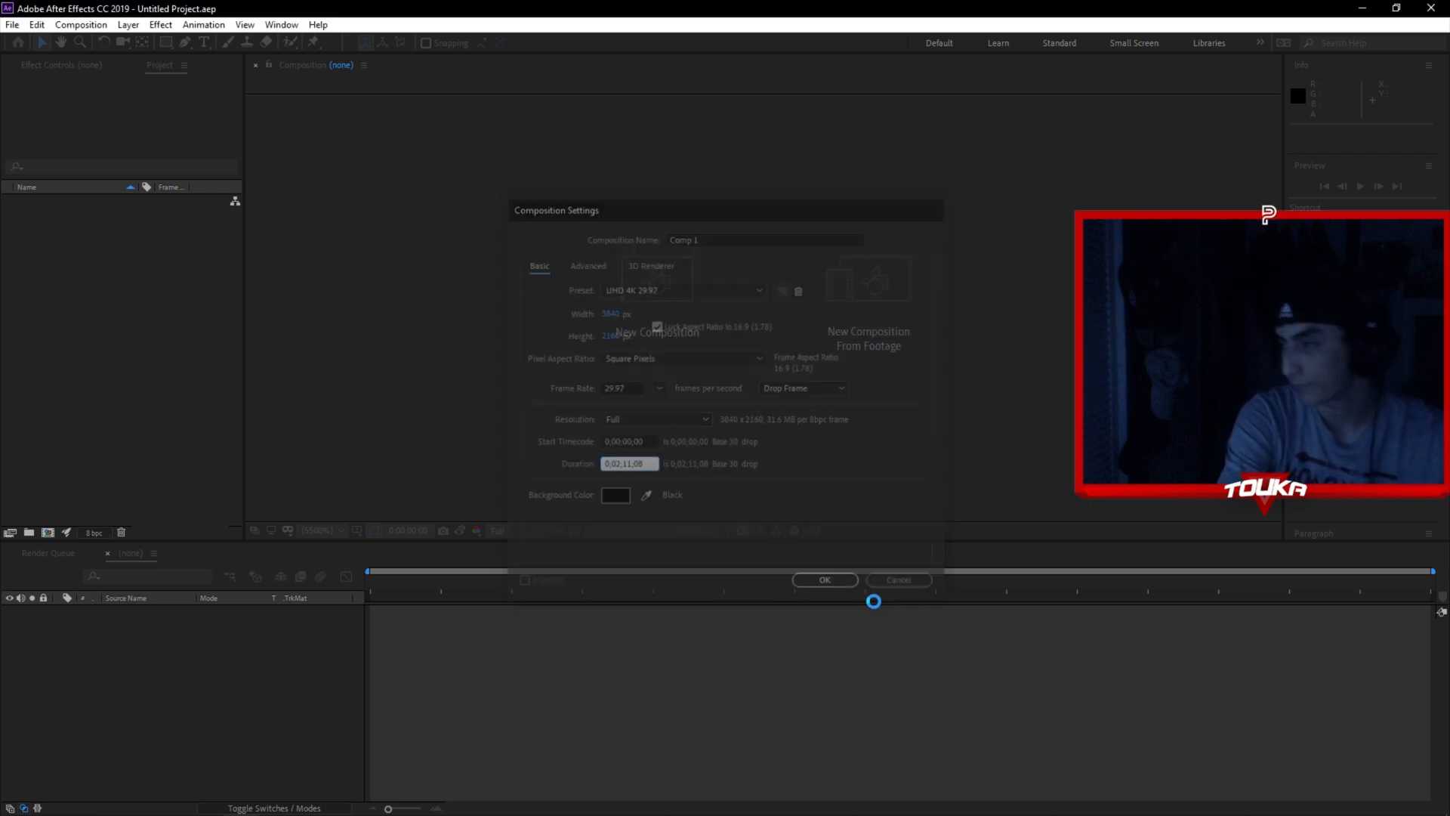
click(825, 580)
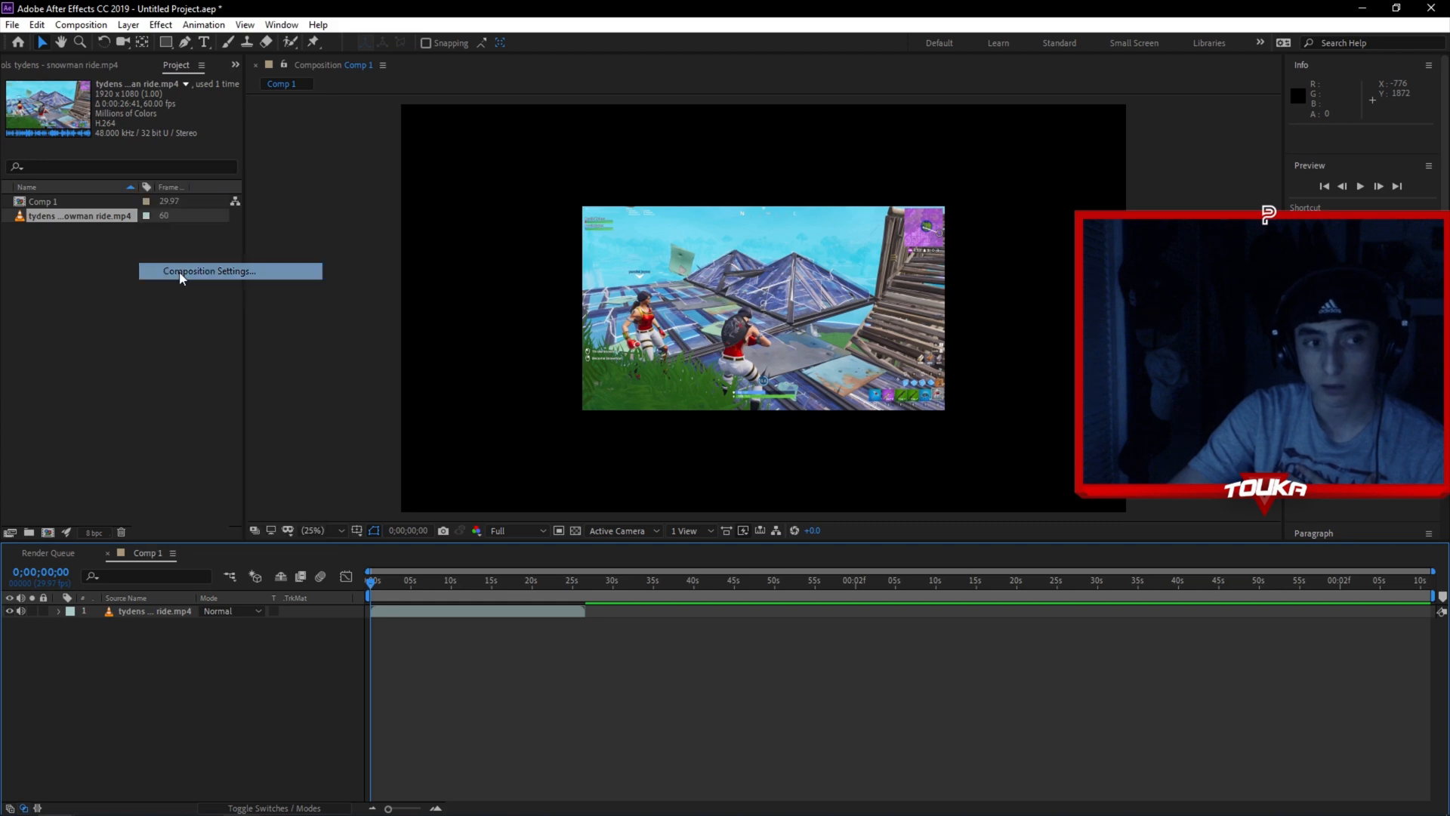
- Revisit Comp 1's Composition Settings and choose a frame size preset from the list
click(210, 270)
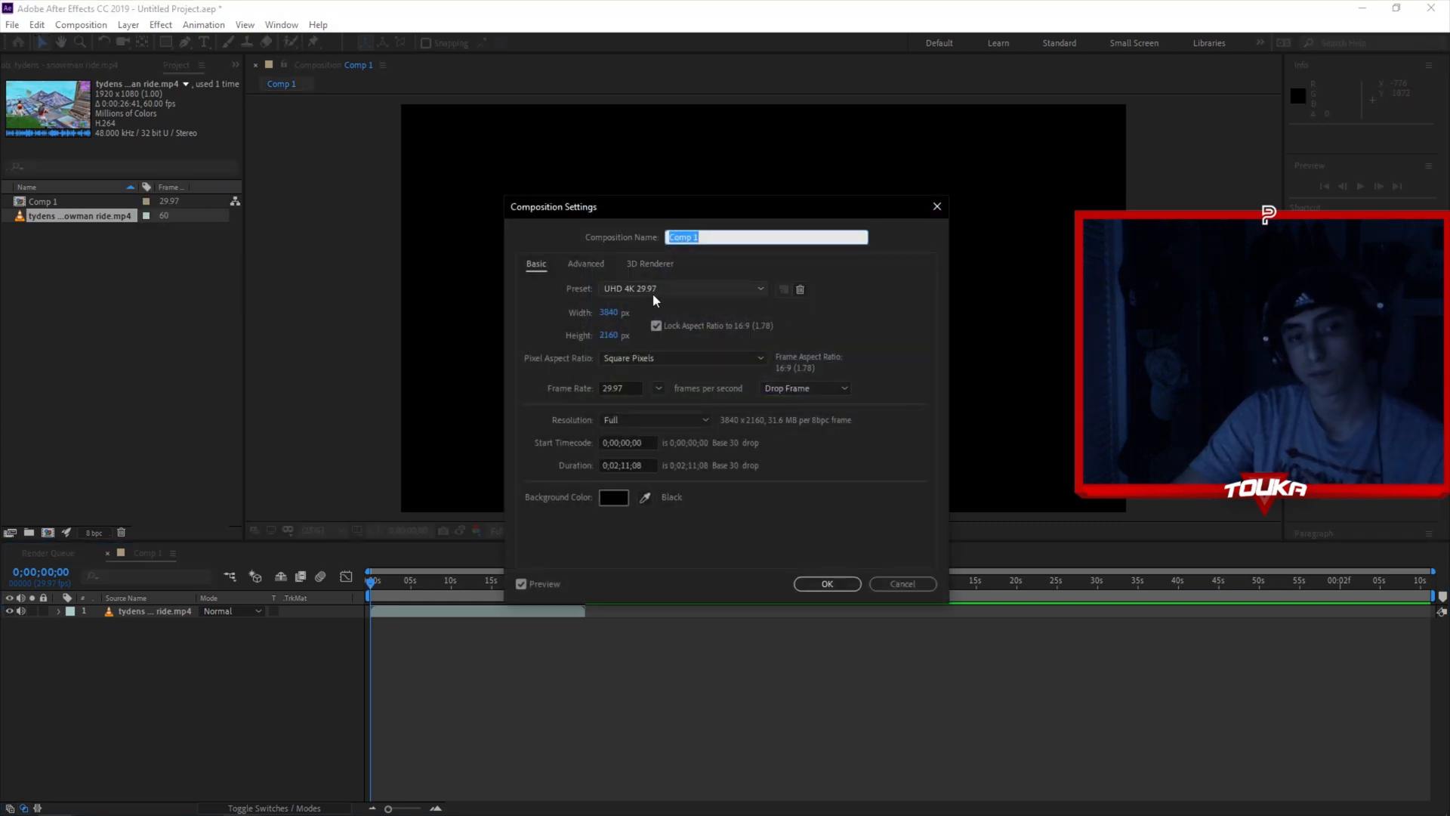
click(683, 289)
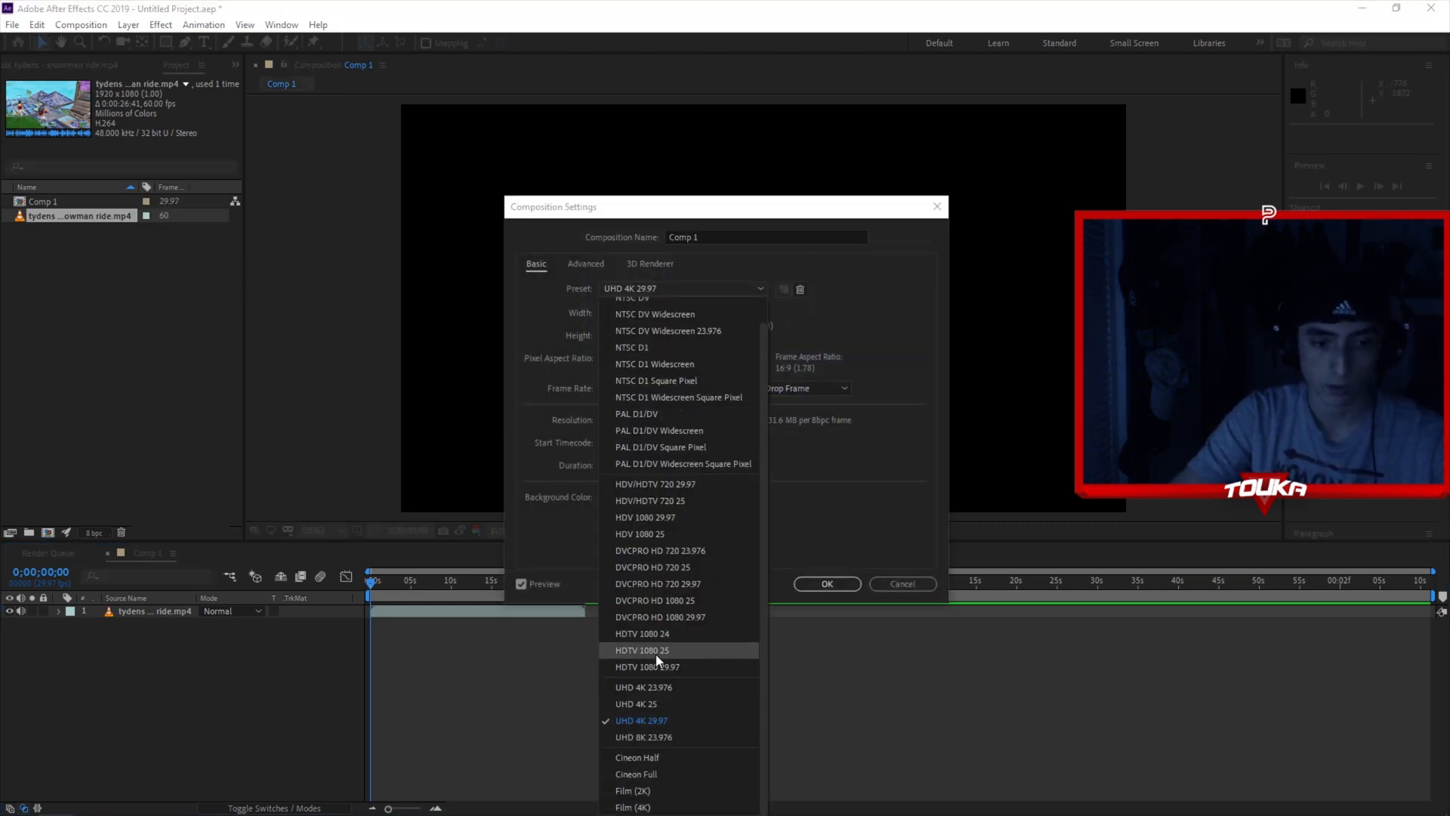
click(642, 719)
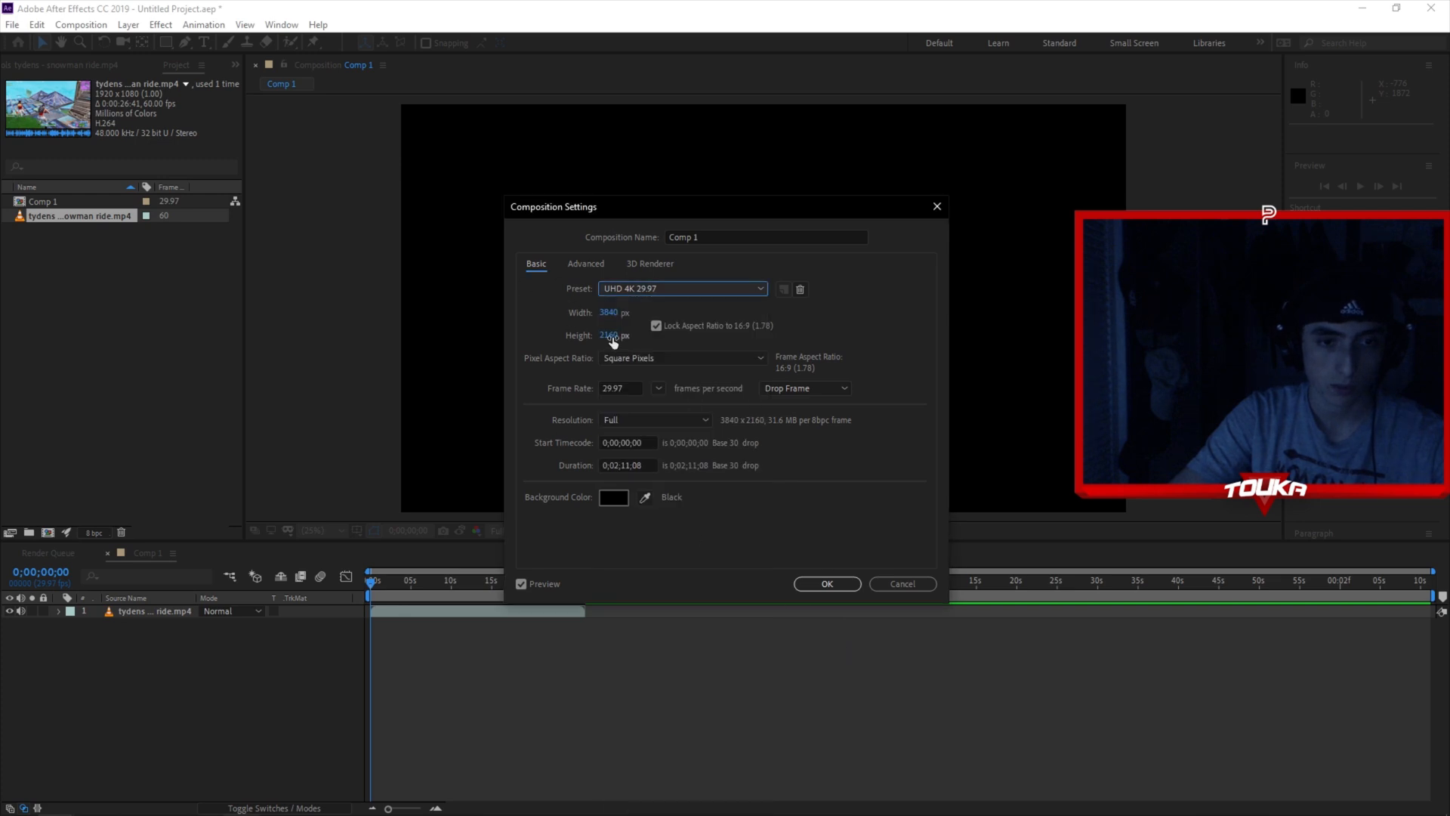
click(827, 583)
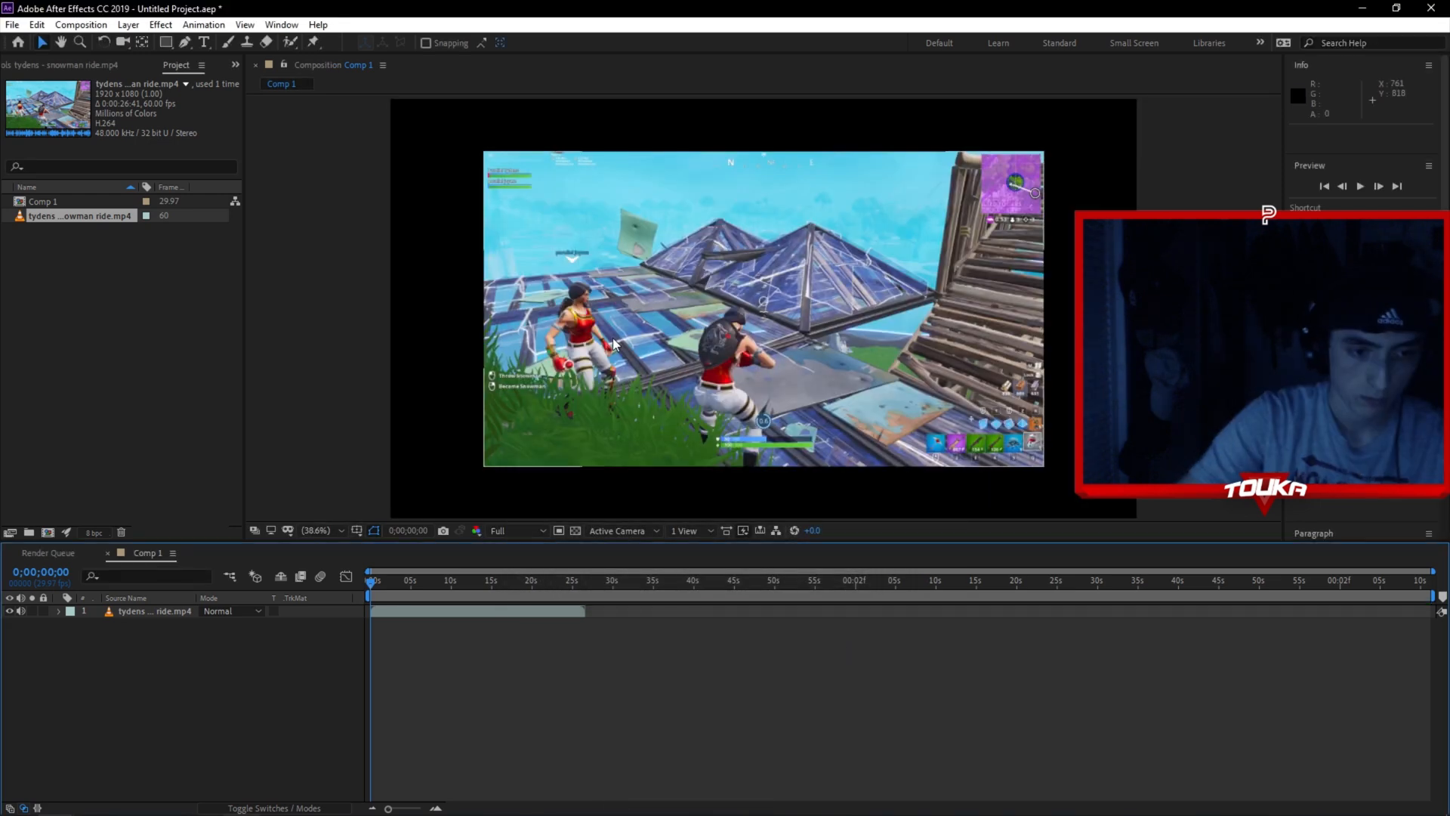
mouse_move(411, 276)
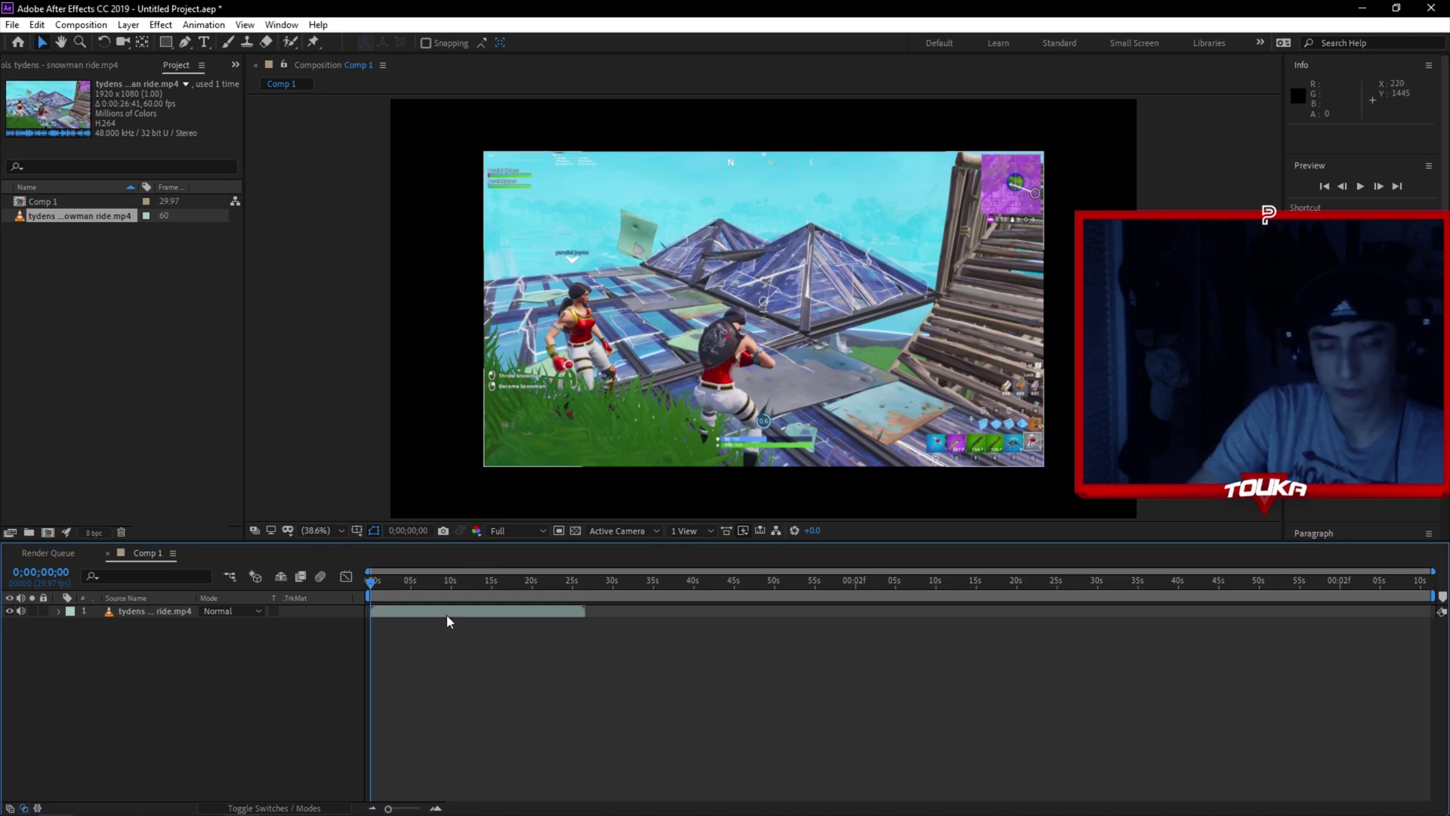
mouse_move(369, 583)
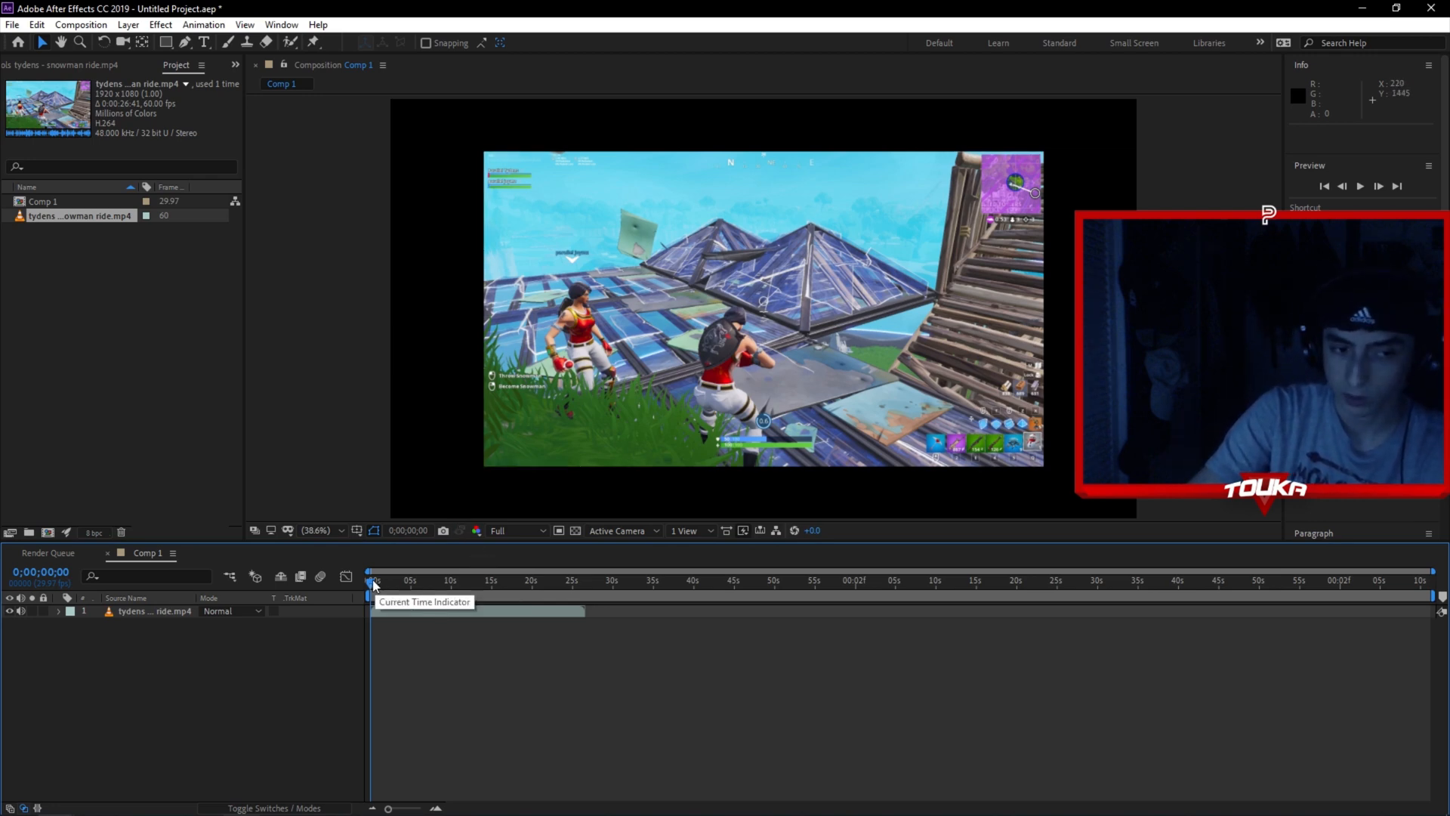
mouse_move(347, 635)
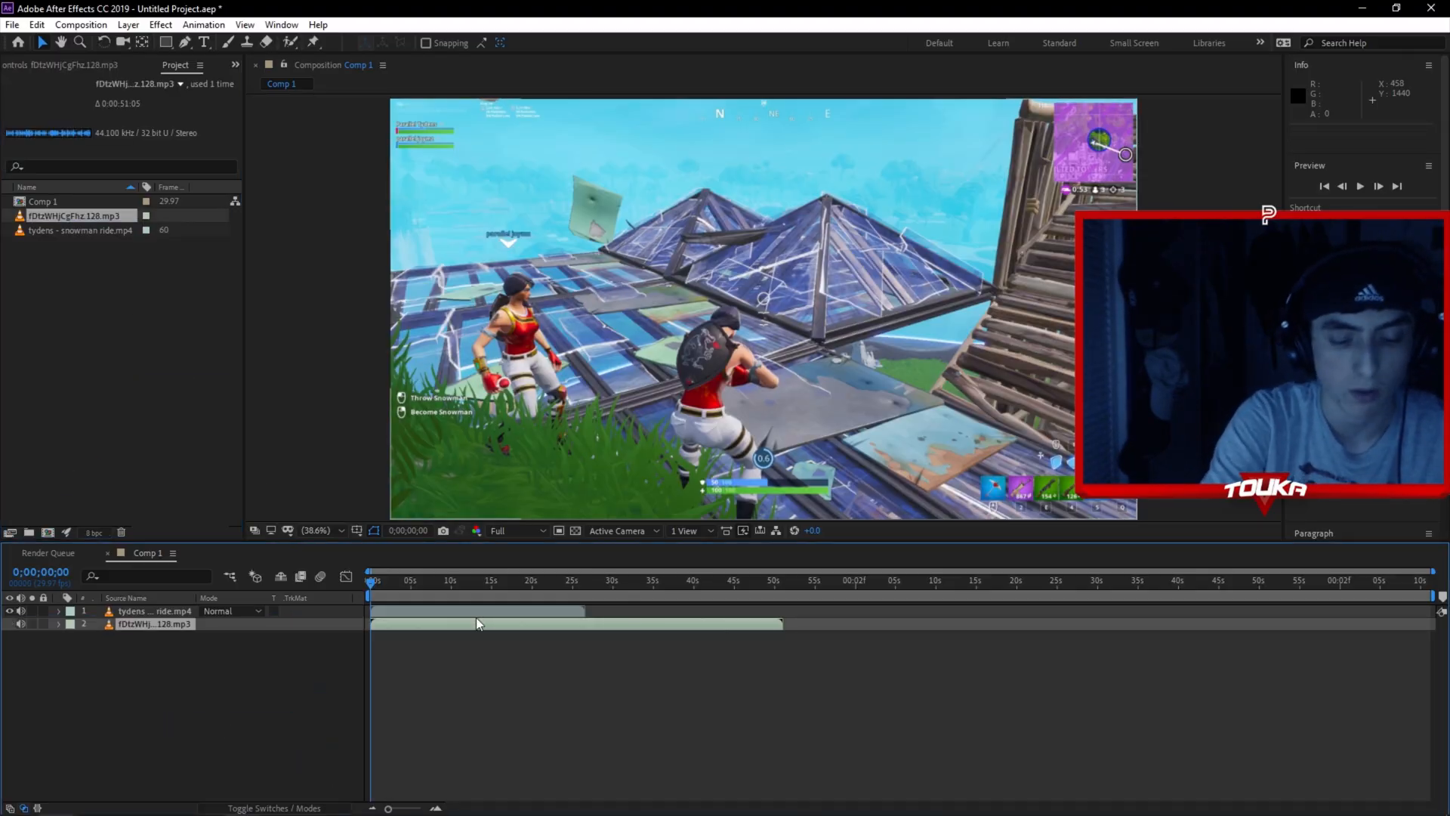
- Reveal the music track's waveform and return the time indicator to the timeline start
click(59, 624)
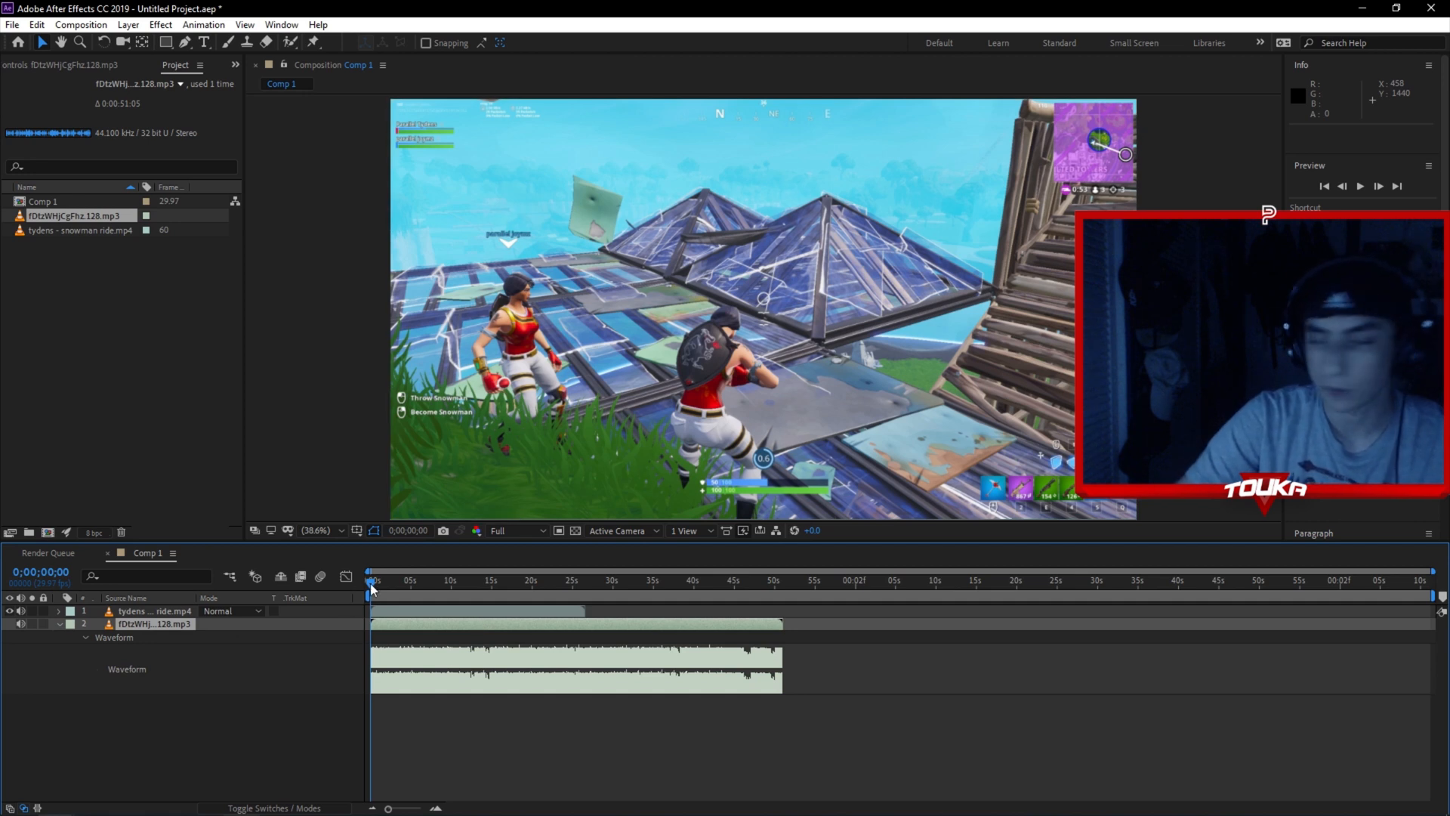
mouse_move(369, 587)
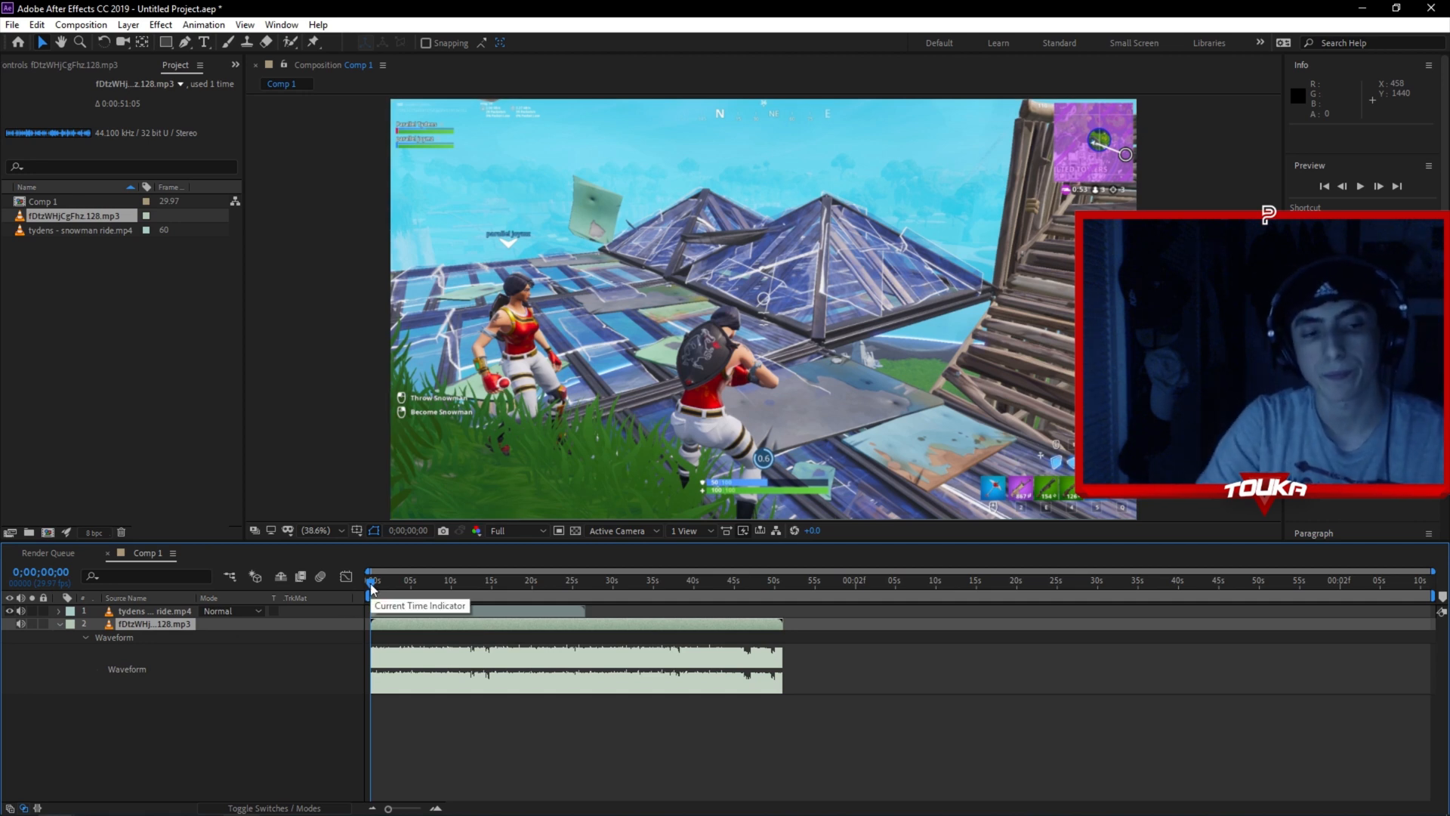
mouse_move(457, 562)
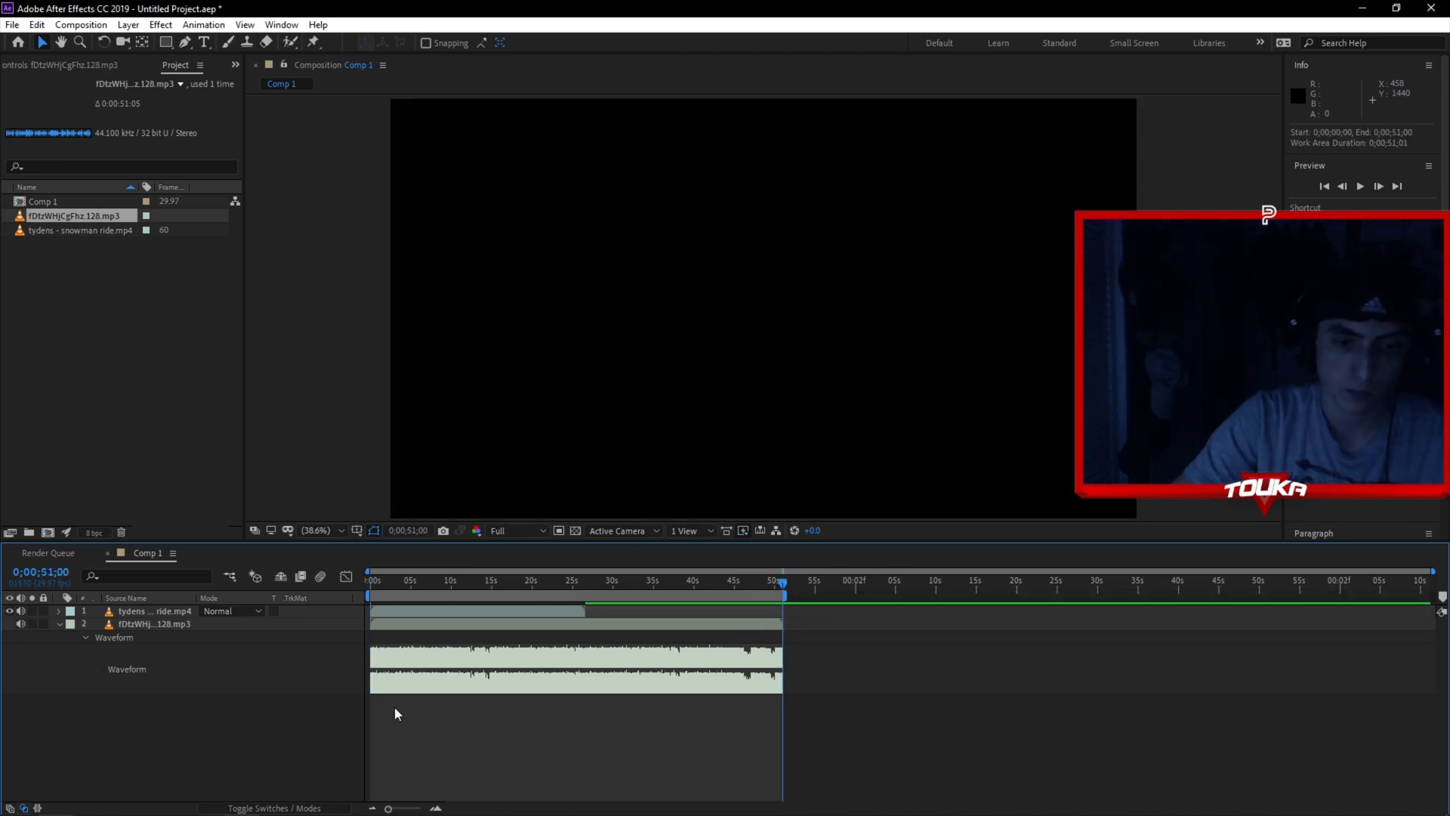
click(370, 580)
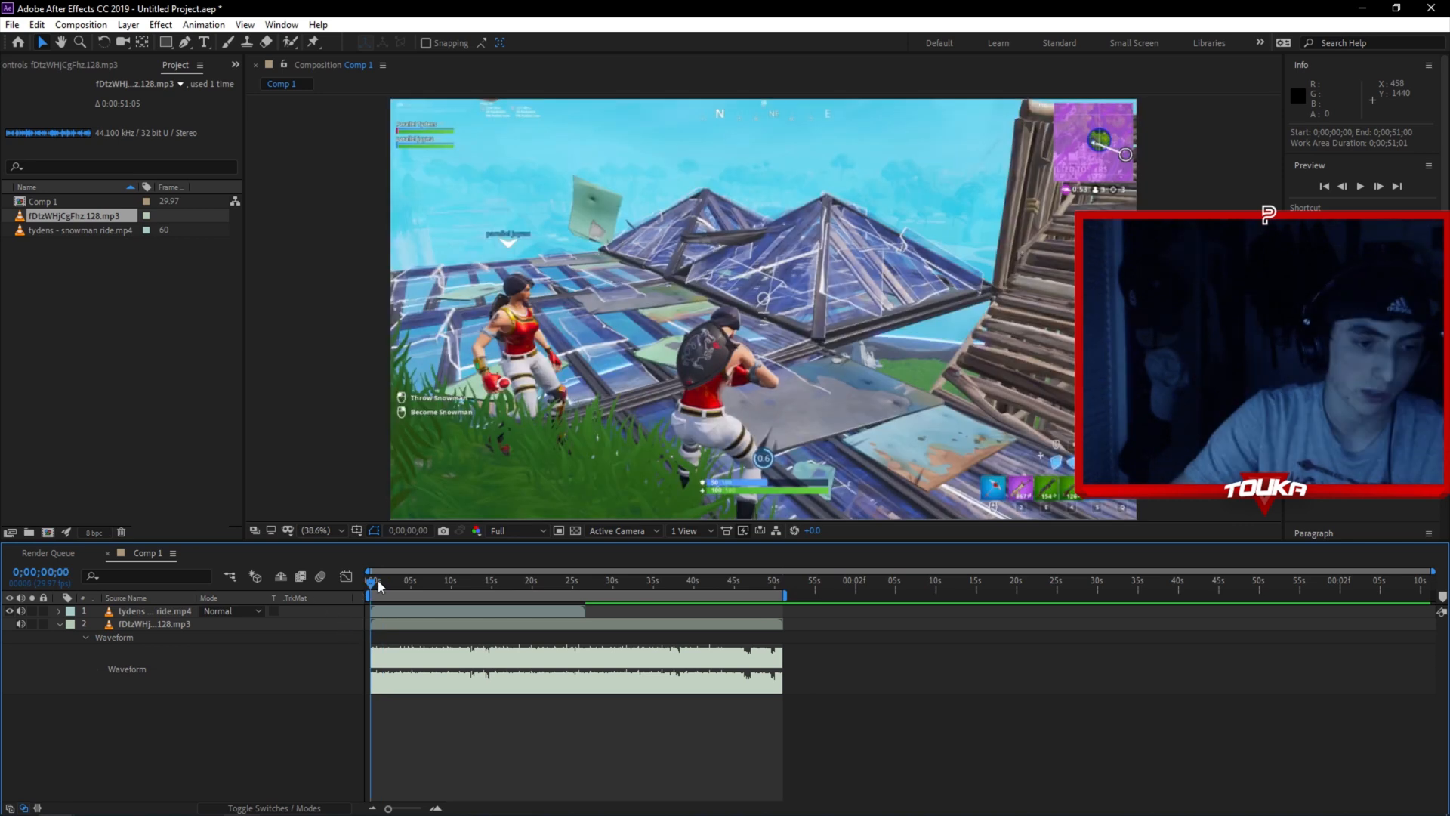
mouse_move(429, 587)
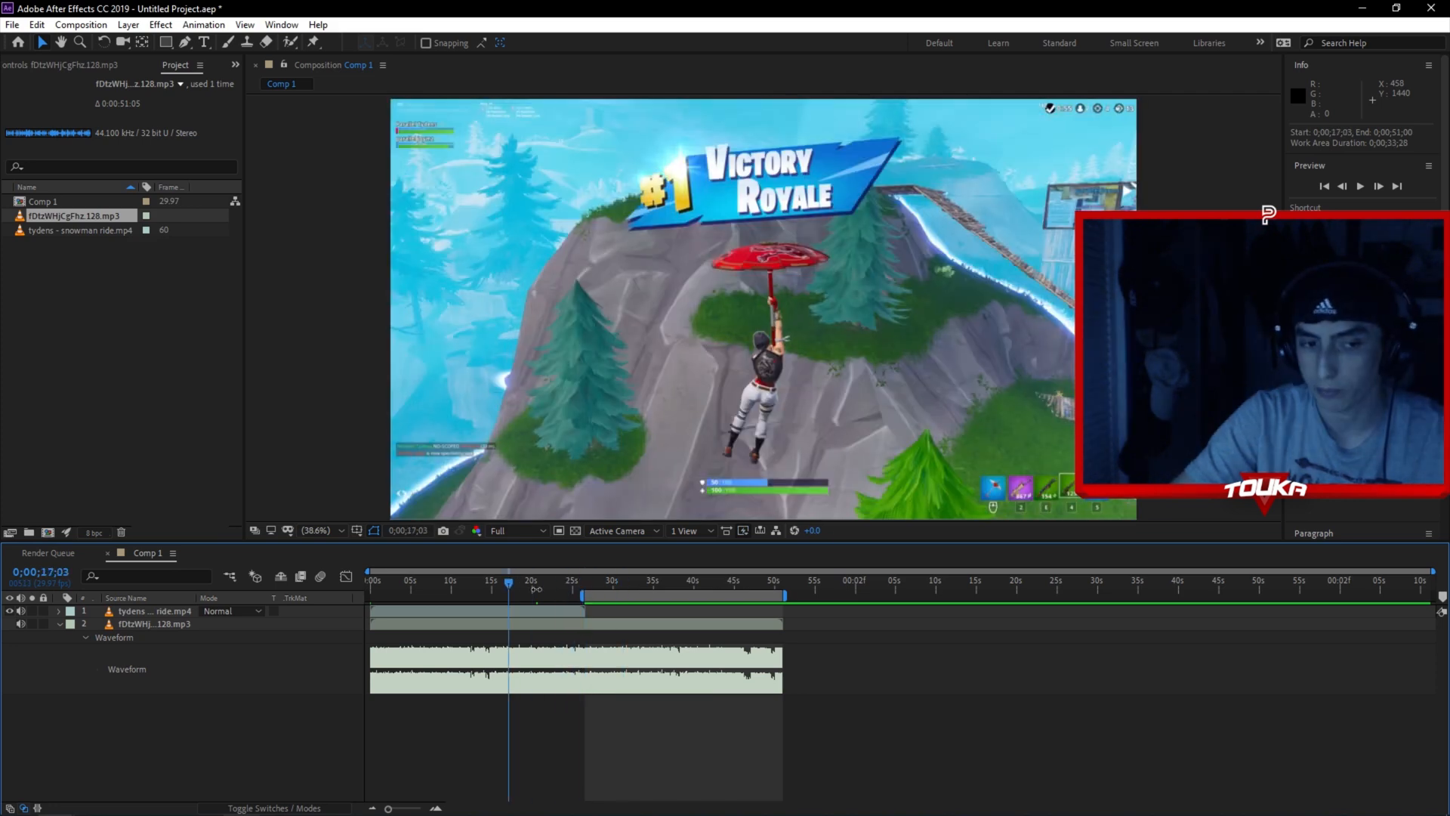
click(369, 580)
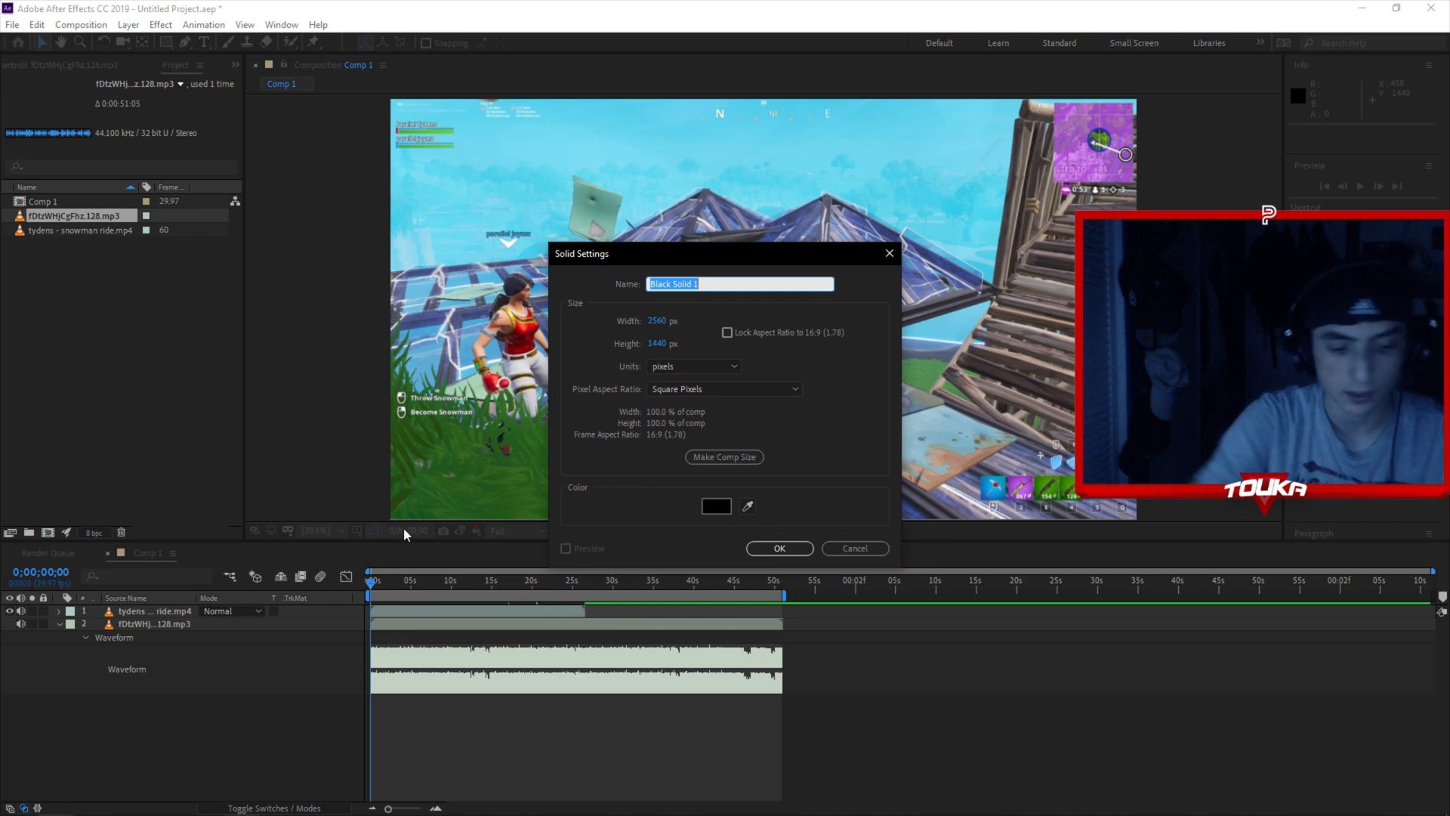
- Add a black full-size solid named bg and place it at the bottom of the layer stack
text(bg)
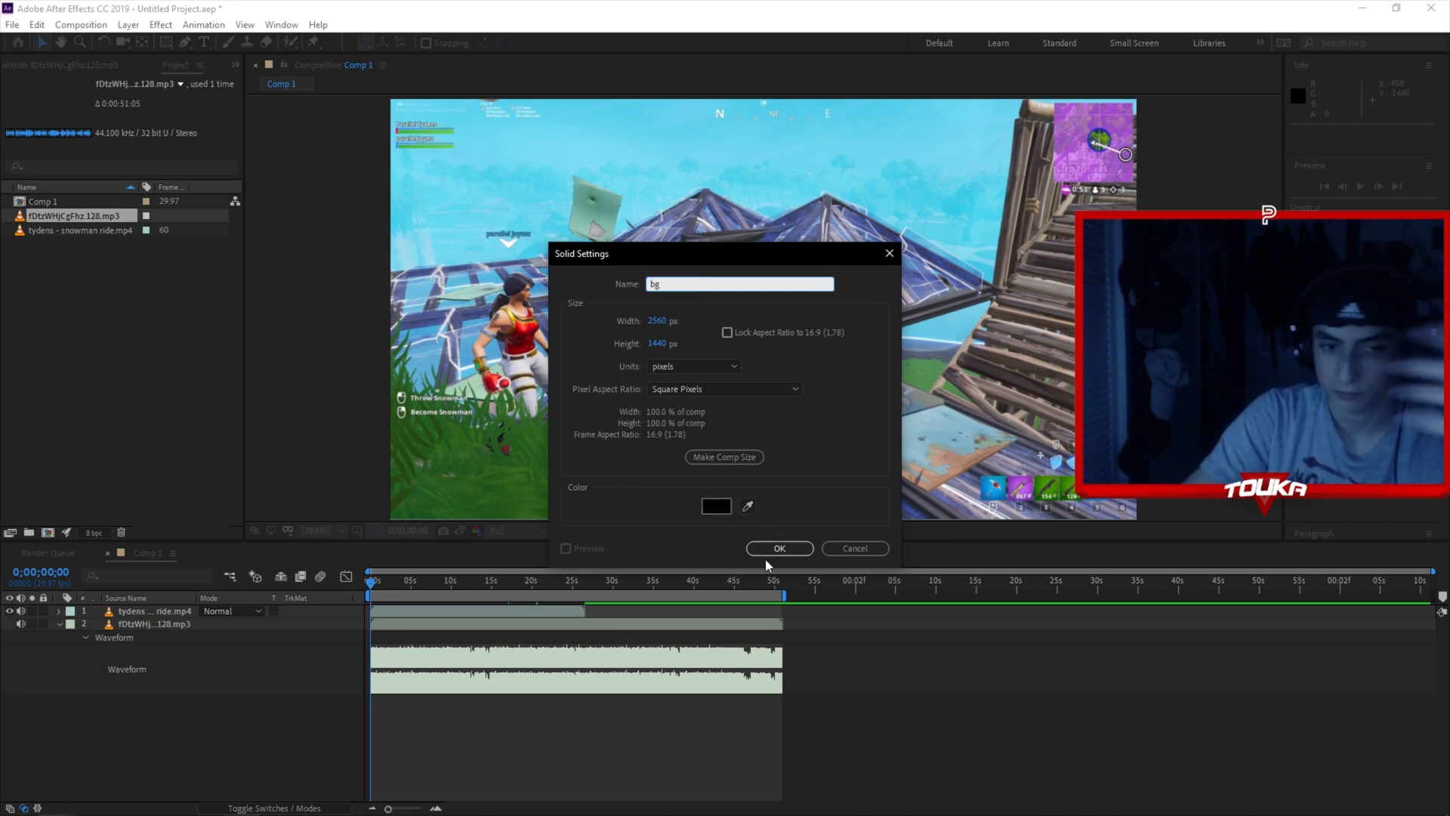
click(717, 506)
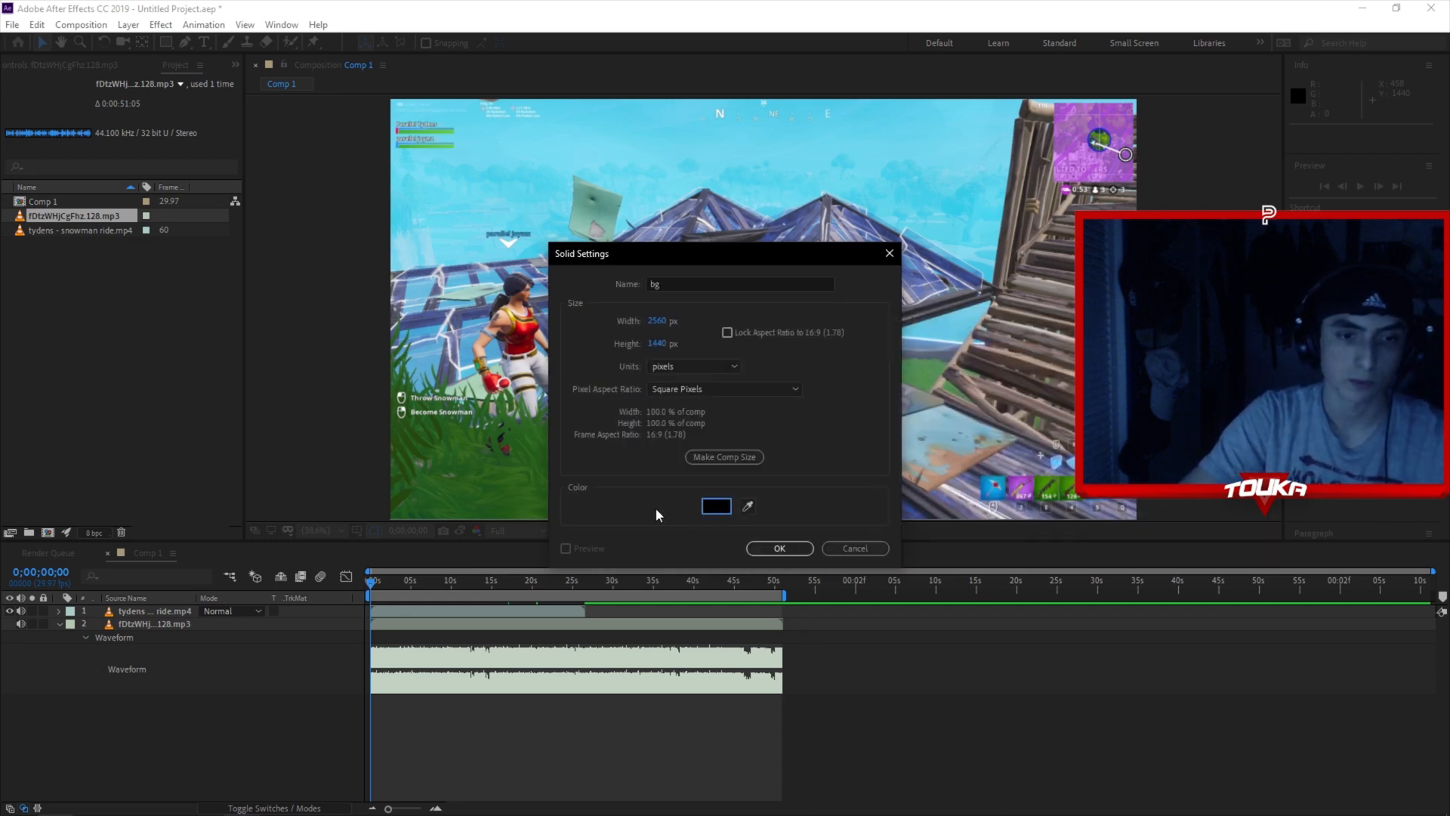
click(779, 548)
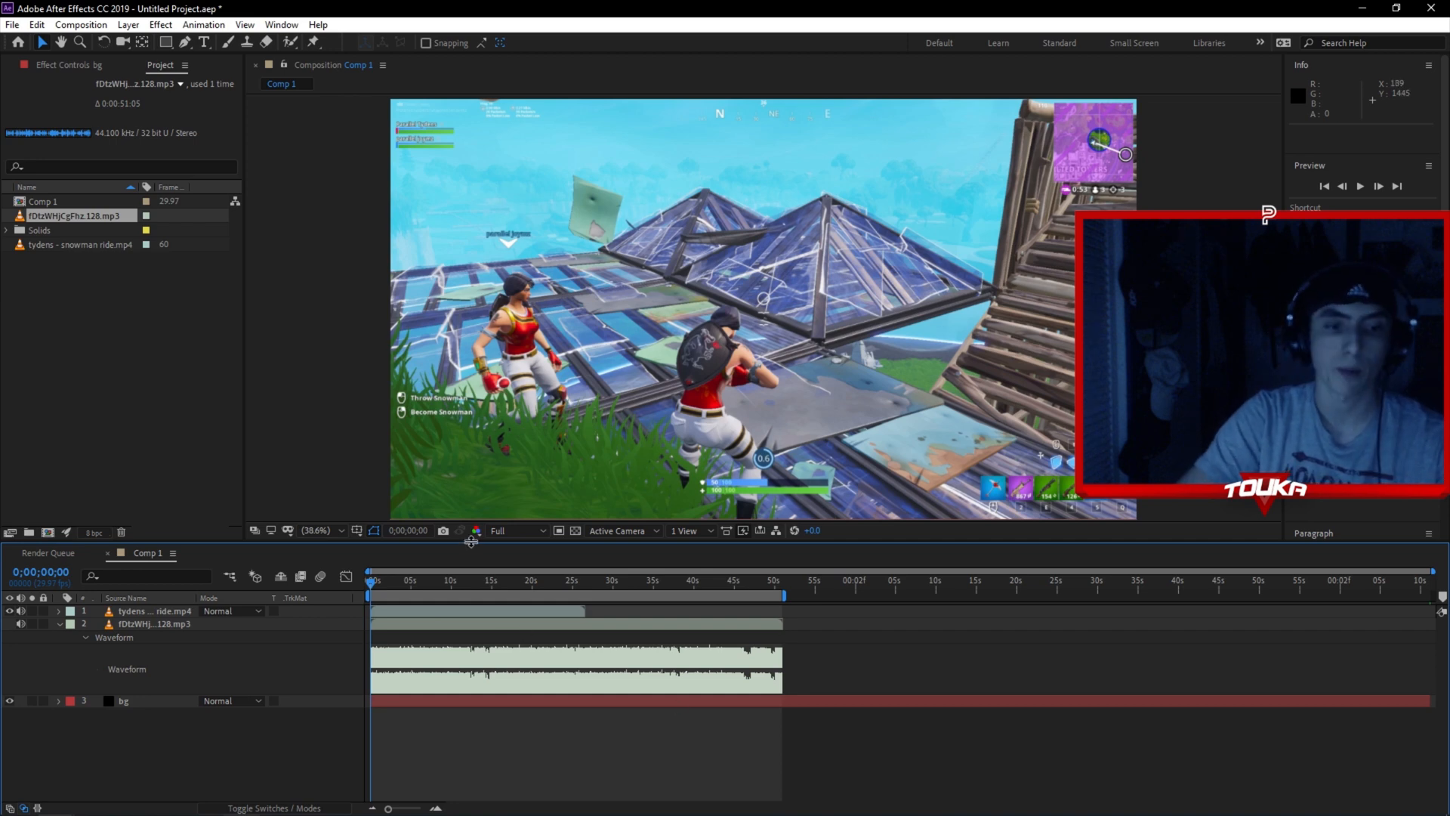
click(429, 580)
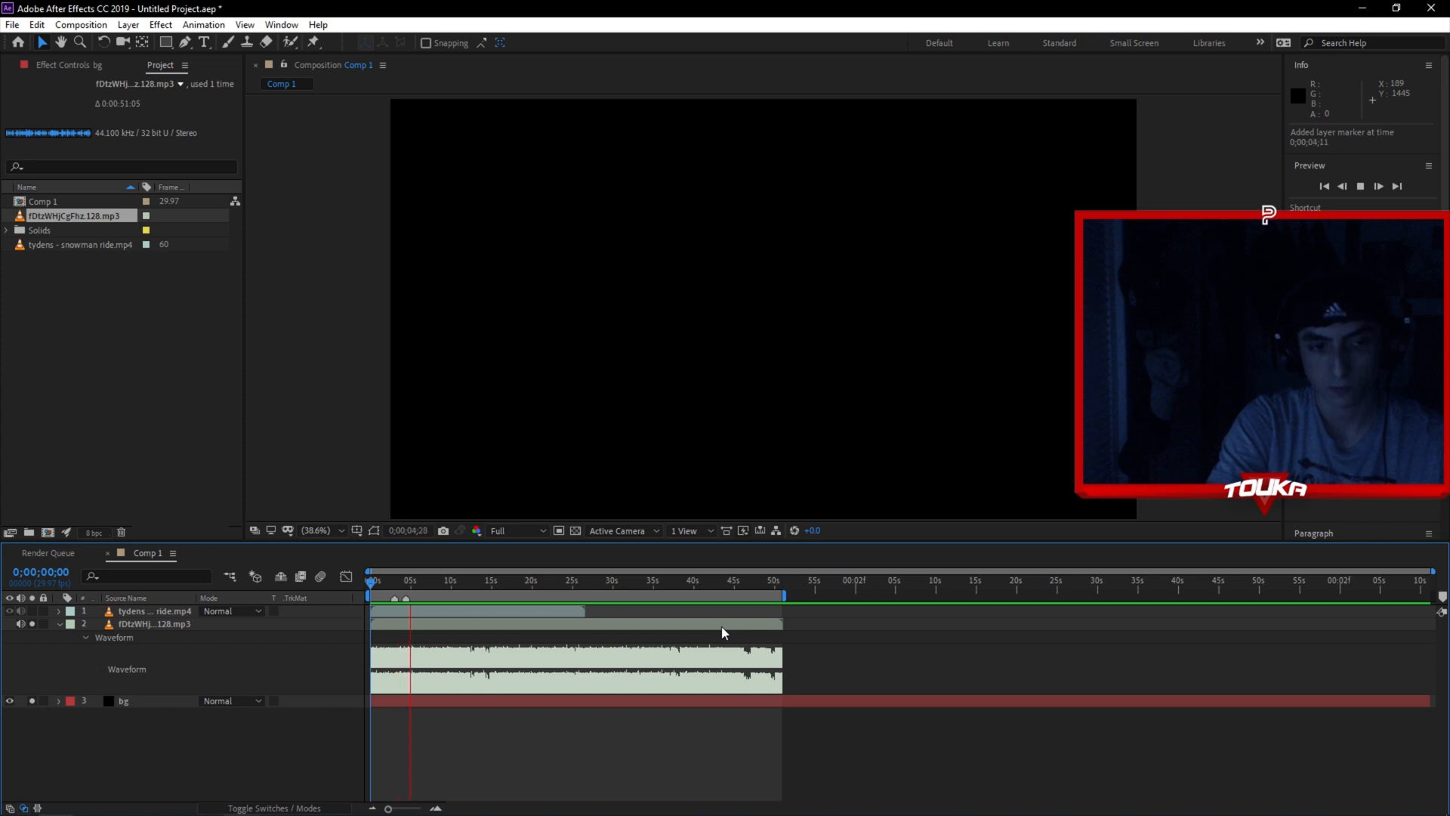
- Position the time indicator on the music track to mark beats in its opening seconds
click(425, 580)
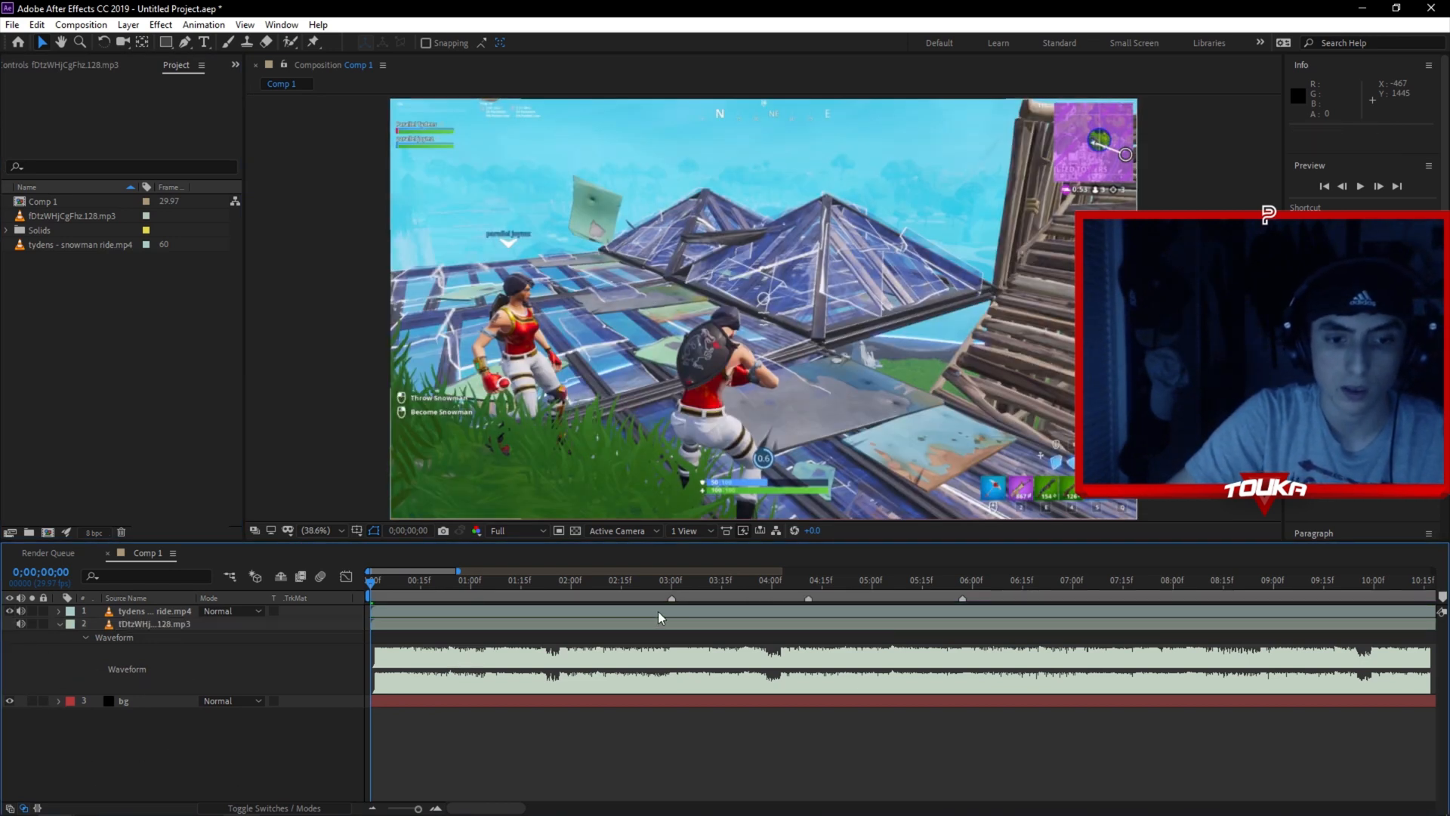
- Select the snowman ride gameplay clip layer for time editing
click(671, 598)
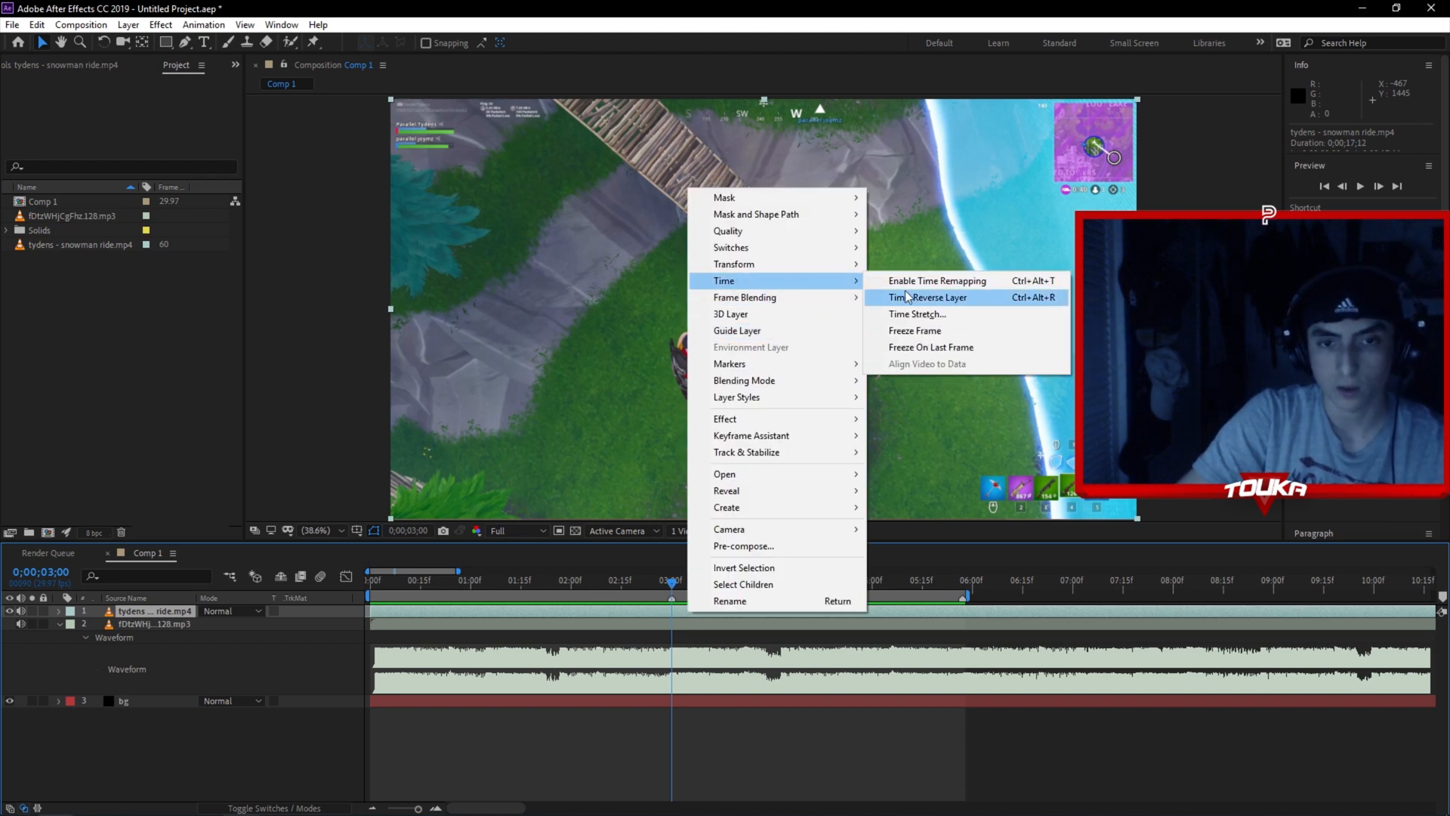
mouse_move(937, 281)
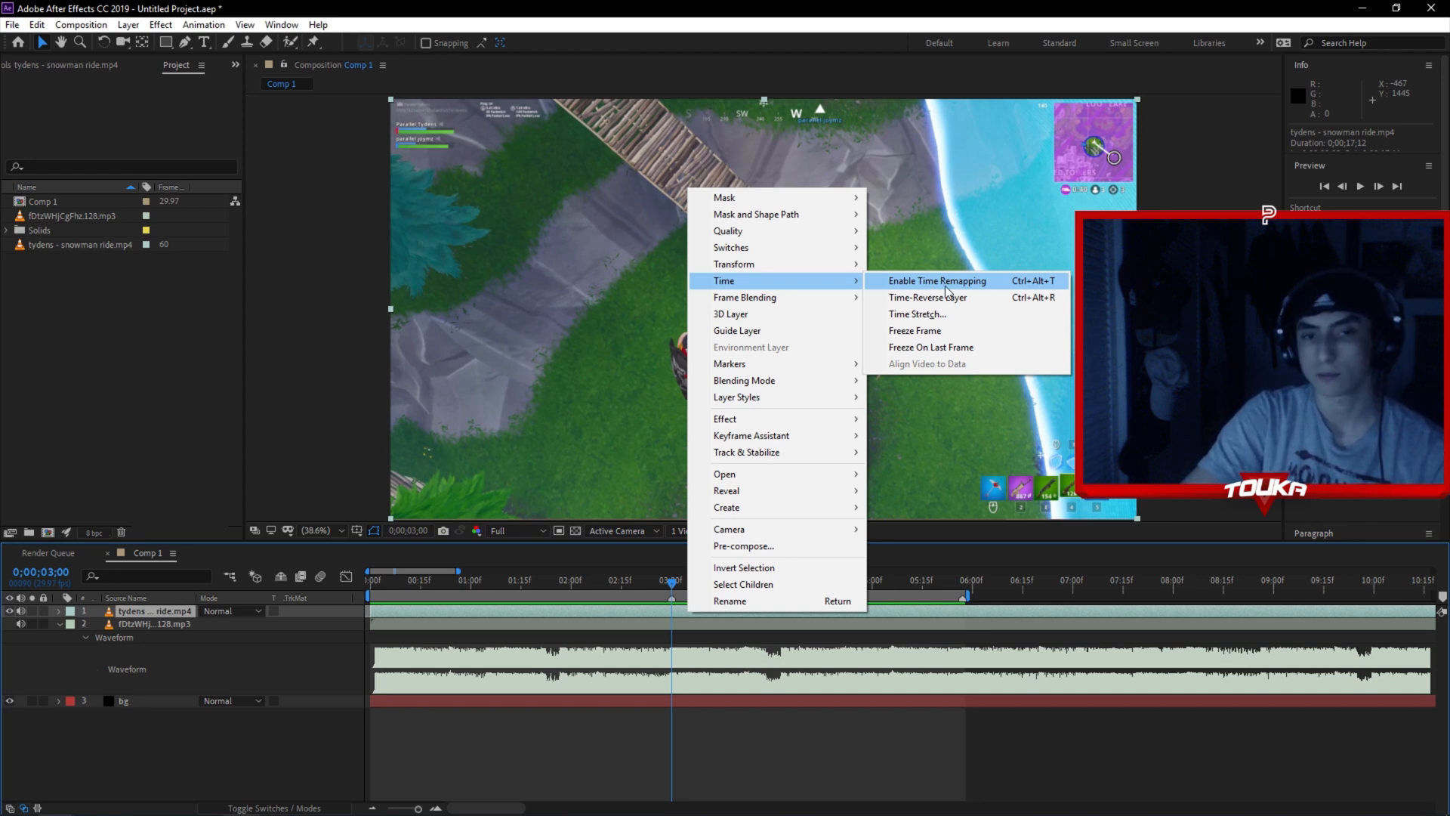
- Enable time remapping on the gameplay clip, creating the Time Remap property
click(937, 281)
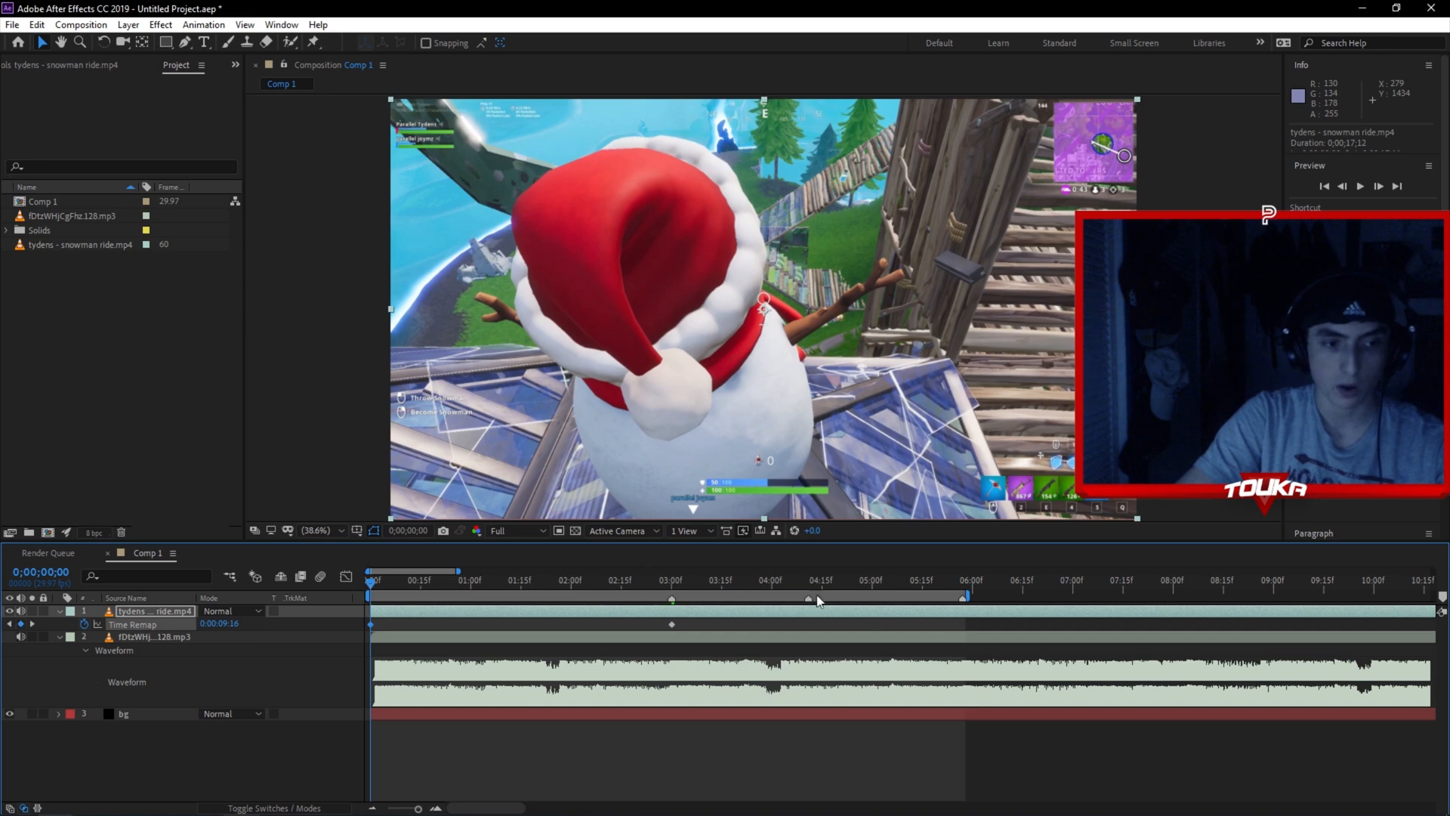
- Add Time Remap keyframes at about 4½ and 6 seconds on the beat markers and preview the result
click(963, 597)
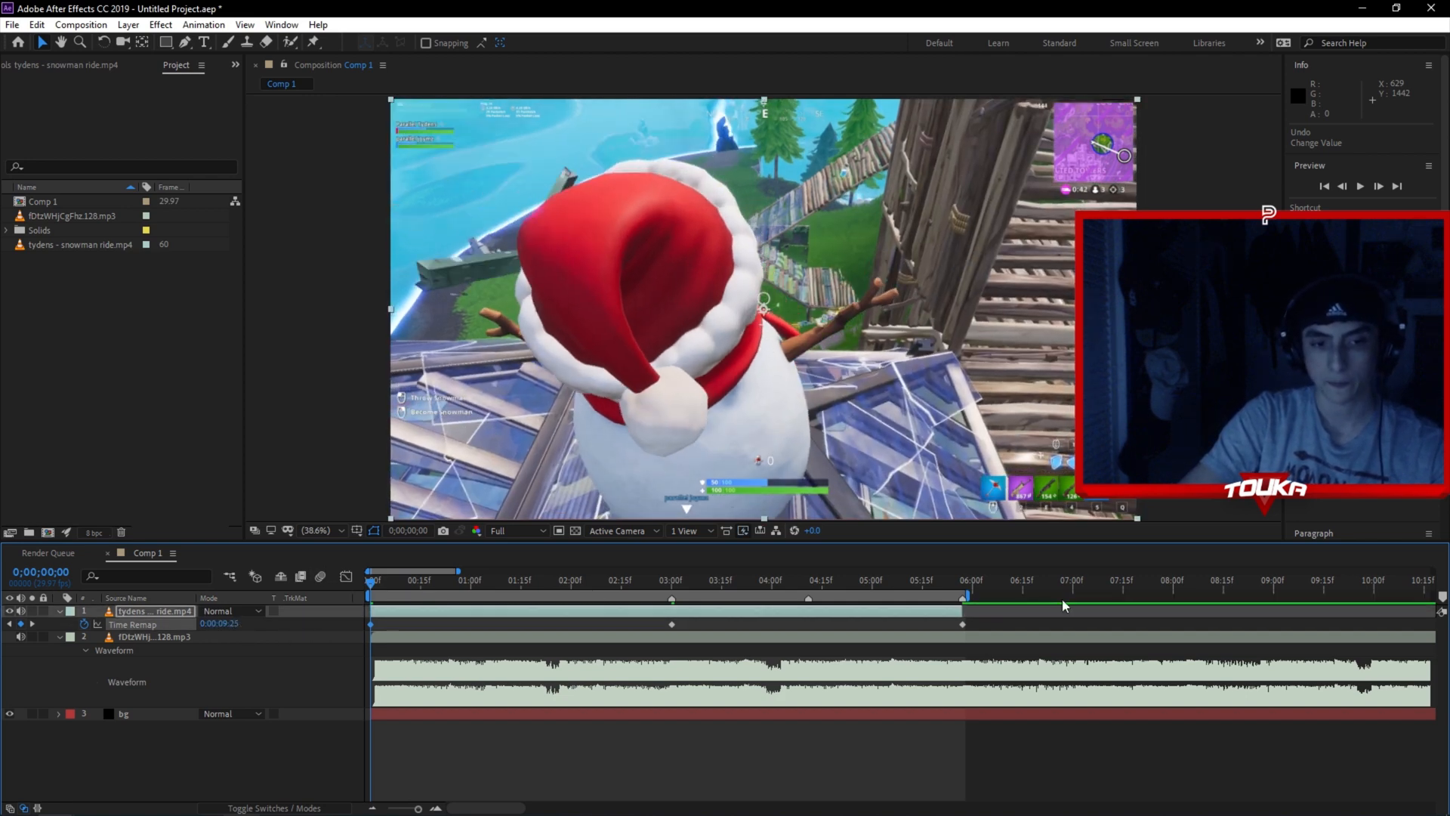
click(738, 586)
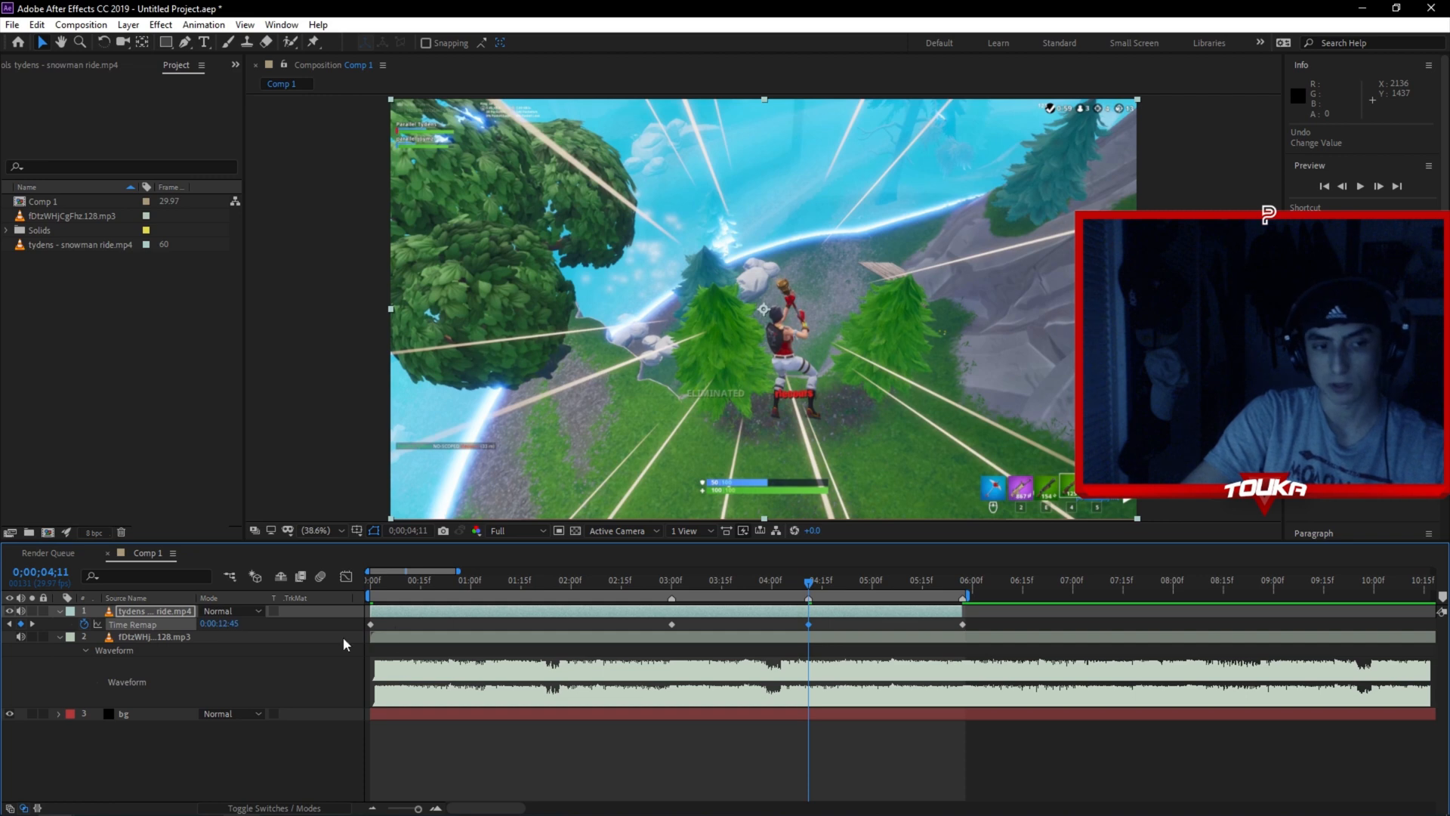
click(809, 583)
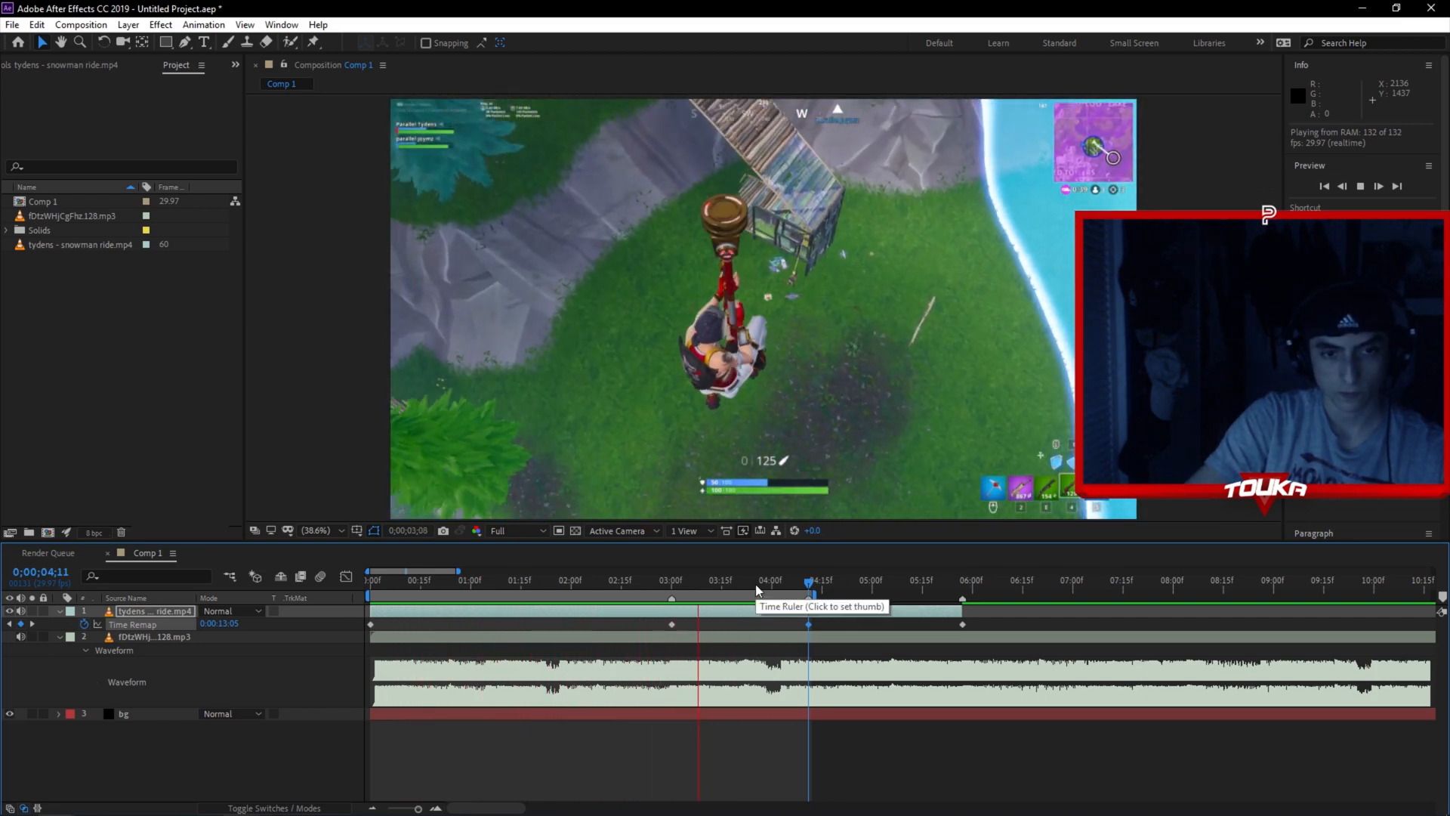
click(652, 597)
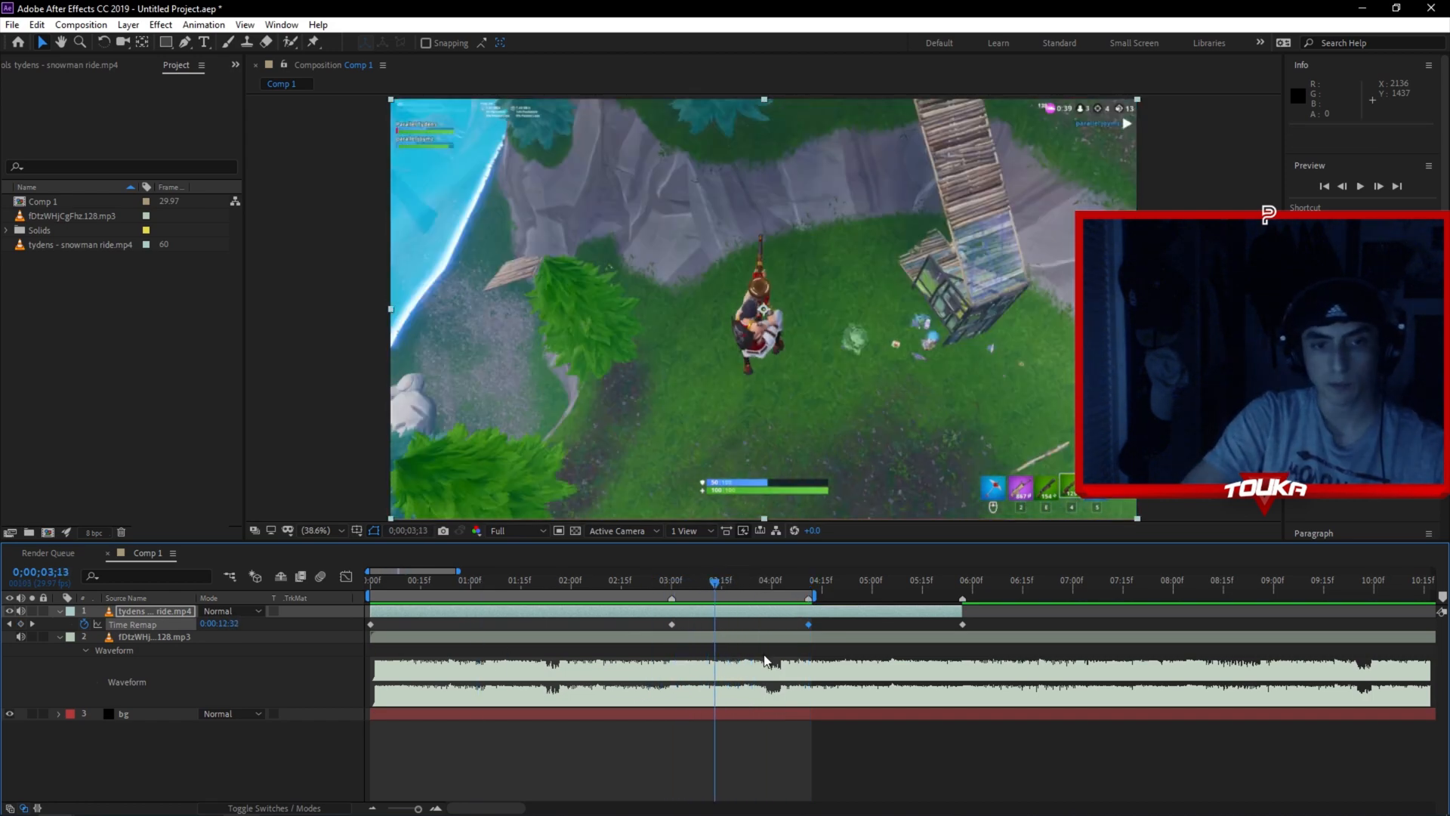
- Review the remapped clip to its end near 6:00 and start adding a layer above it
click(571, 585)
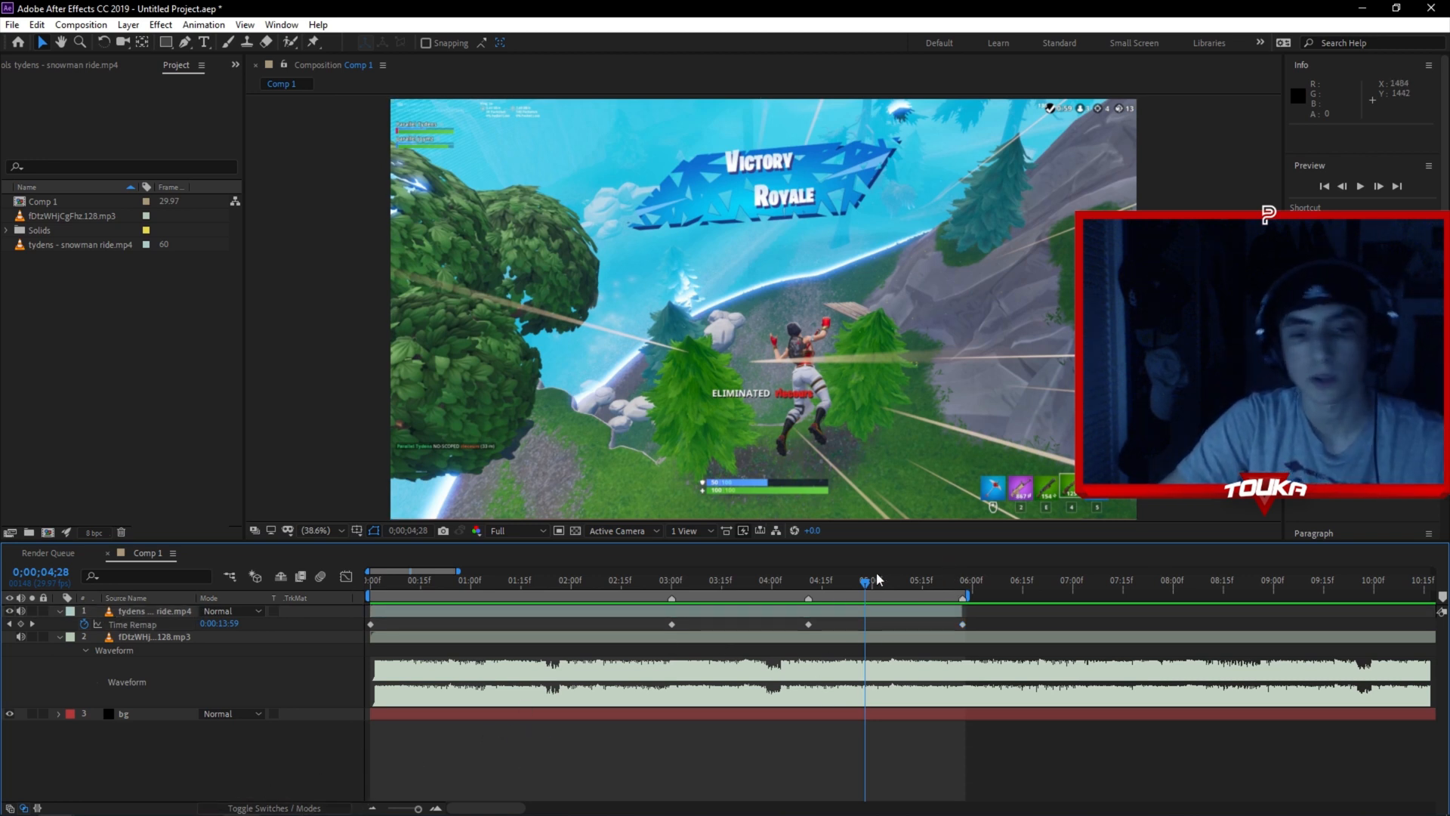
click(962, 591)
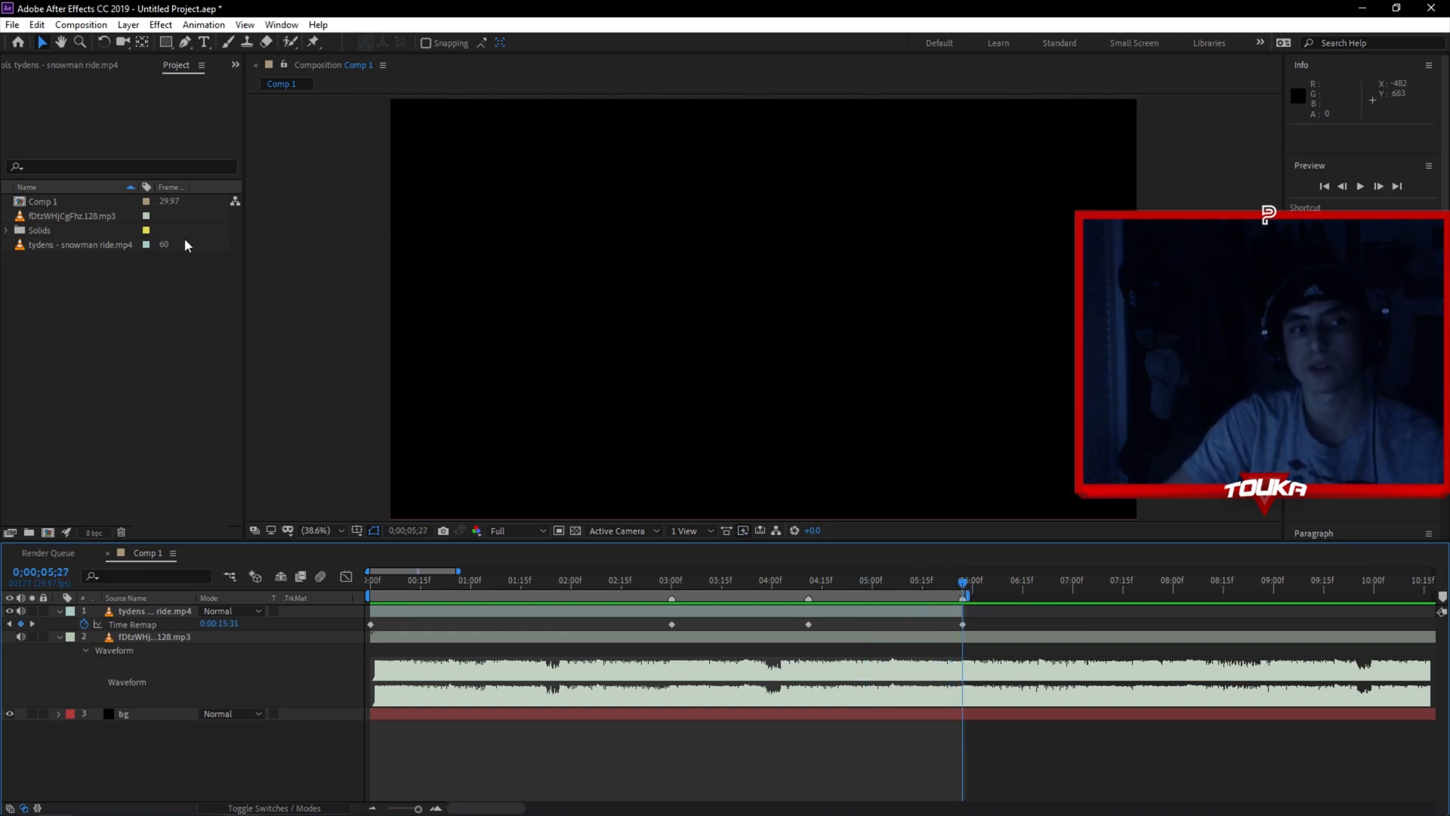
click(203, 24)
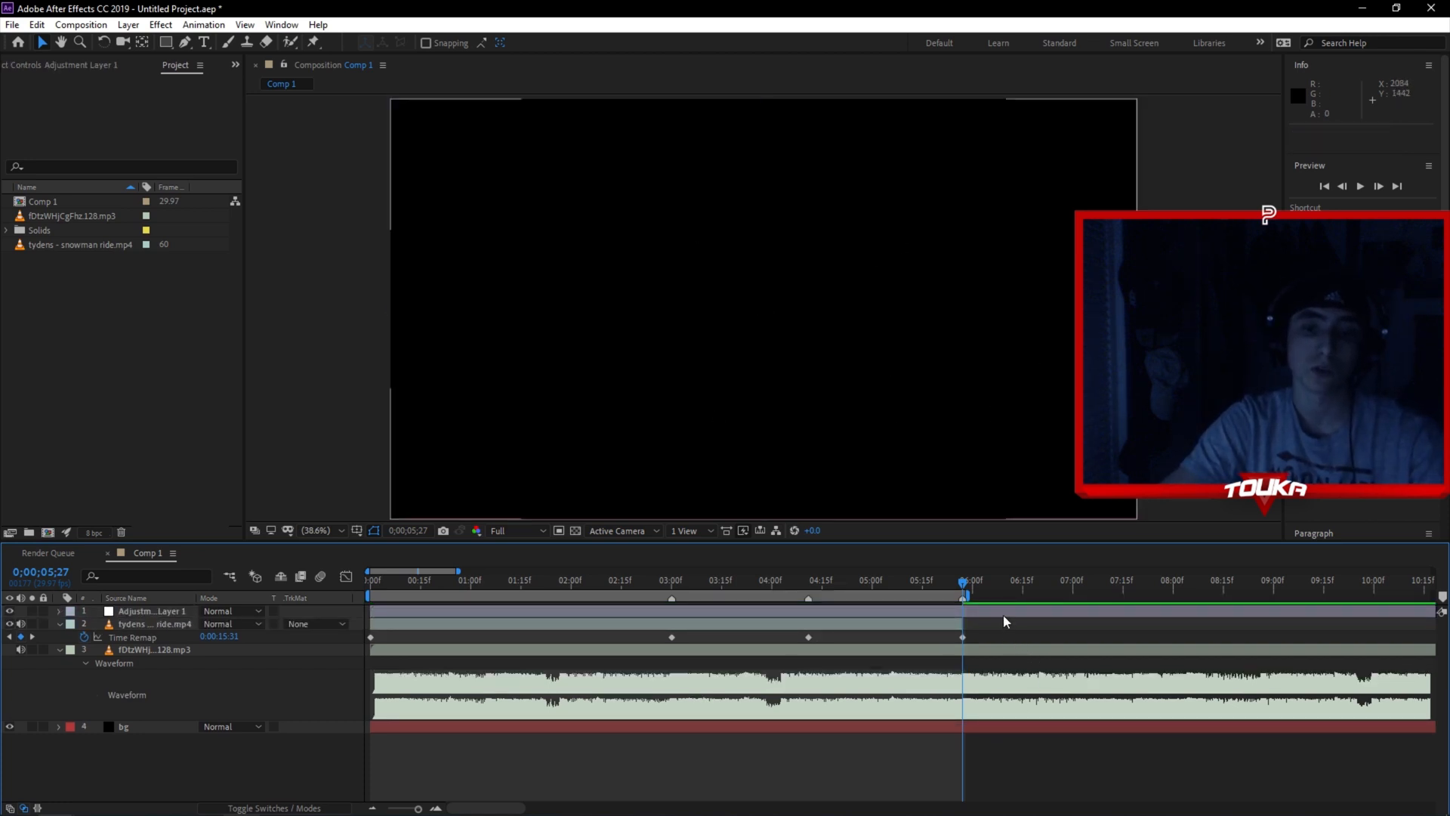
- Select the new adjustment layer and move the current time to the clip's last frame
click(148, 610)
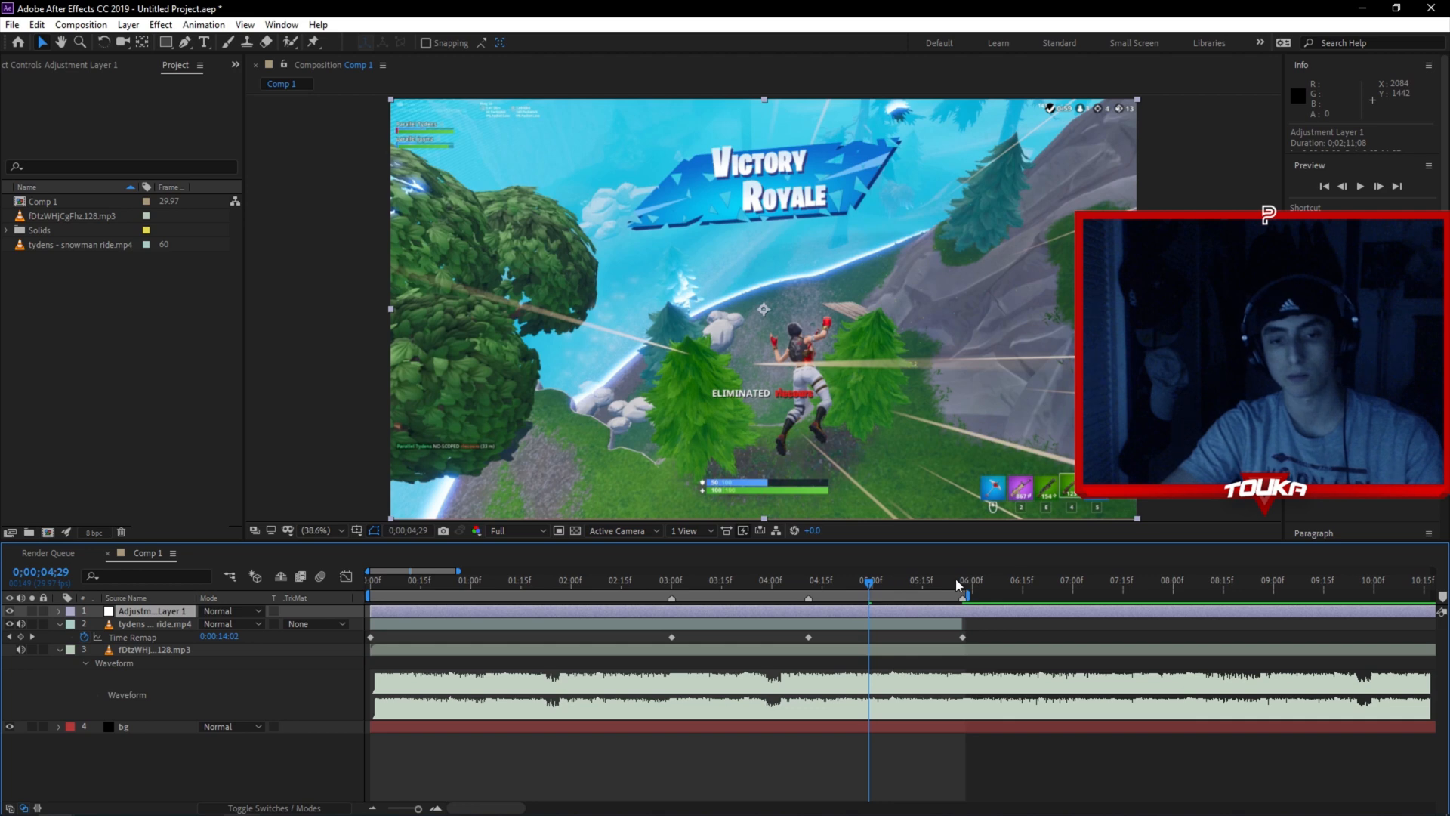
mouse_move(931, 592)
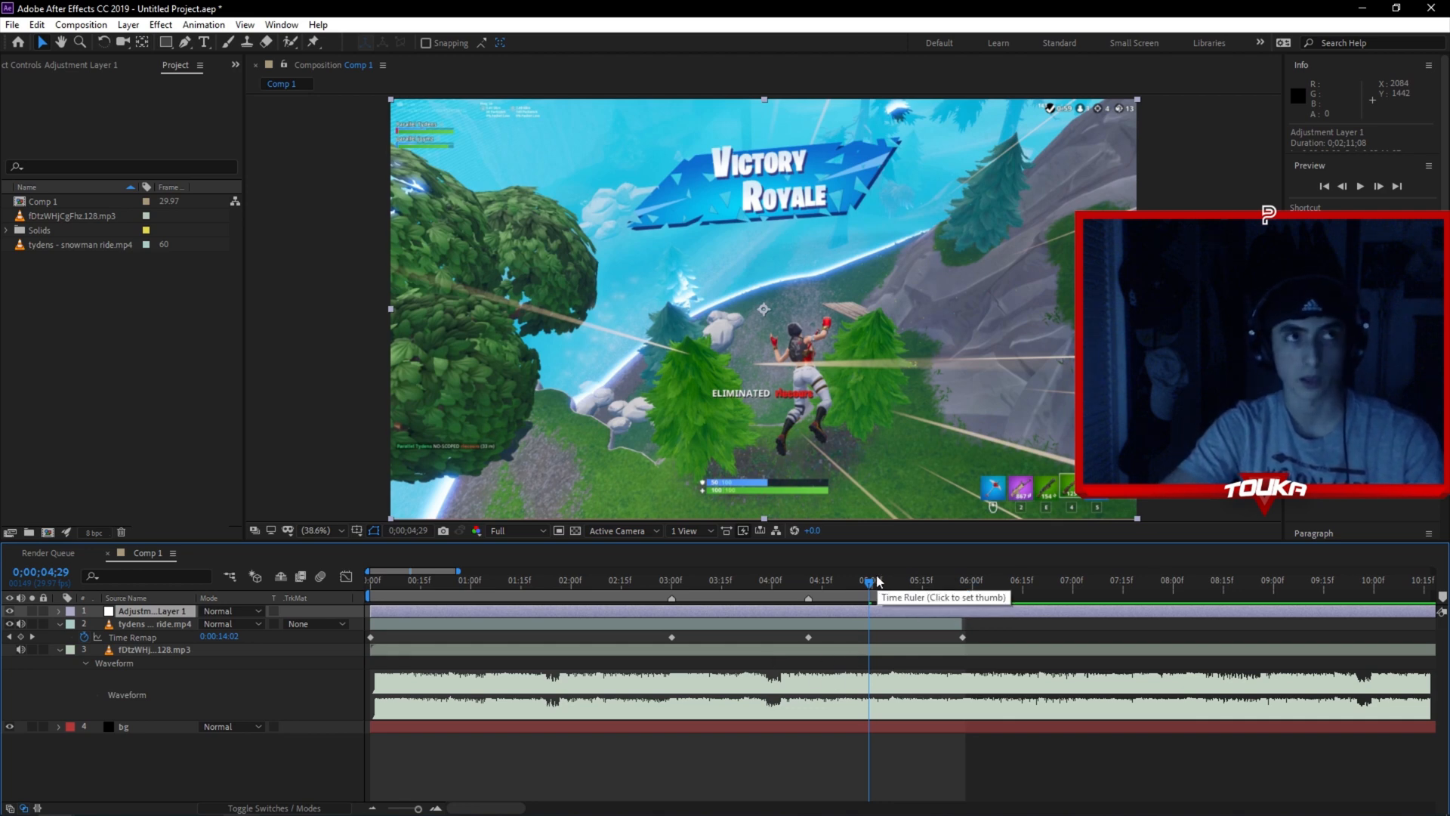
click(908, 580)
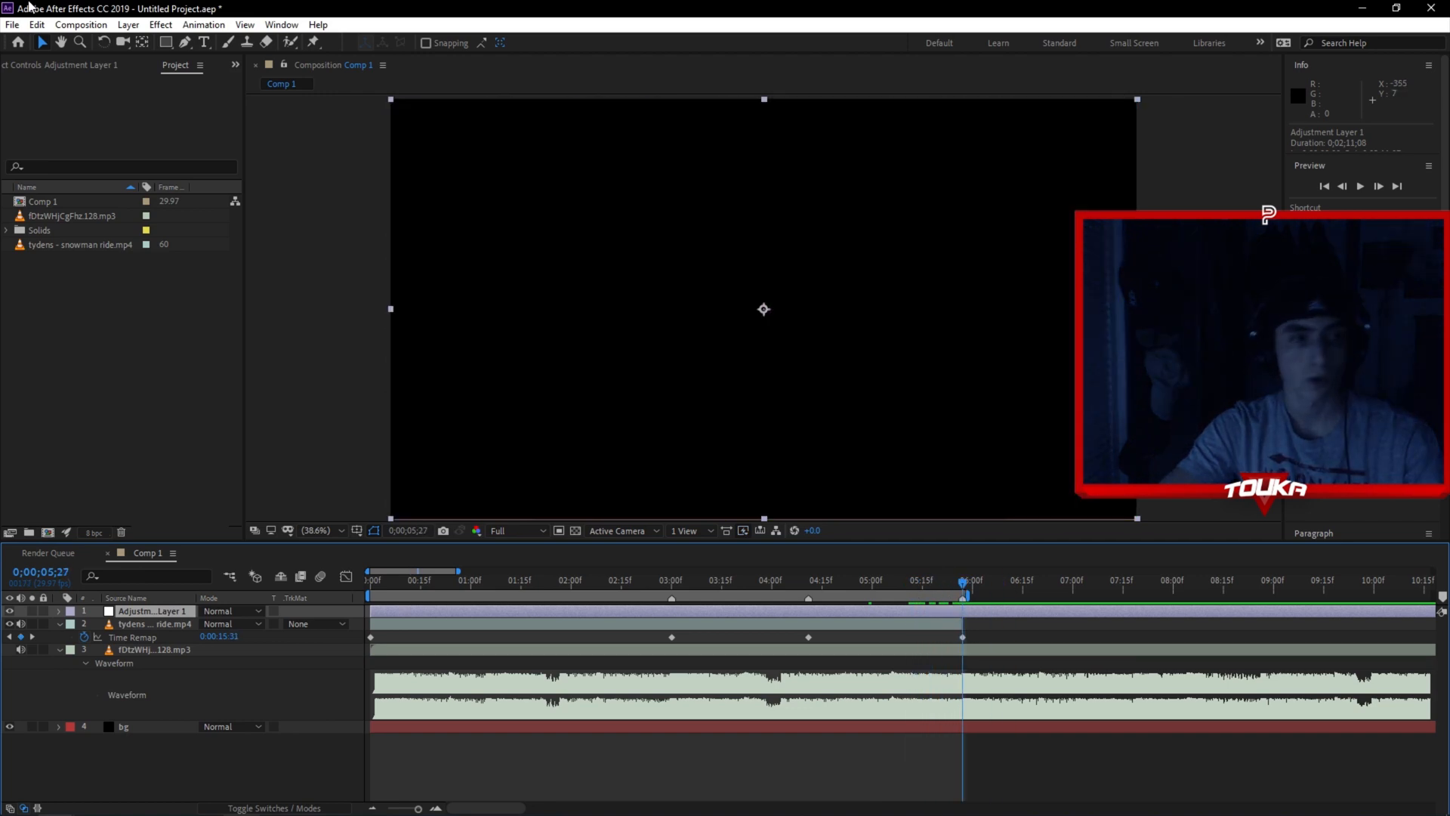
- Apply the saved transition preset from Recent Animation Presets to the adjustment layer
click(199, 25)
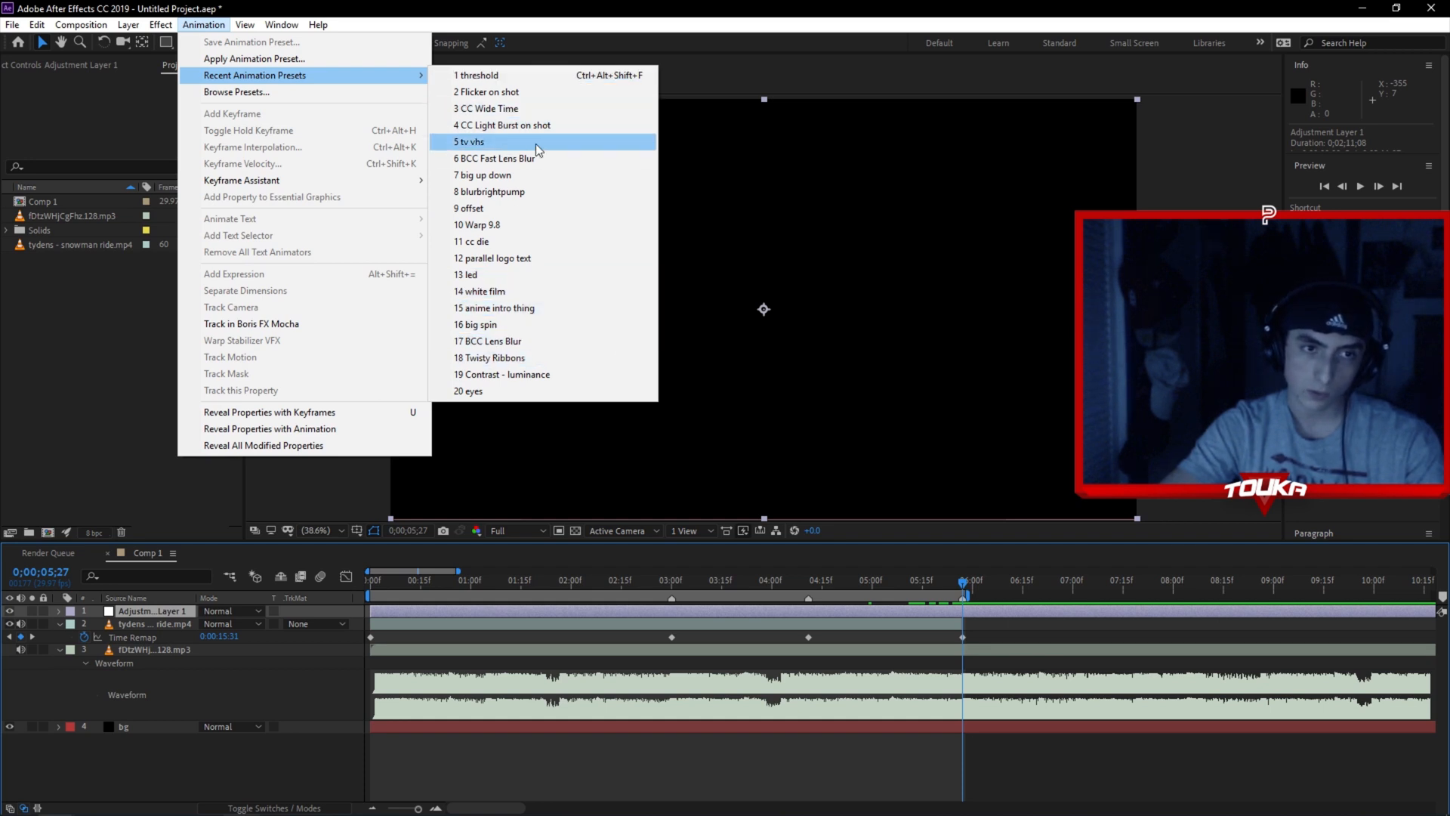
mouse_move(501, 160)
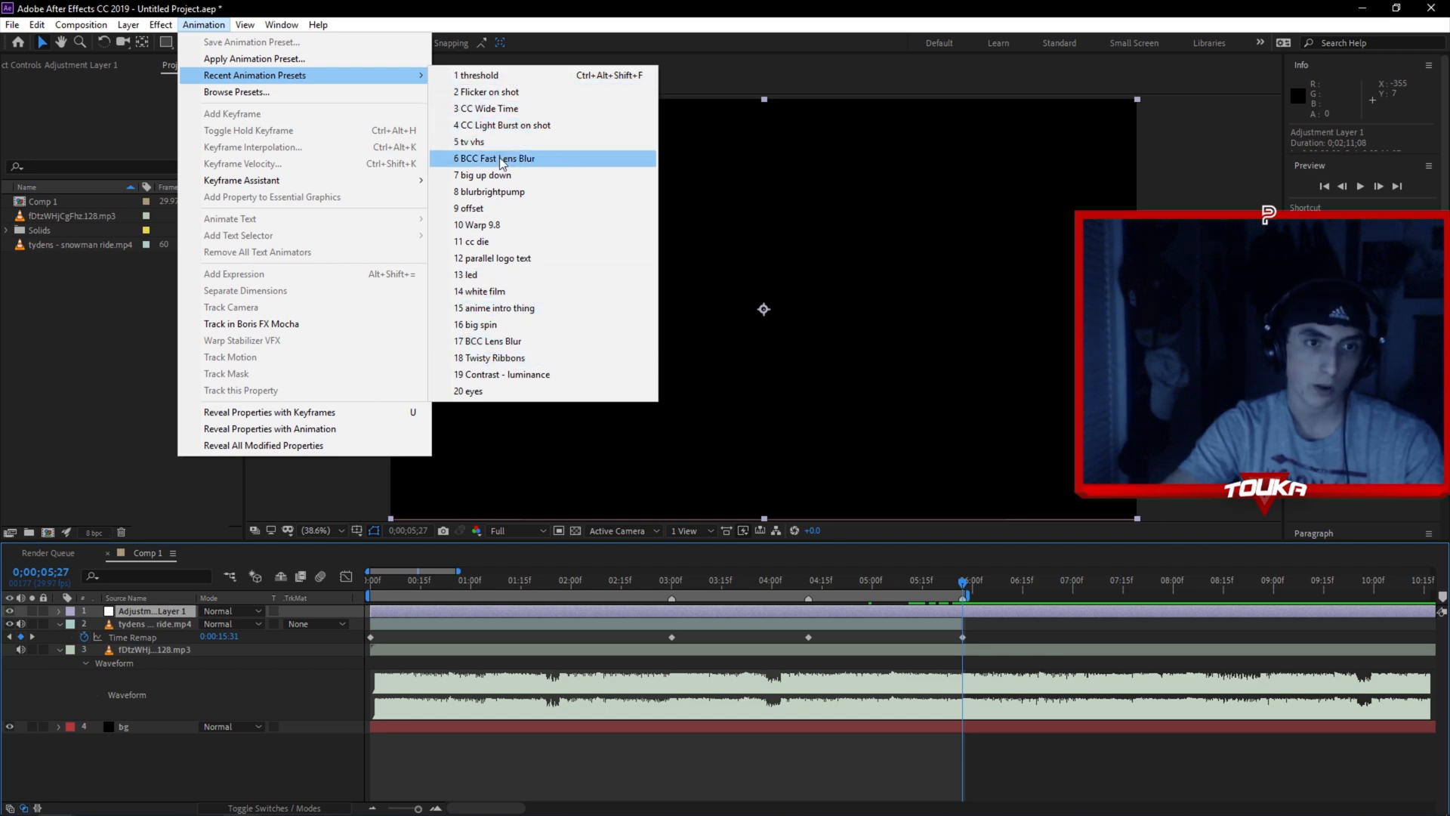
click(497, 159)
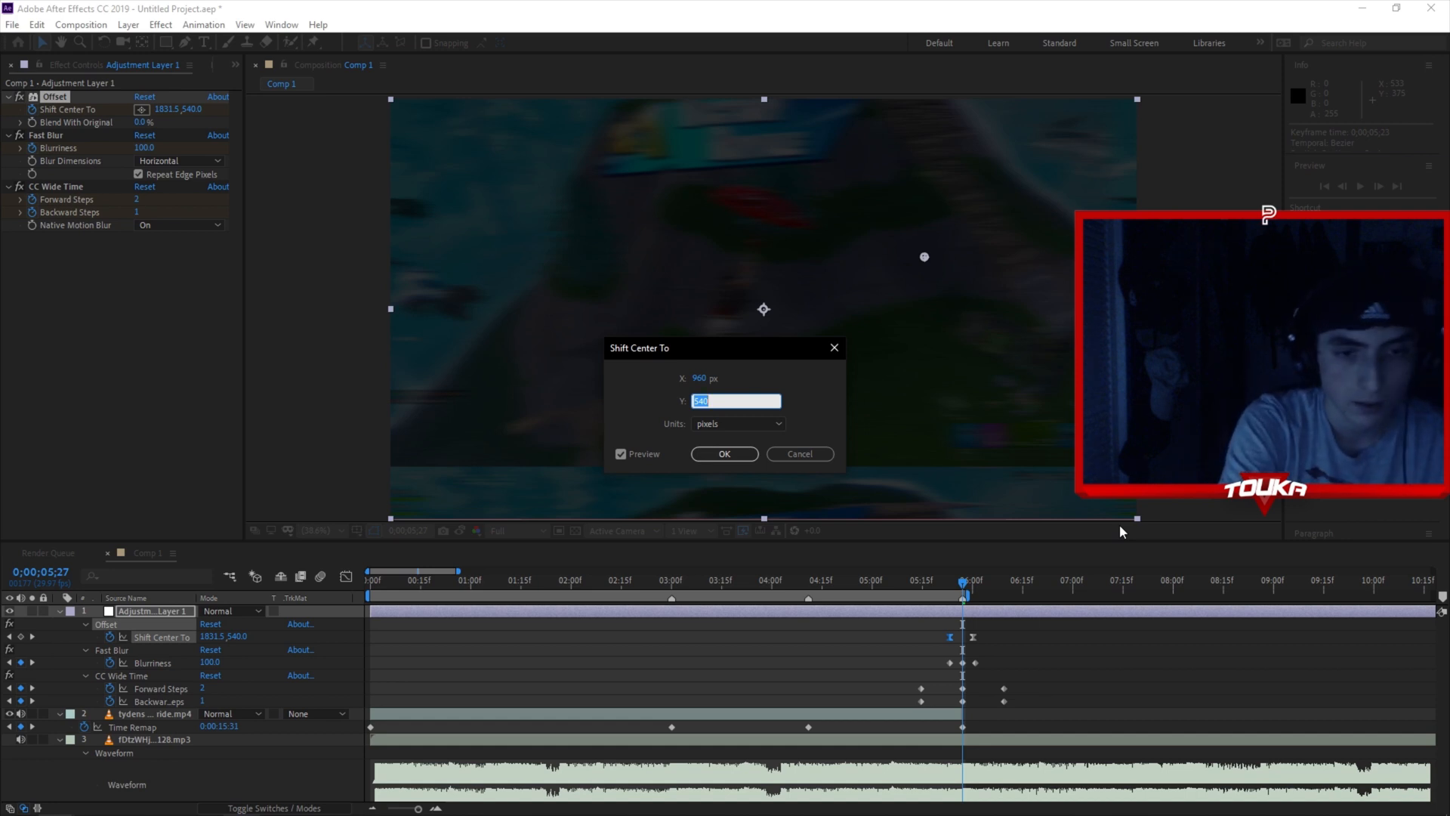
- Retype the Offset Shift Center To keyframe so the picture slides horizontally from 1280, 720
text(1289)
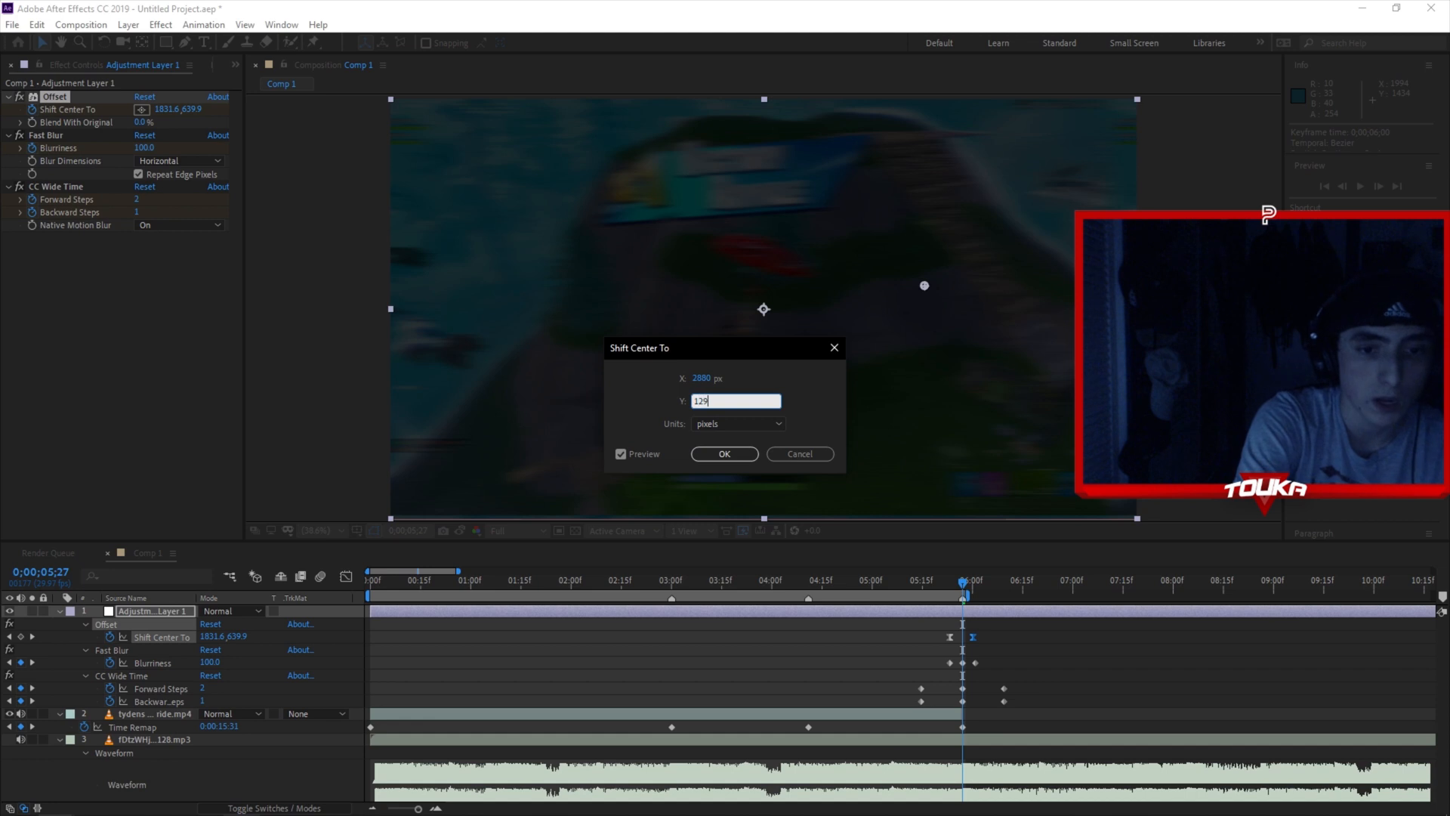
text(720)
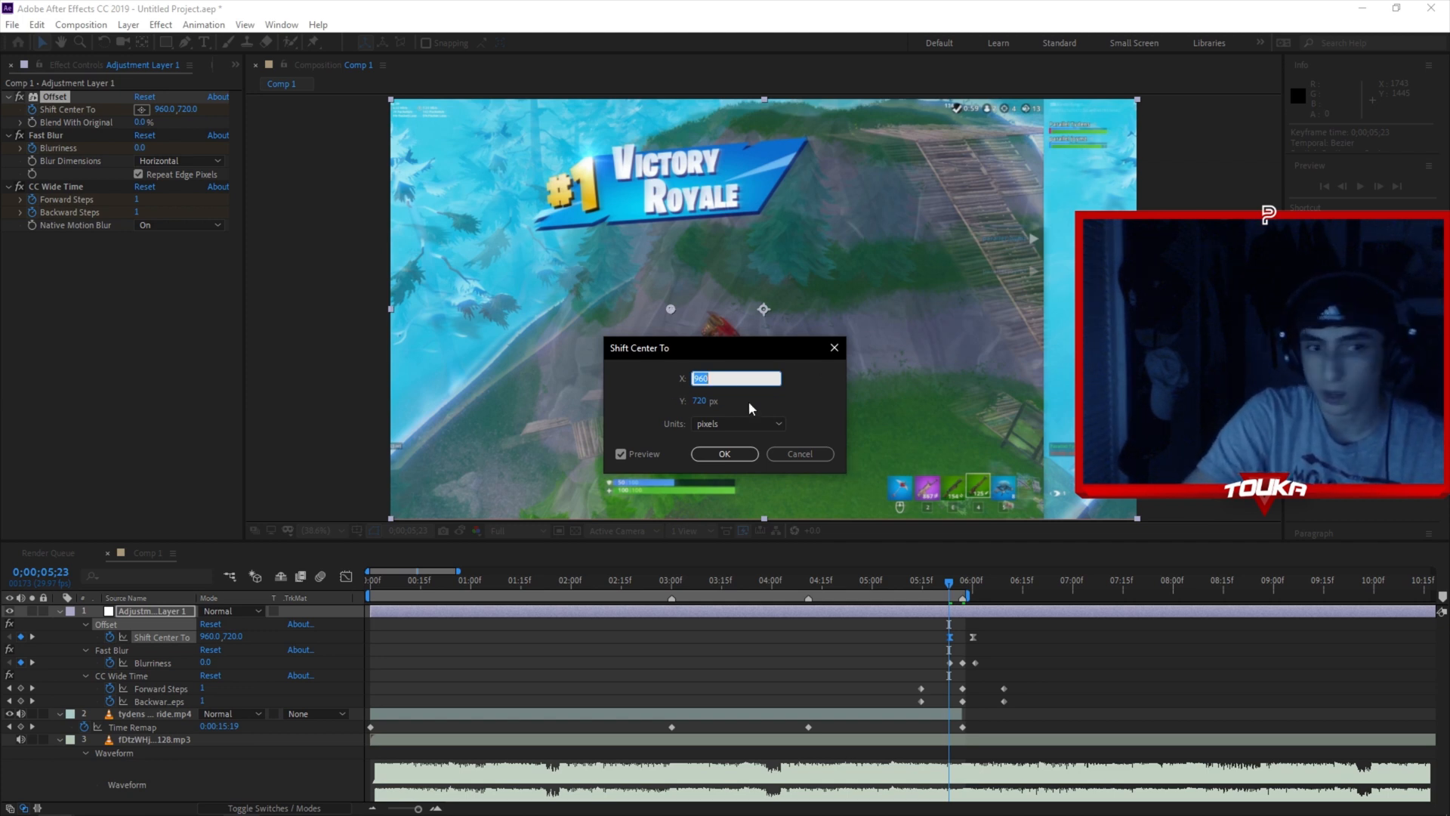
click(725, 453)
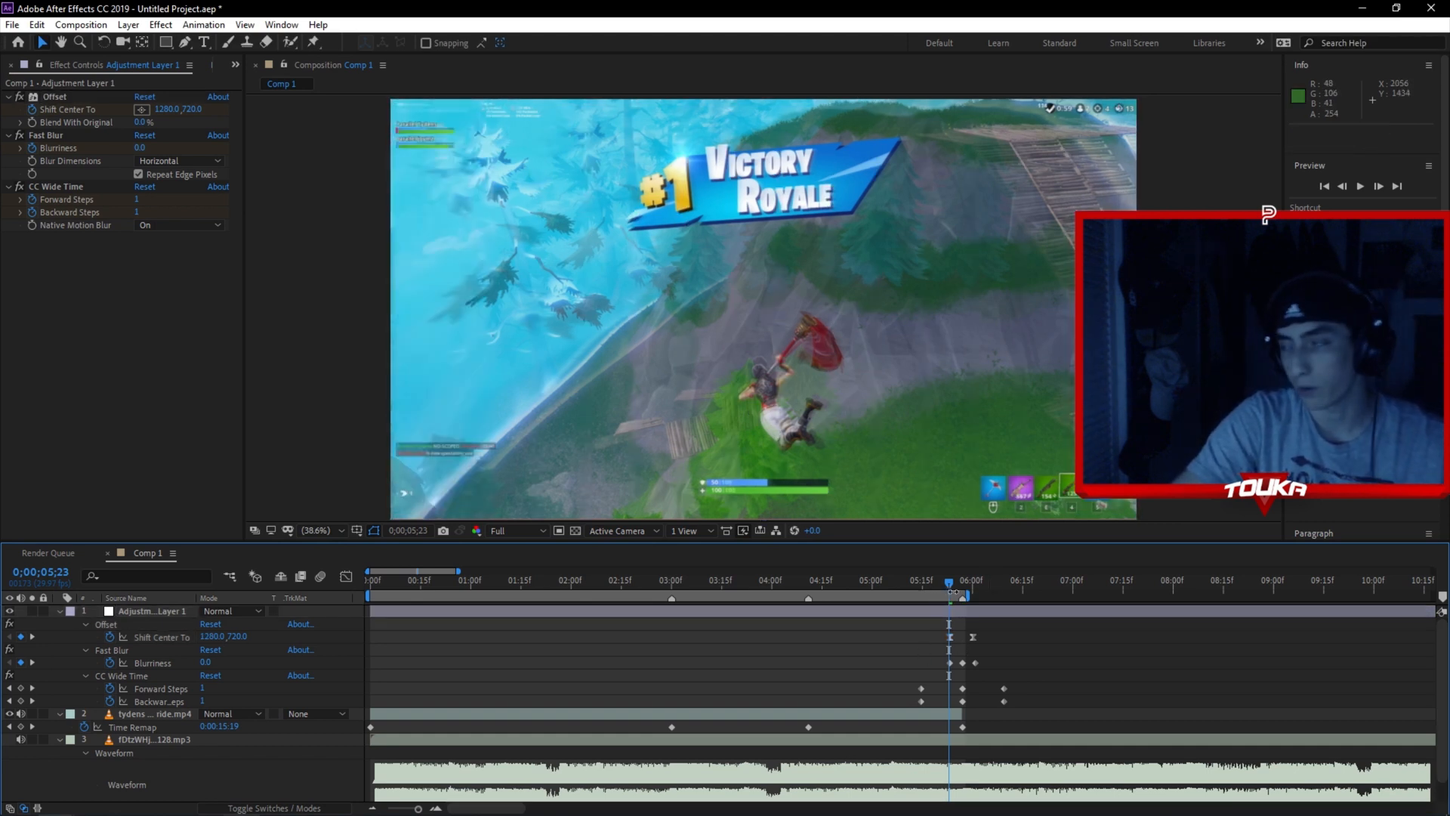
mouse_move(1046, 588)
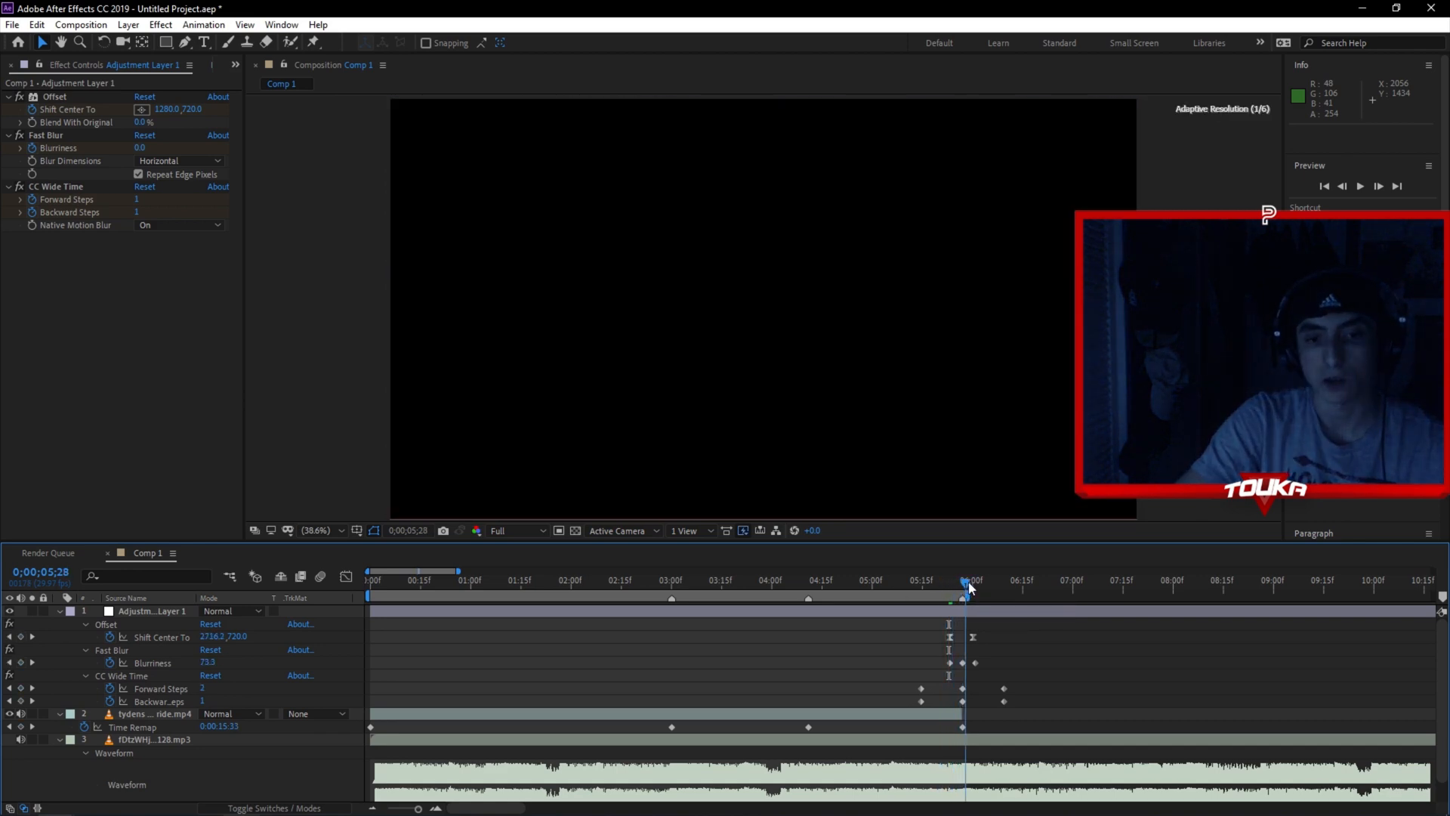
- Set the current time to the six-second cut where the ATV shot will start
click(969, 586)
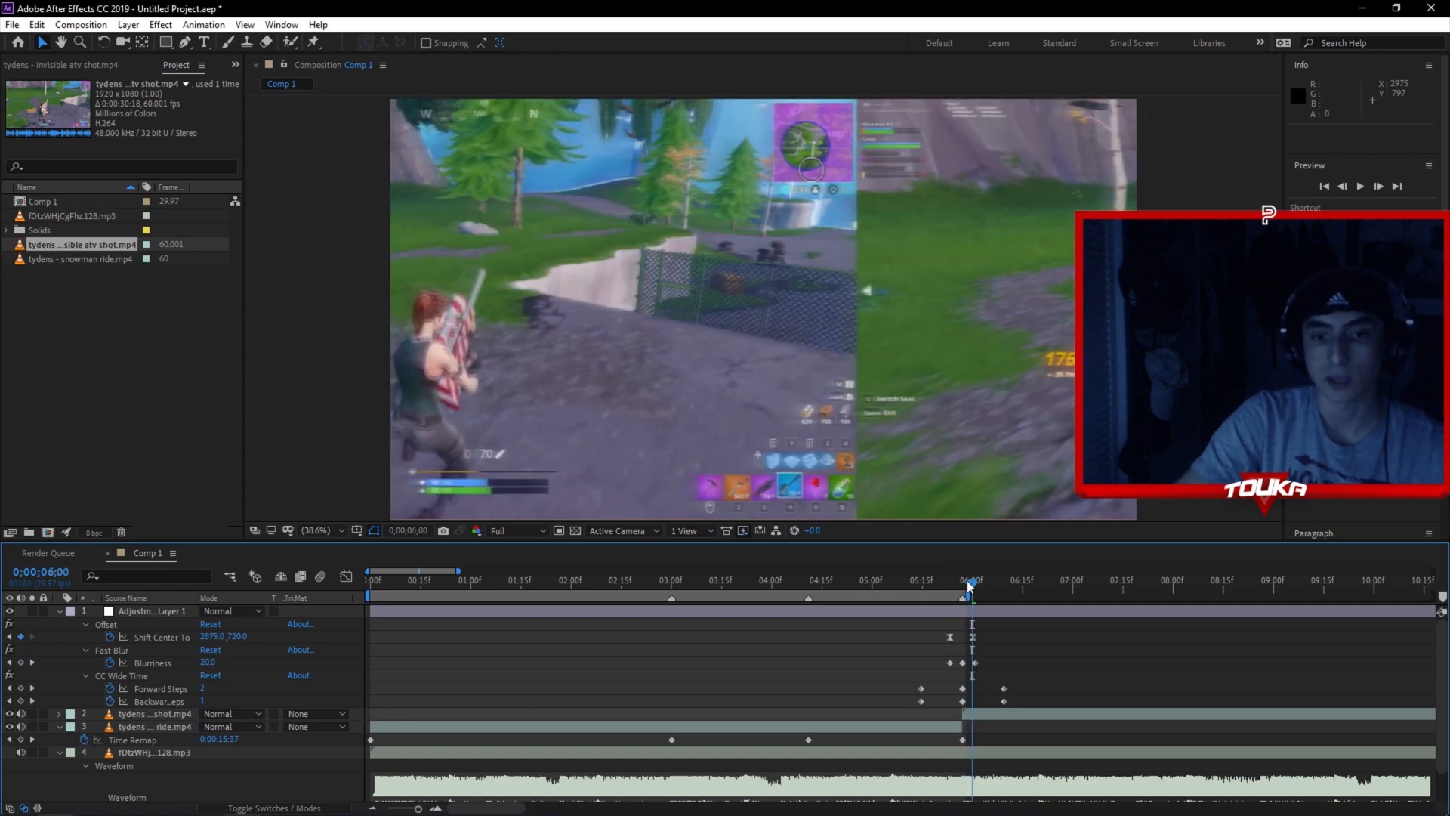
- Set the last Offset keyframe's X to 3840 so the ATV shot slides in at the cut
click(923, 601)
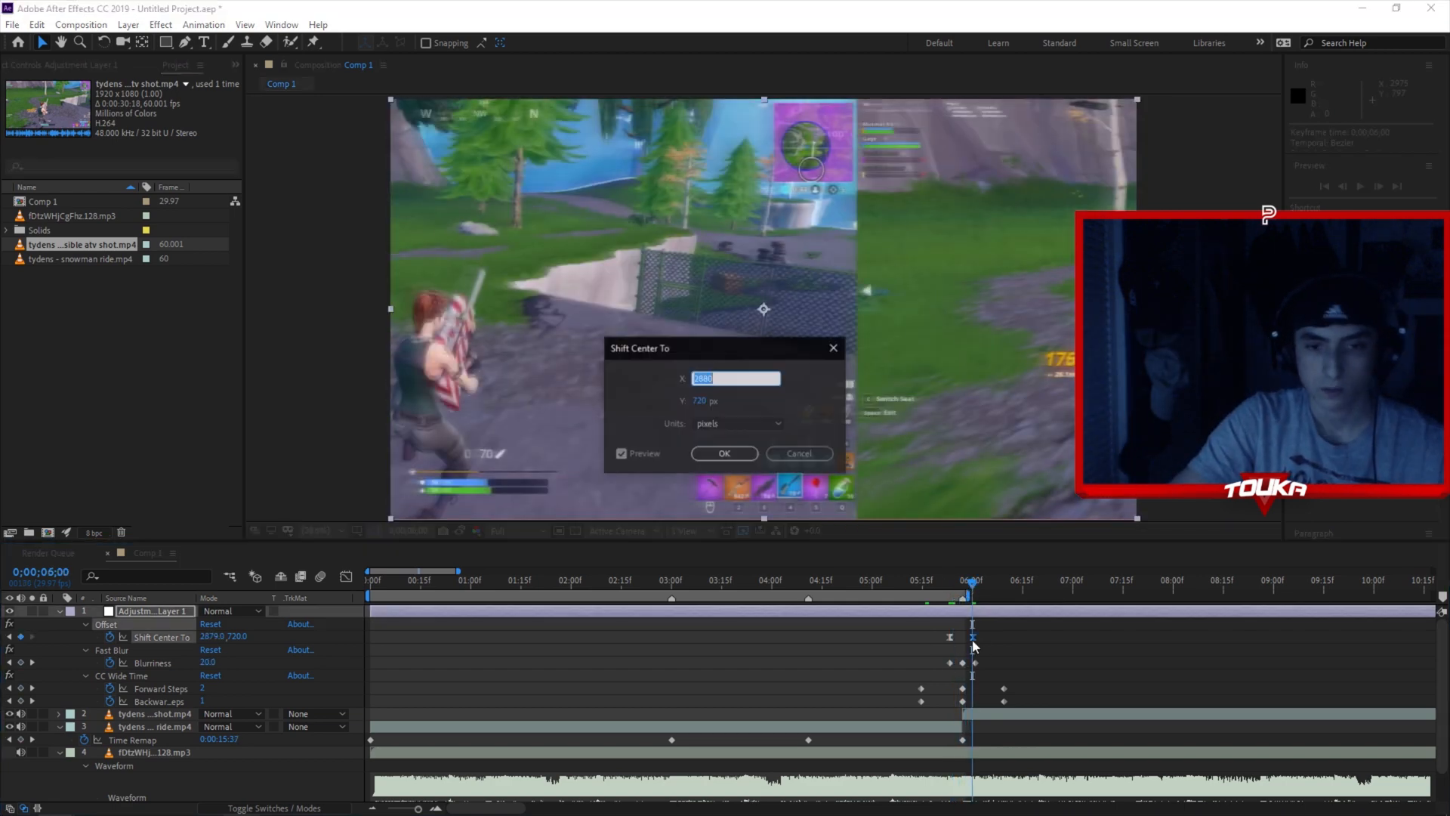
text(4)
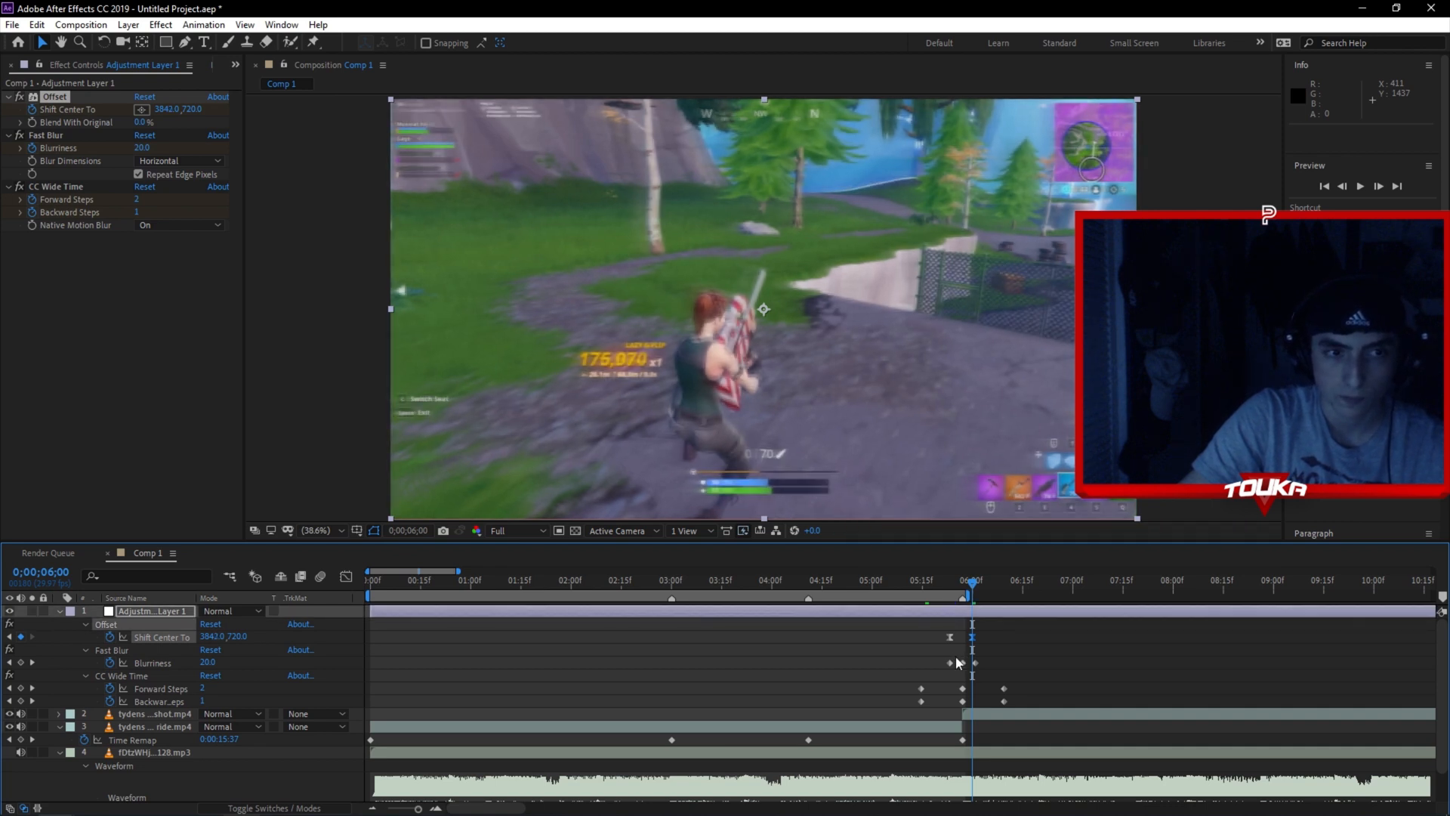
double_click(216, 636)
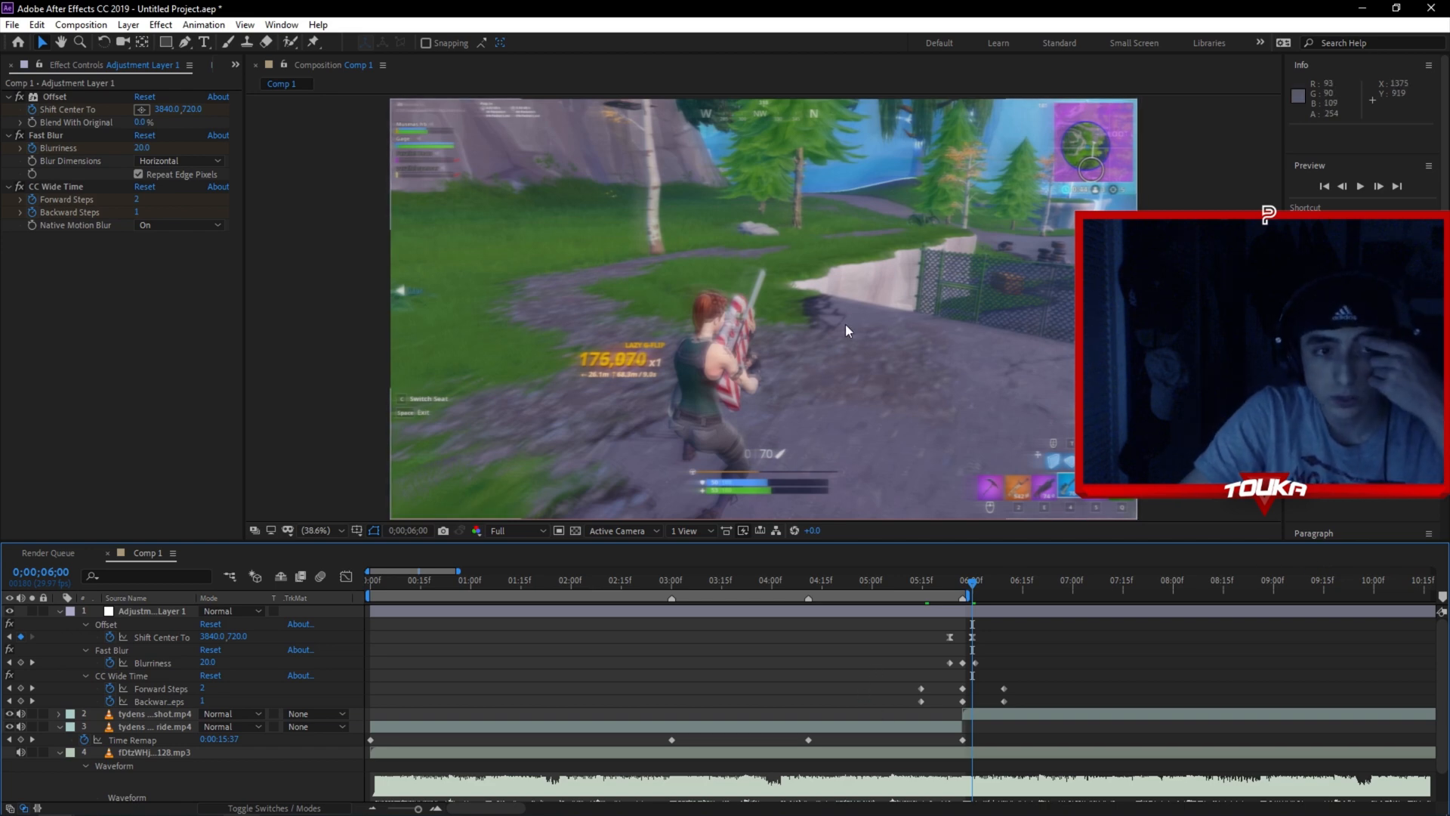
- Adjust the Fast Blur keyframes around the cut and return to the comp start for playback
drag(971, 581, 938, 580)
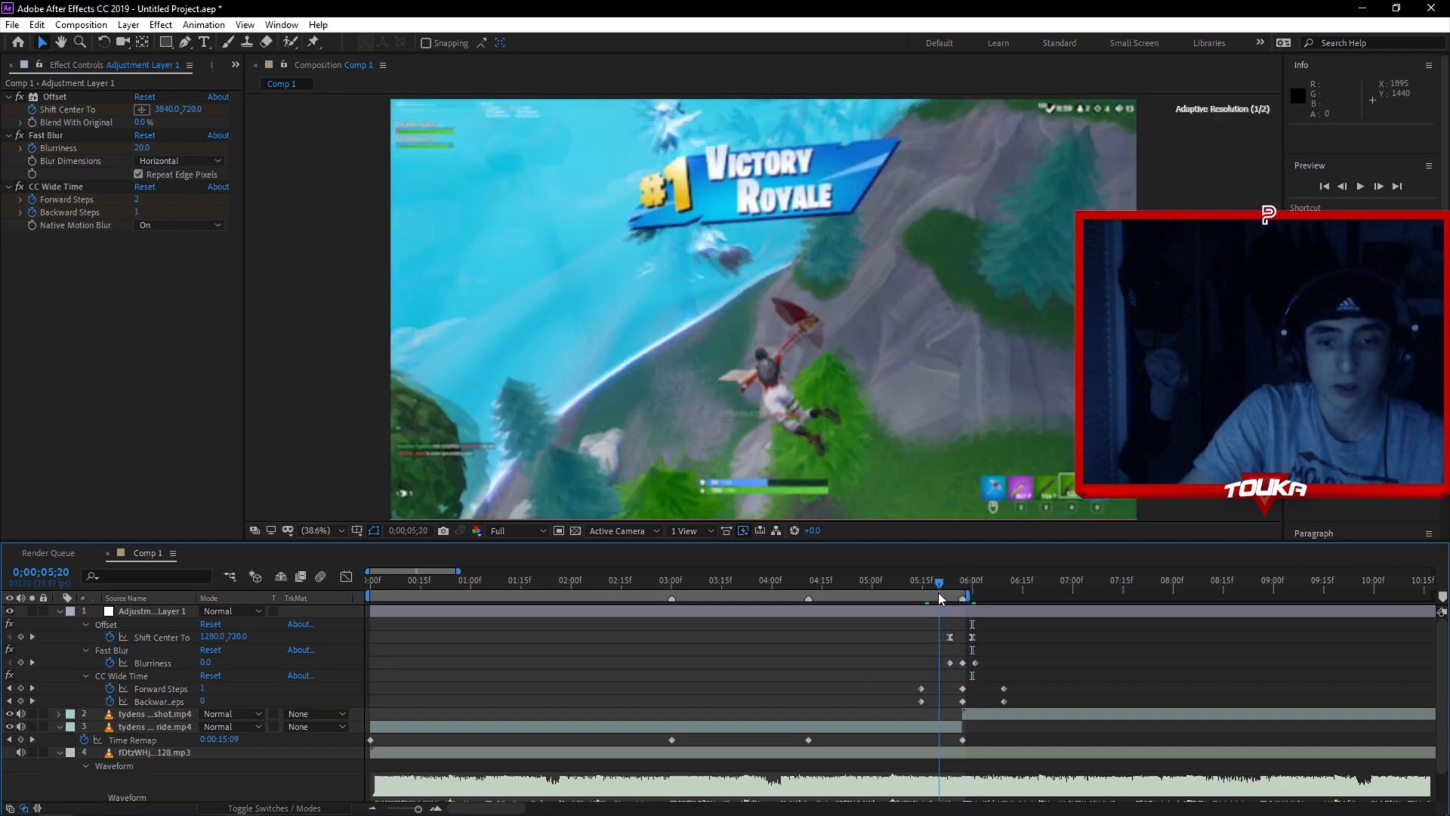
click(1006, 605)
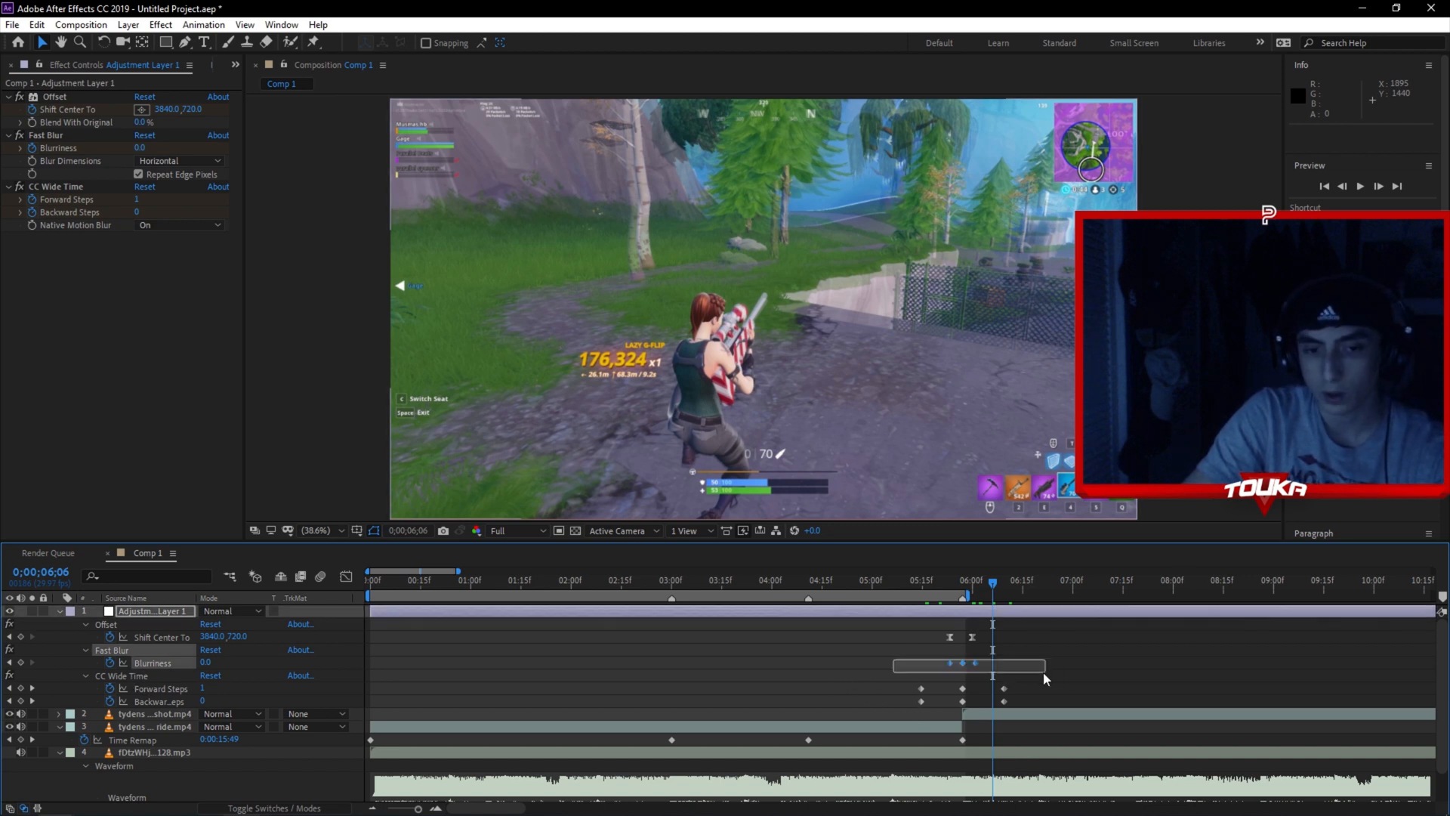
drag(969, 665, 942, 665)
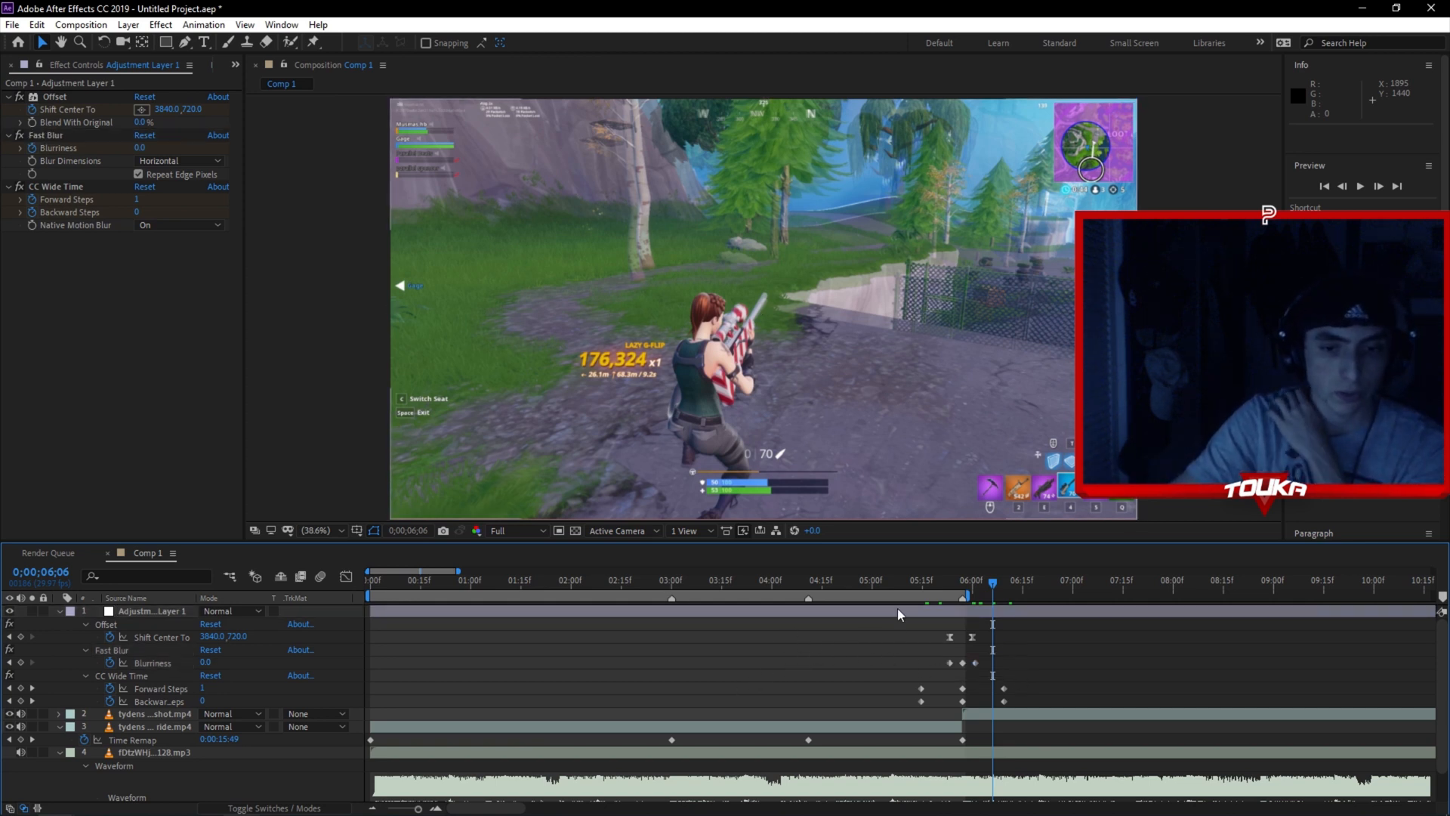
mouse_move(978, 592)
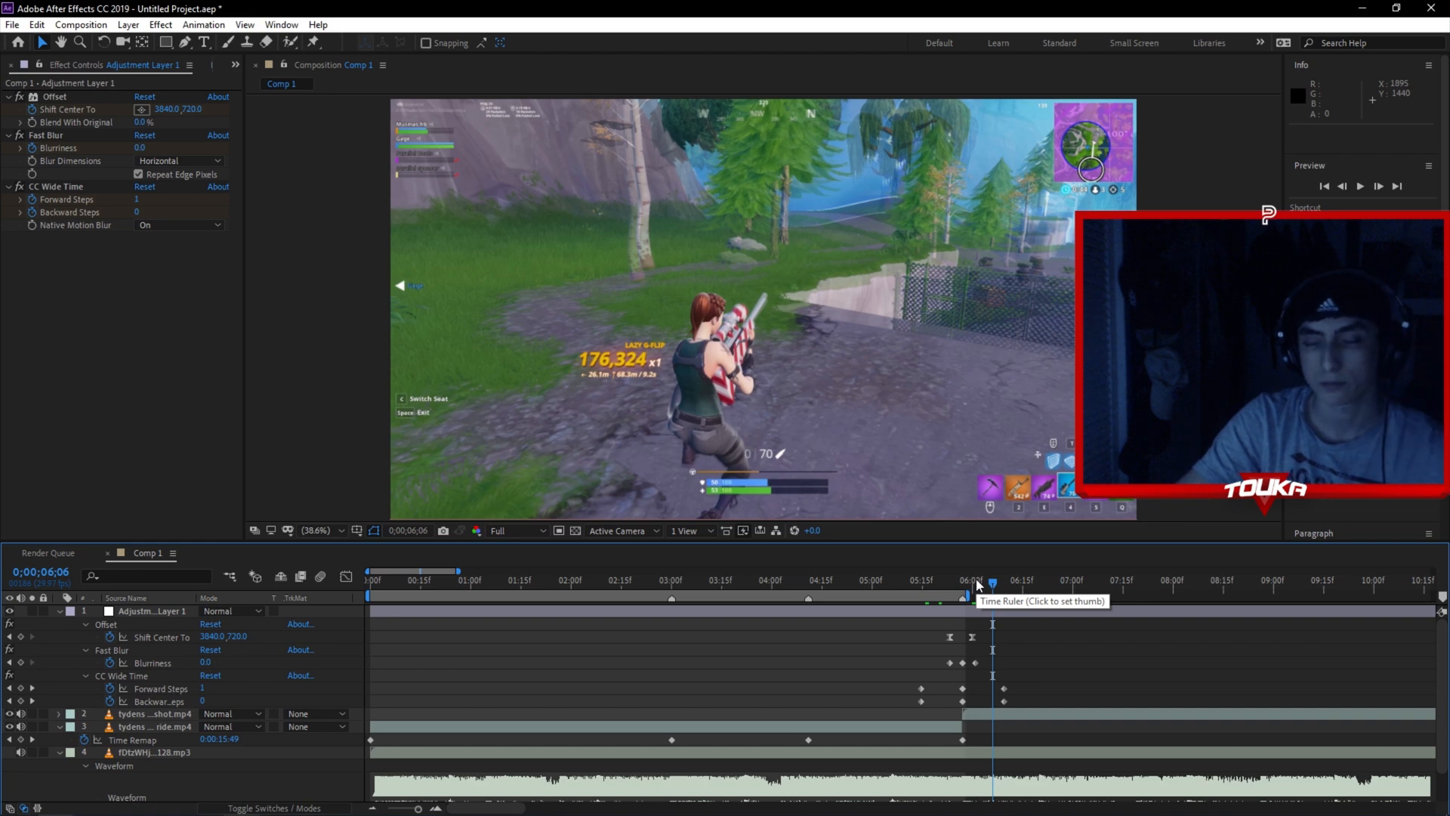
click(1121, 580)
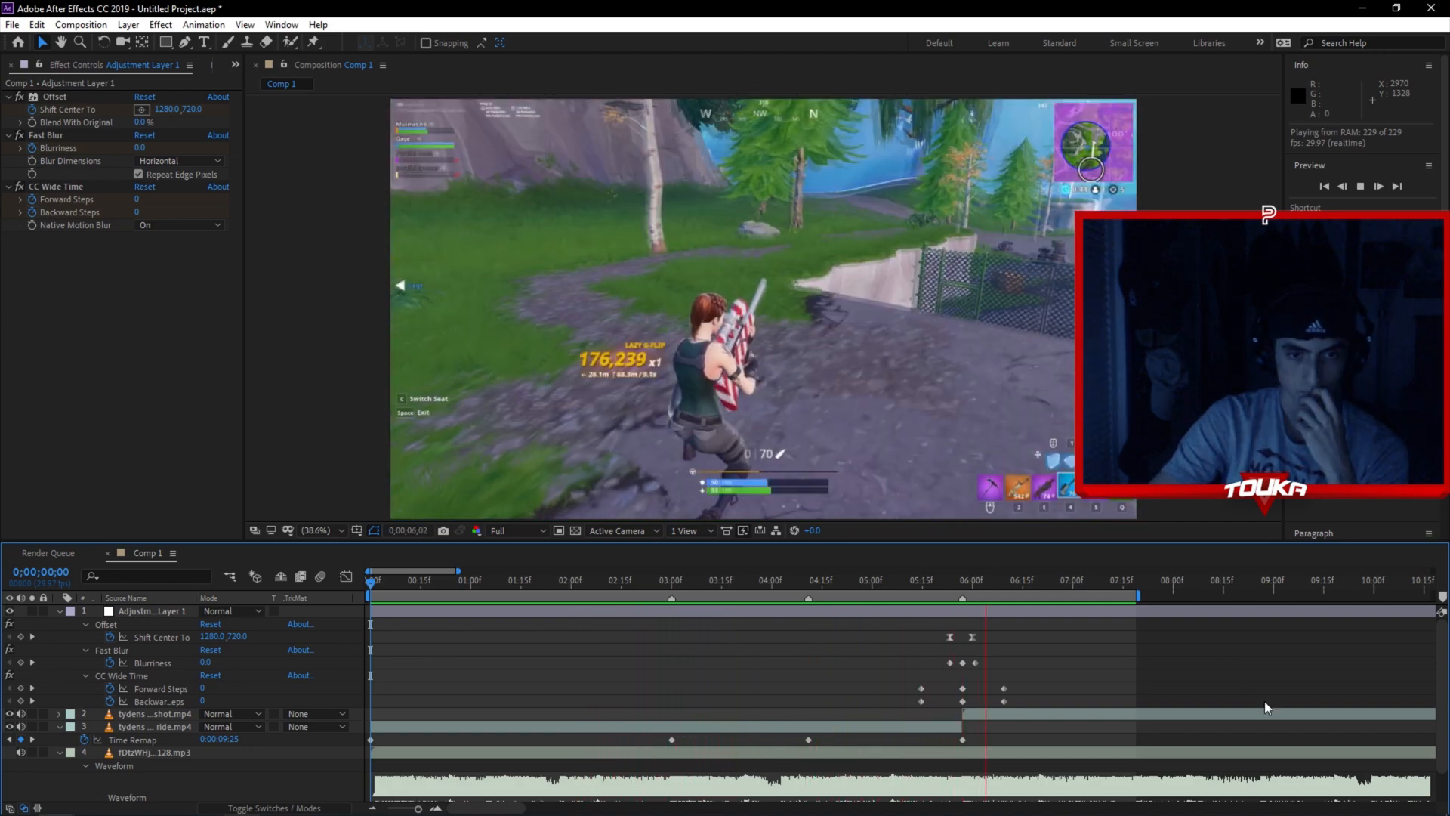
- Play the montage and scrub frame by frame through the slide-and-blur cut at 6:00
click(423, 580)
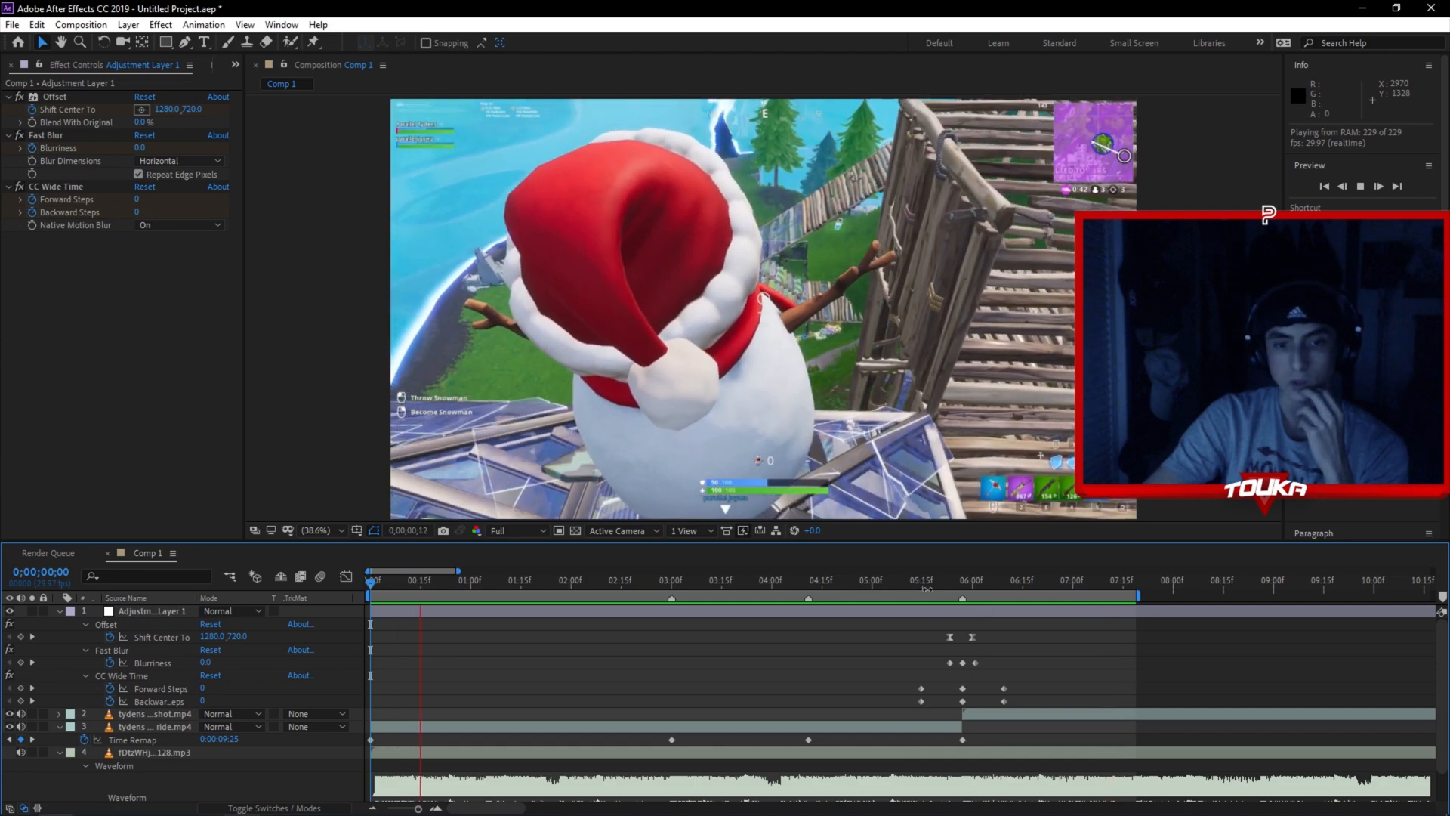
click(1012, 581)
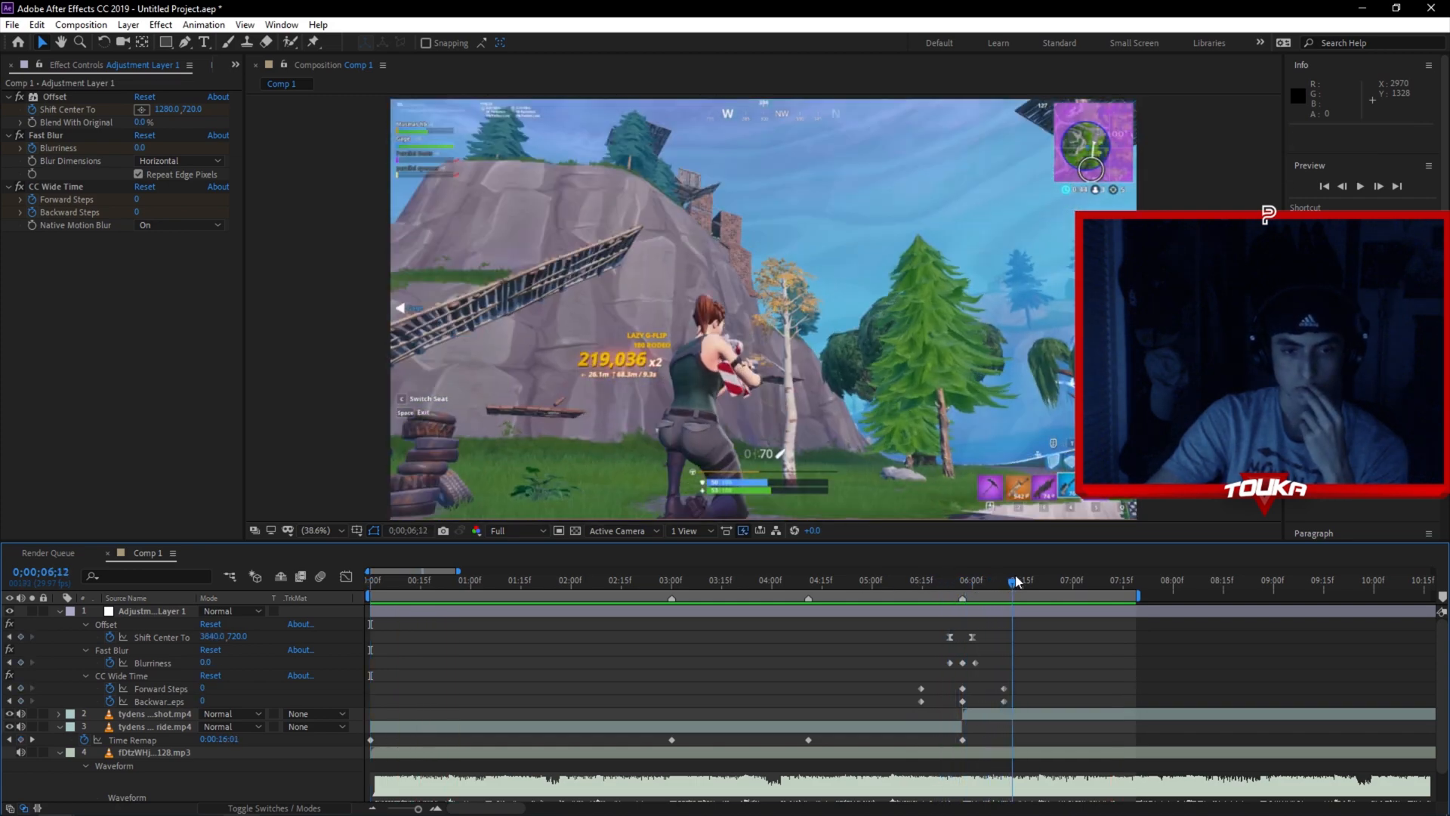
drag(1015, 580, 979, 580)
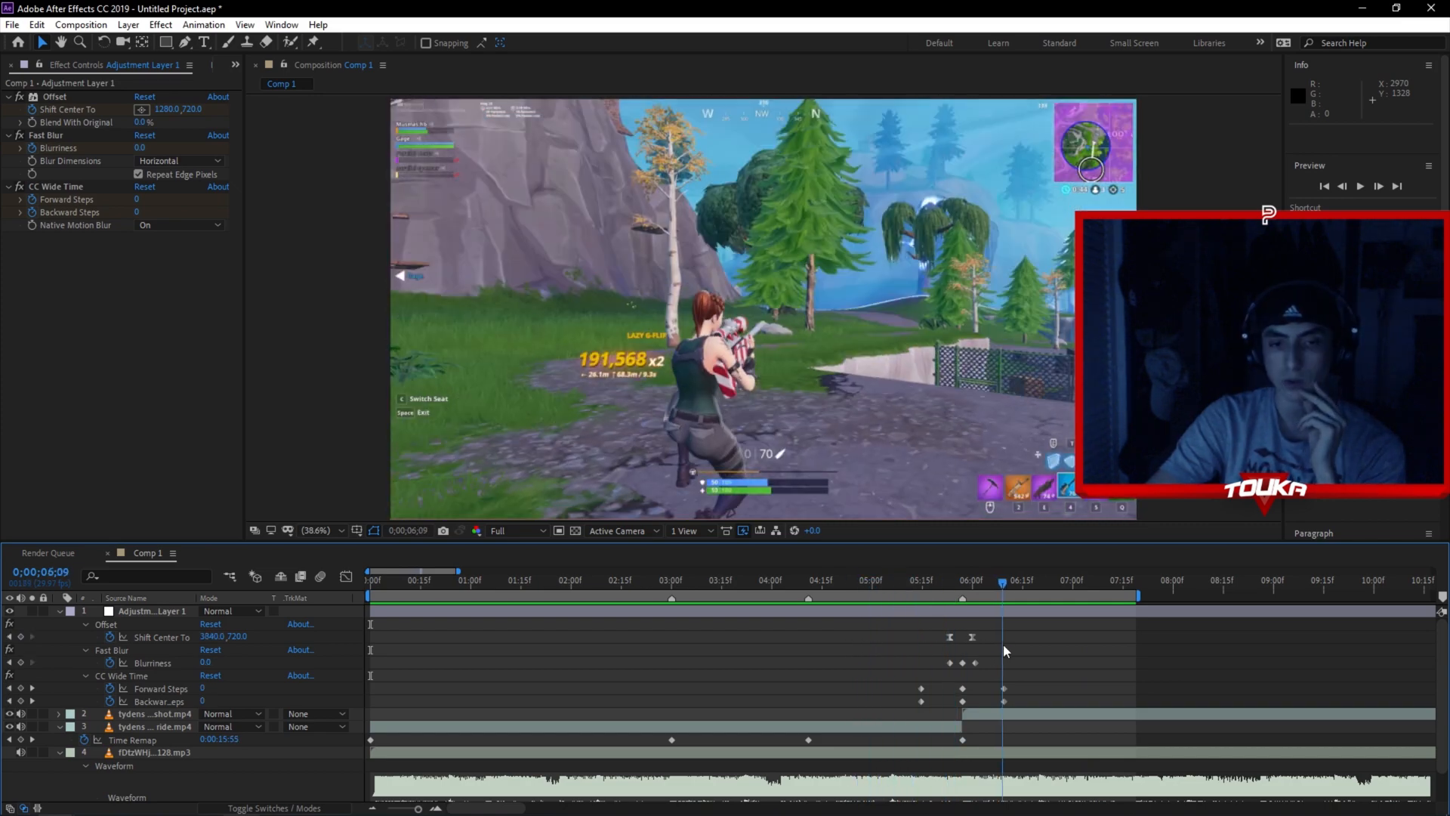
click(967, 598)
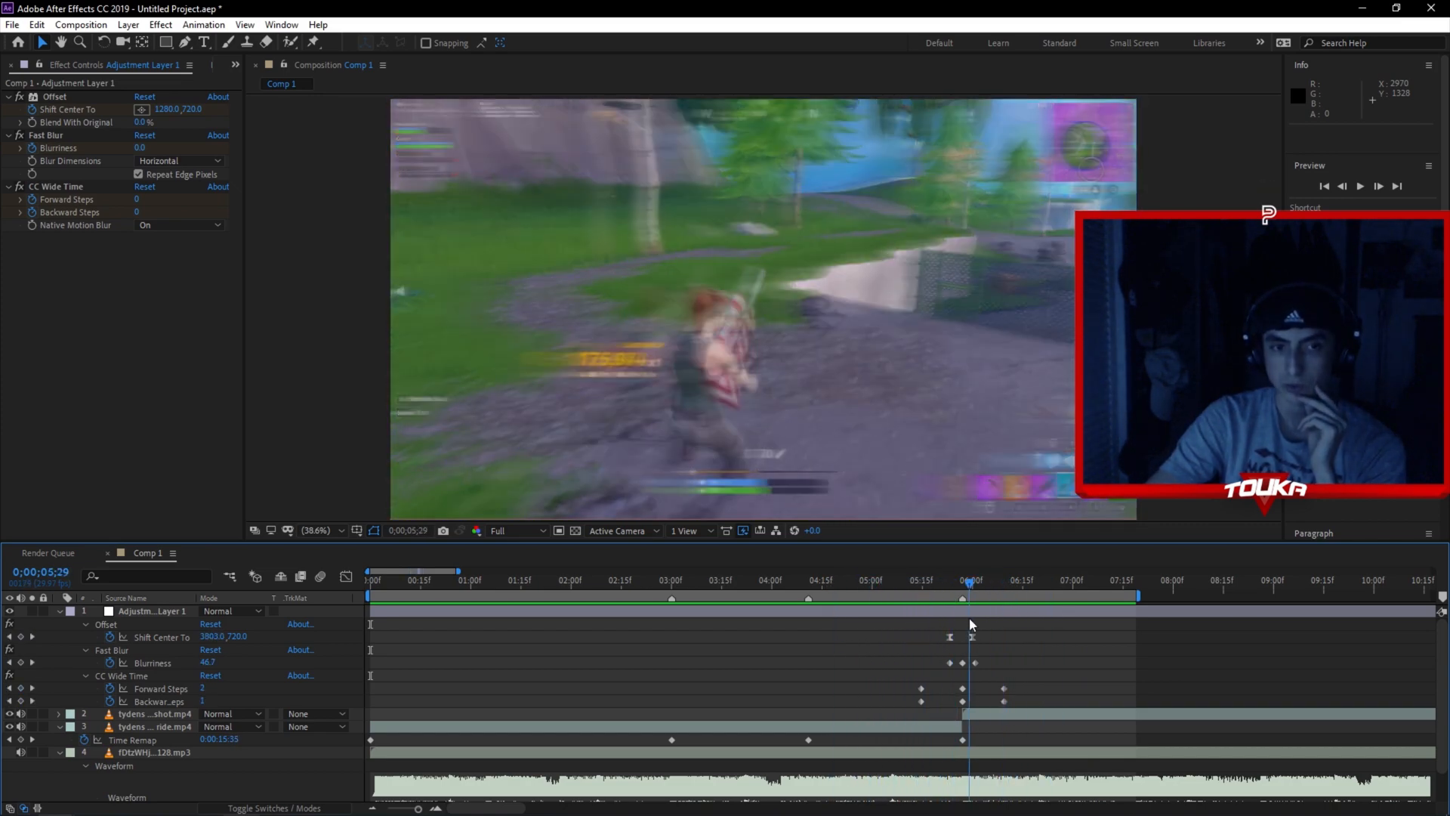
- Review the three- and five-second marks, then deselect and collapse the layer properties
click(671, 602)
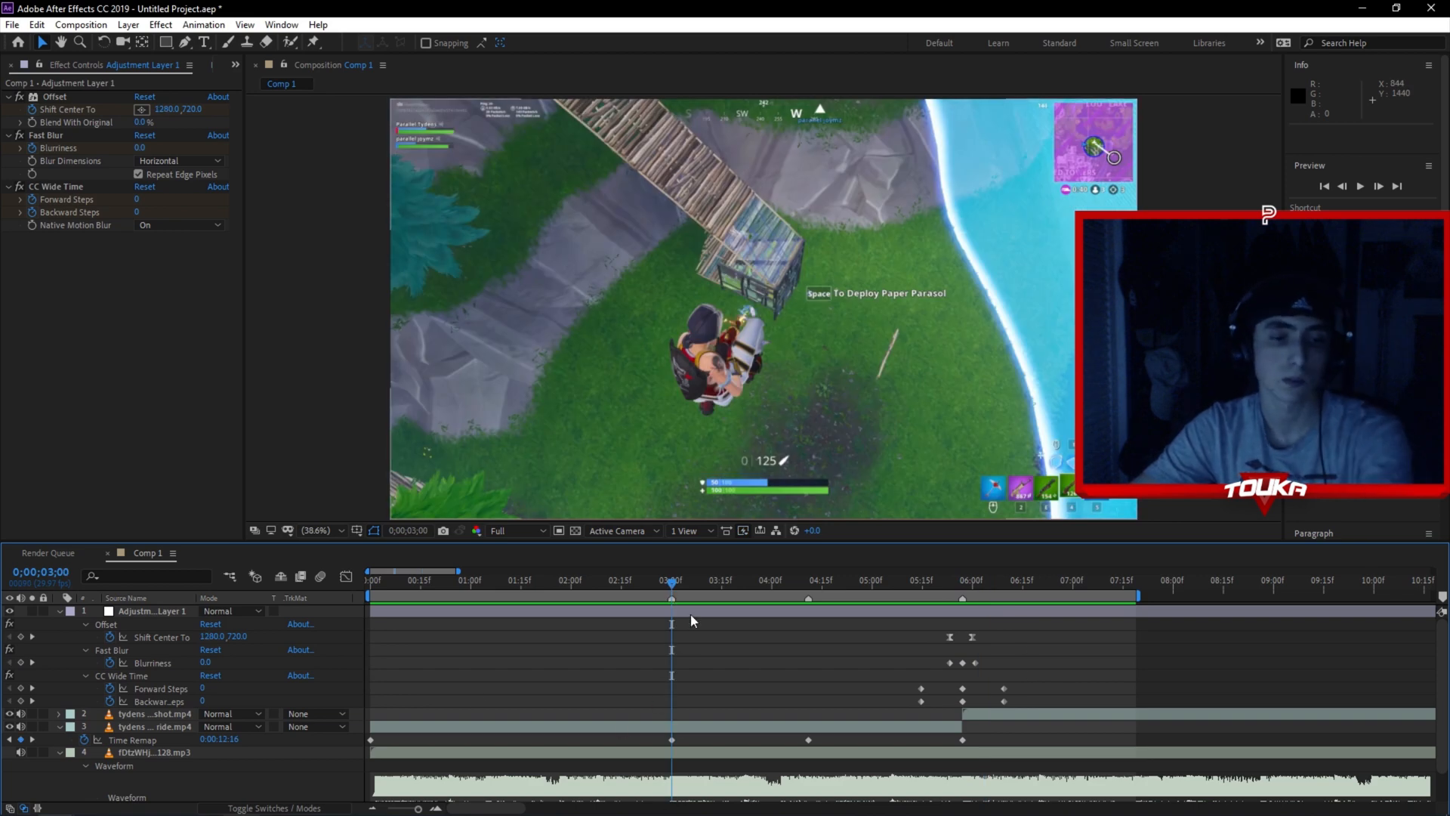
click(144, 611)
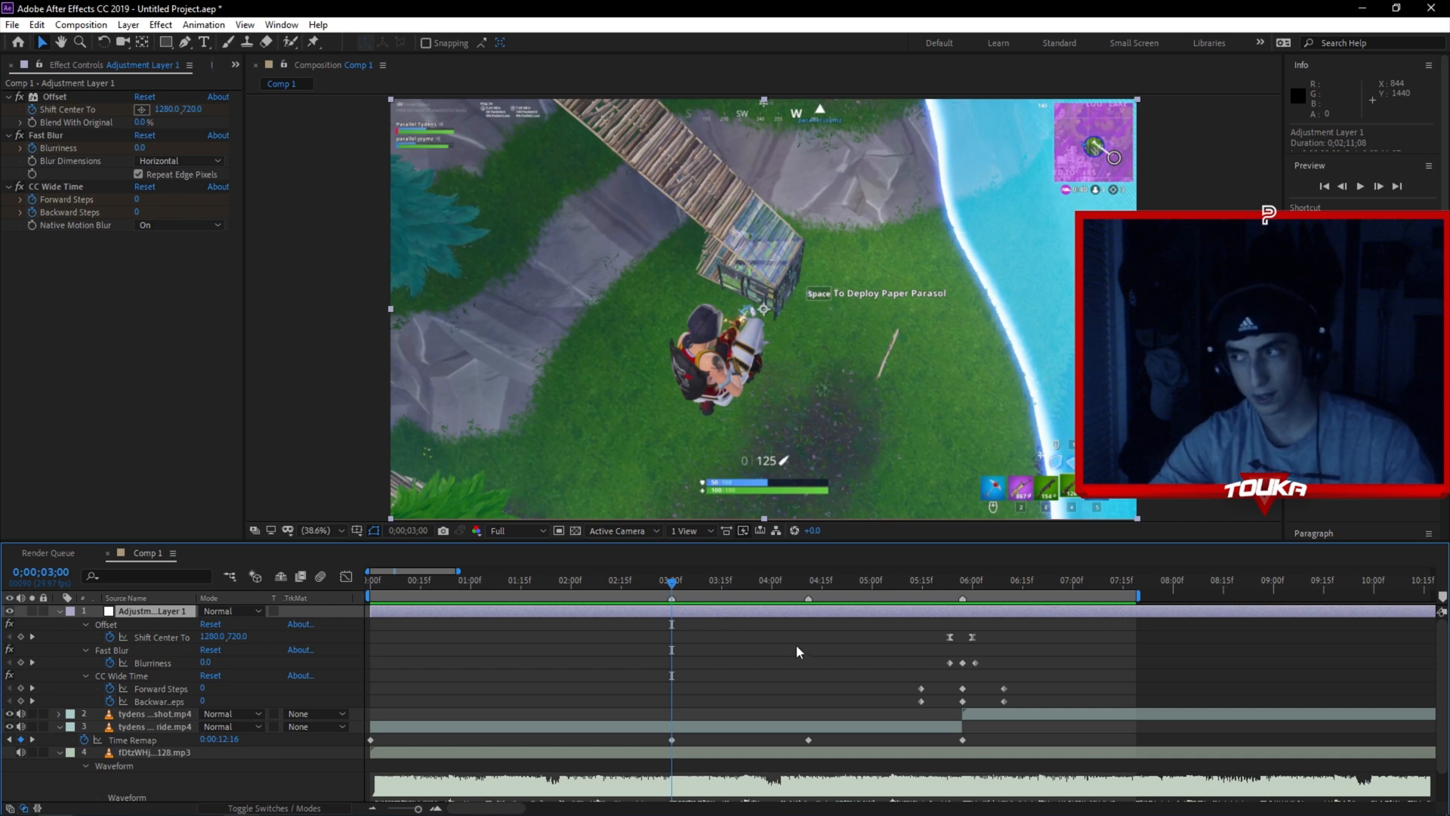
click(855, 601)
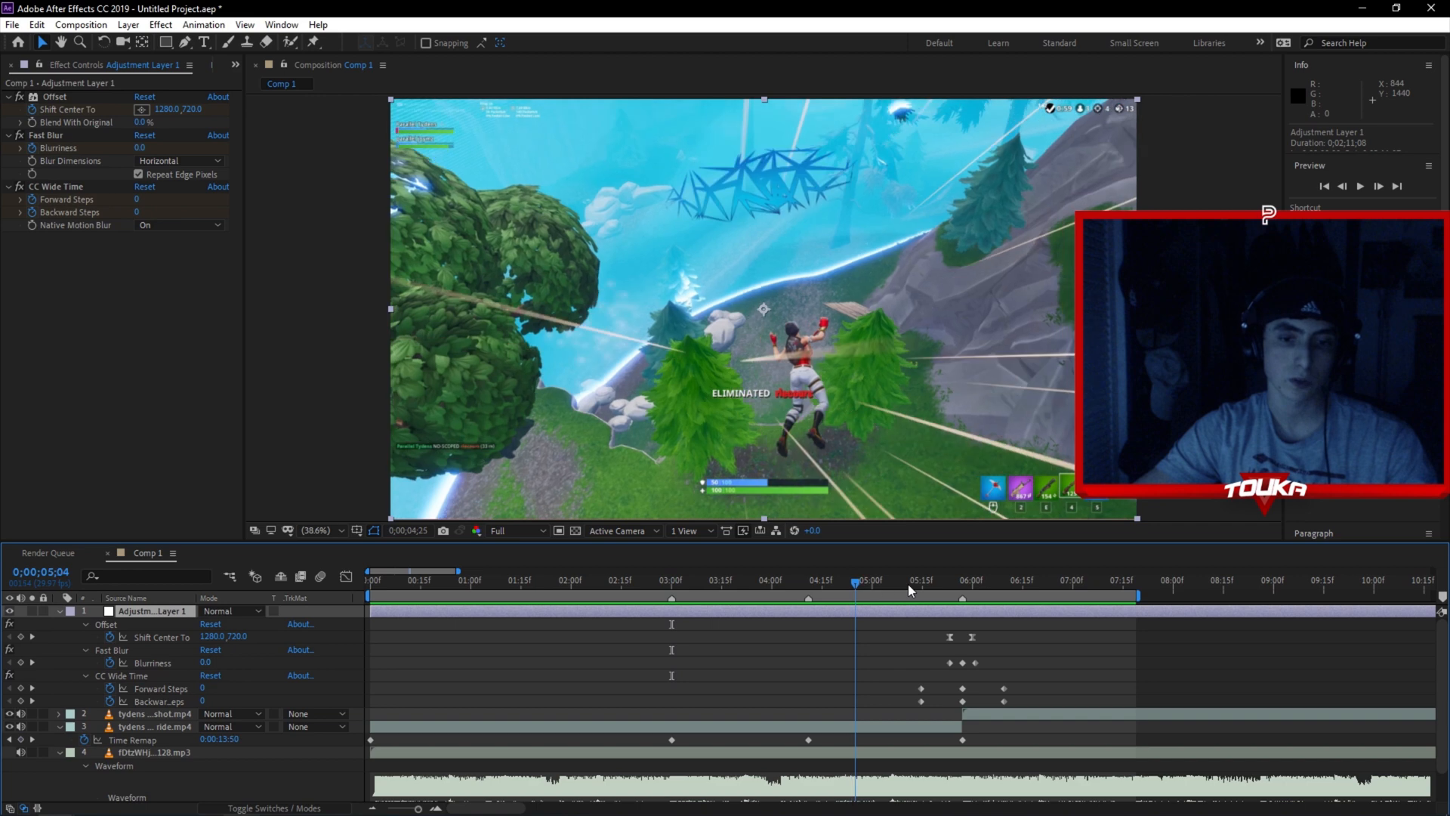
click(919, 588)
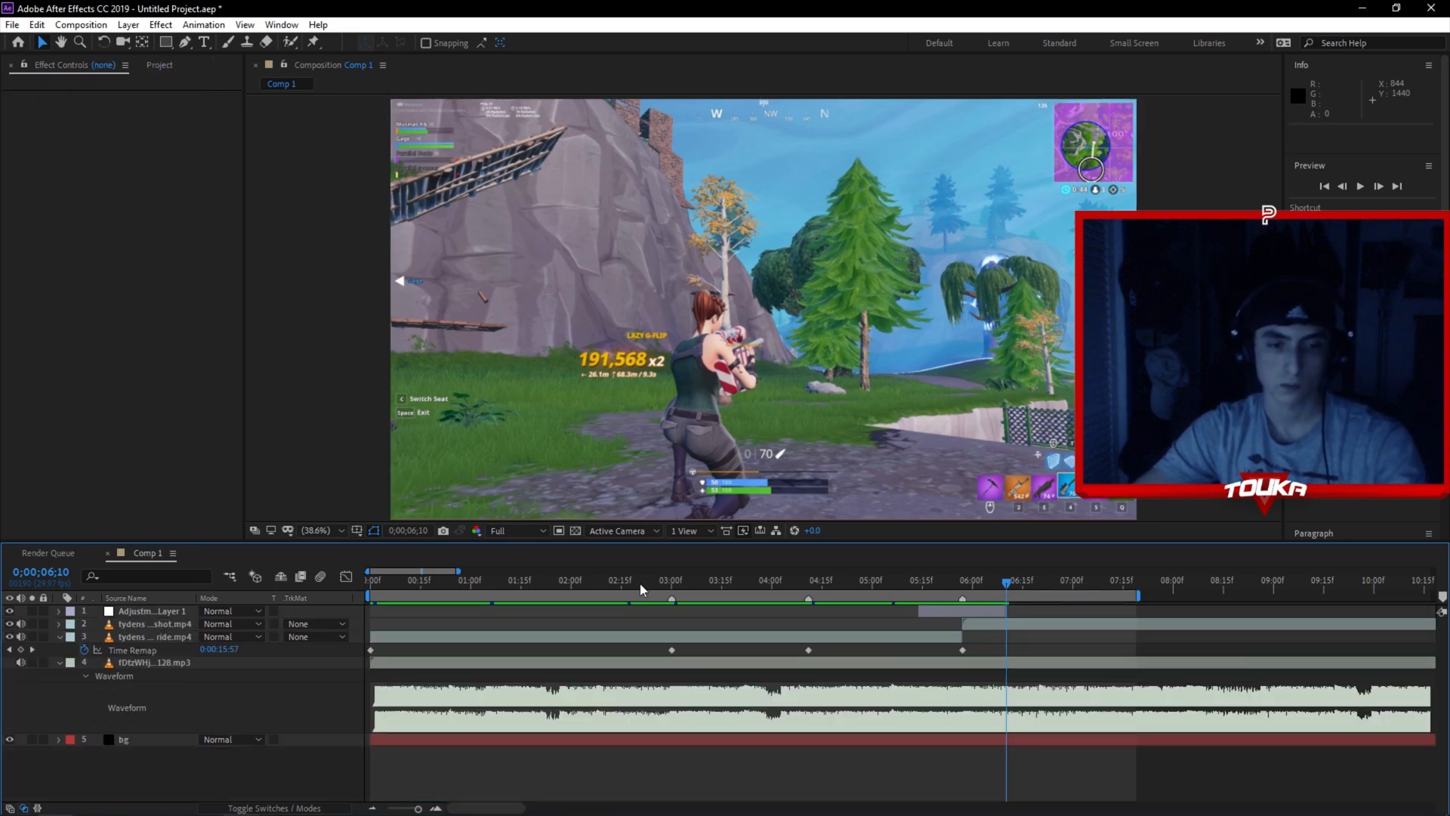
- Add a new adjustment layer at 3 seconds and reach the recently used animation presets for it
click(670, 580)
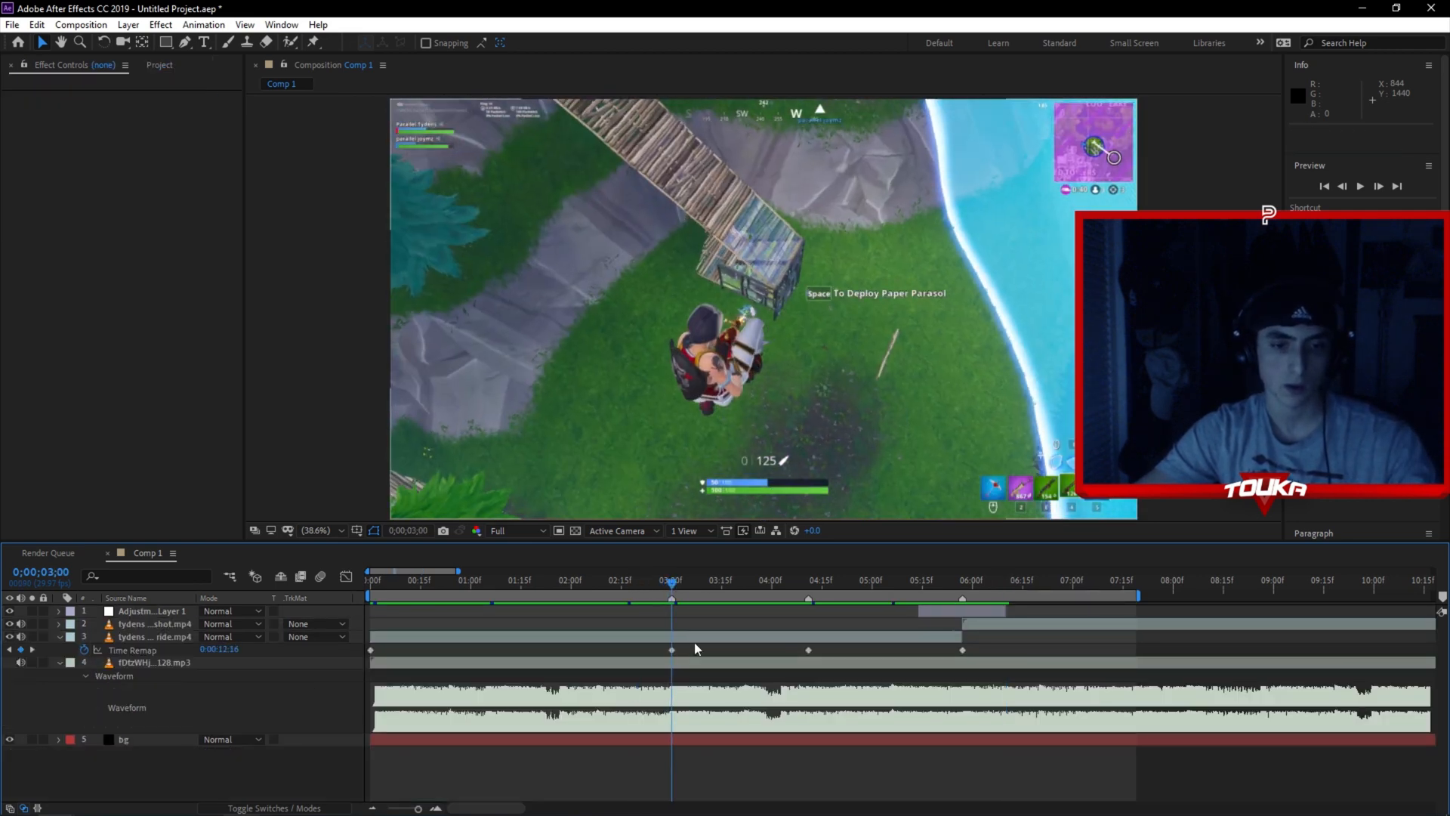
click(134, 636)
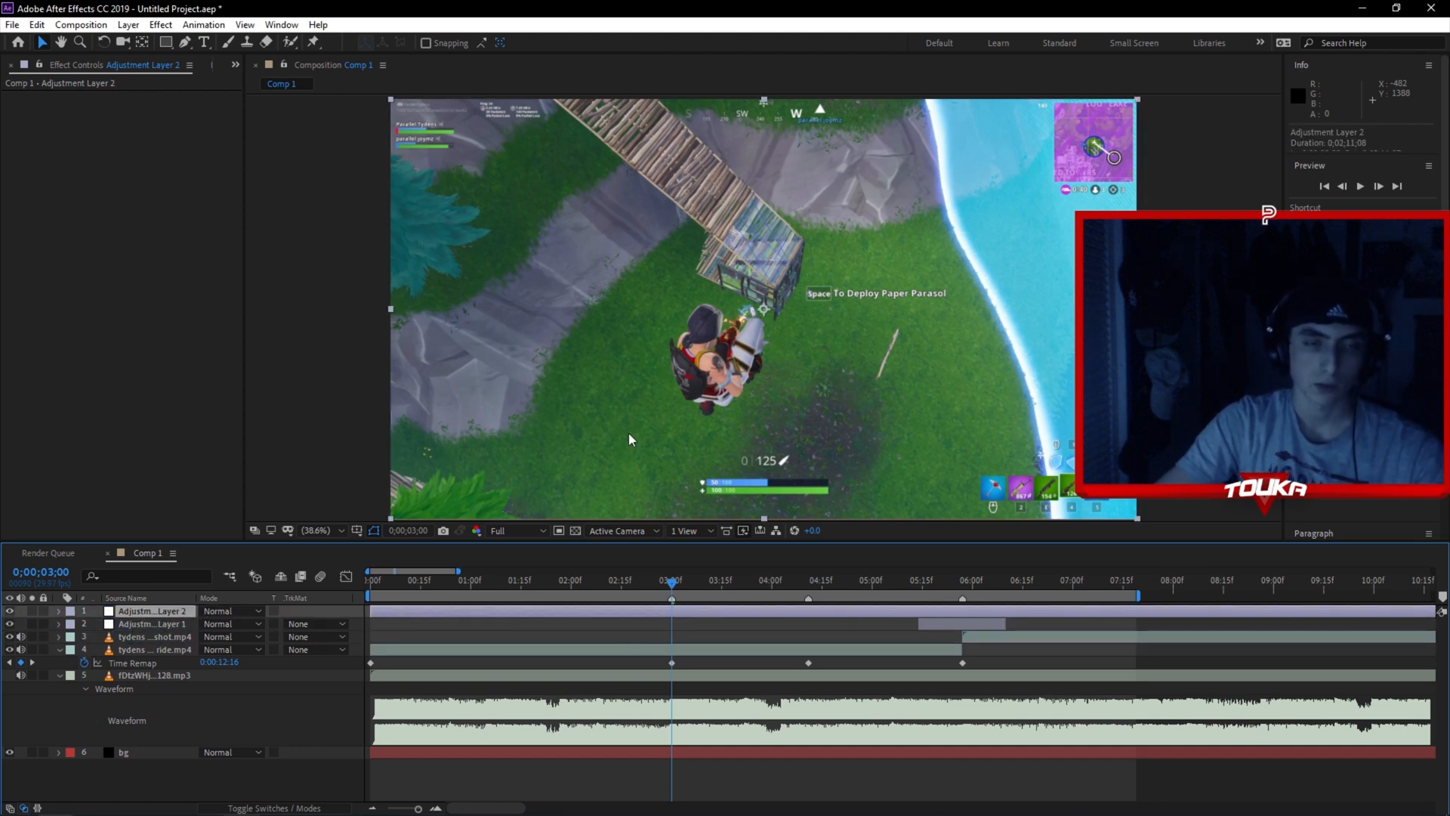
click(208, 24)
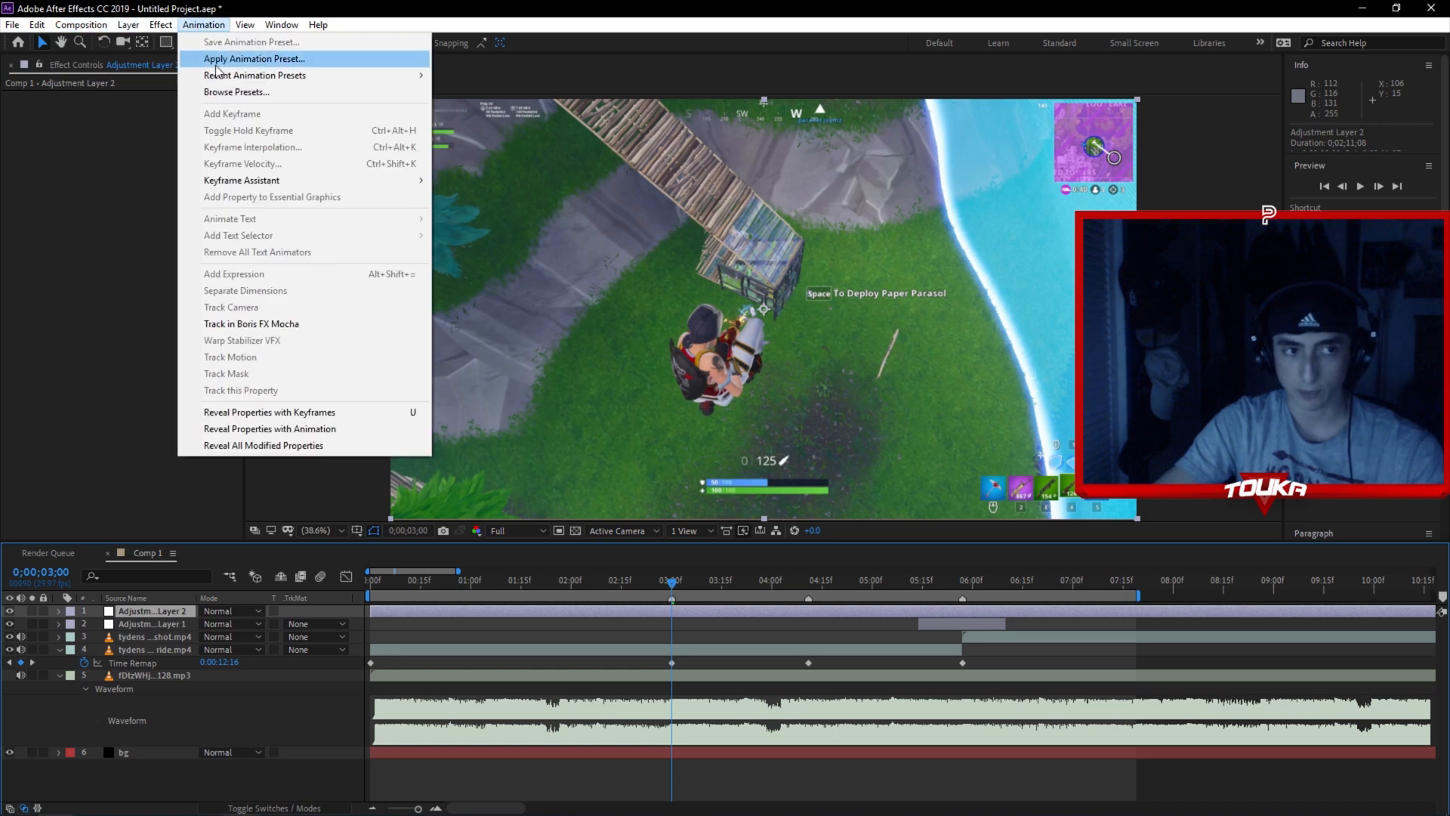
click(253, 75)
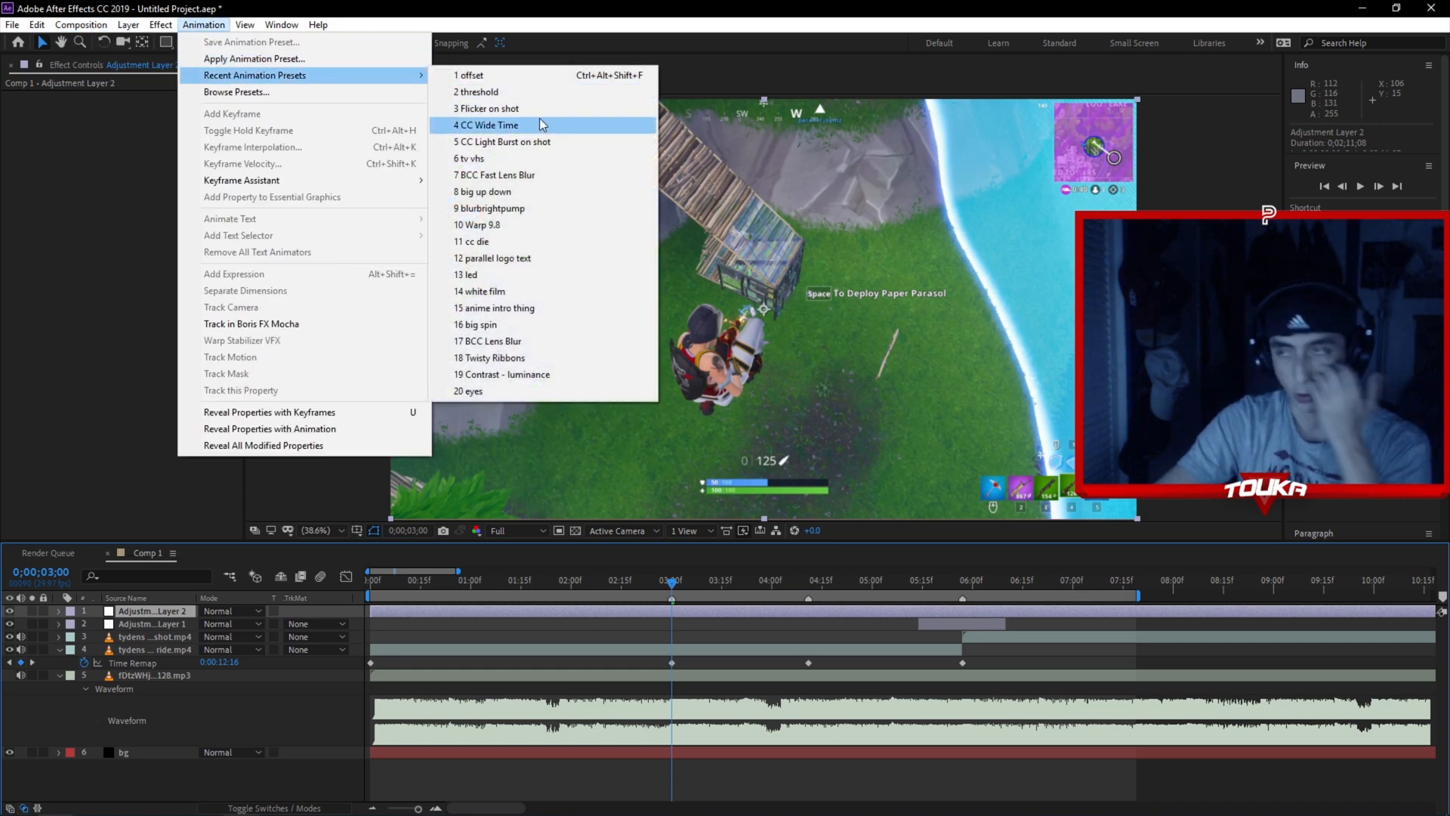
mouse_move(533, 81)
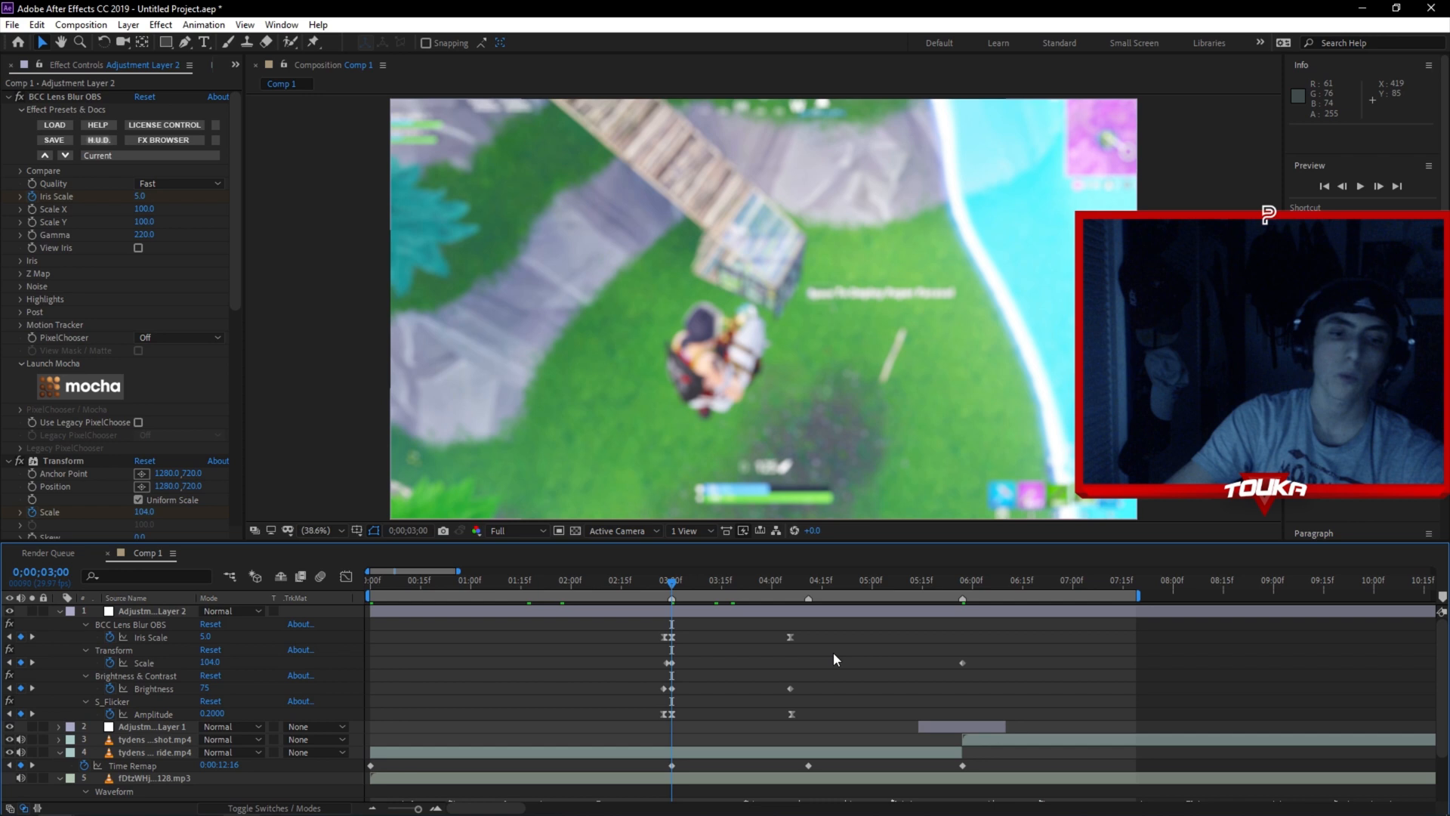
mouse_move(770, 675)
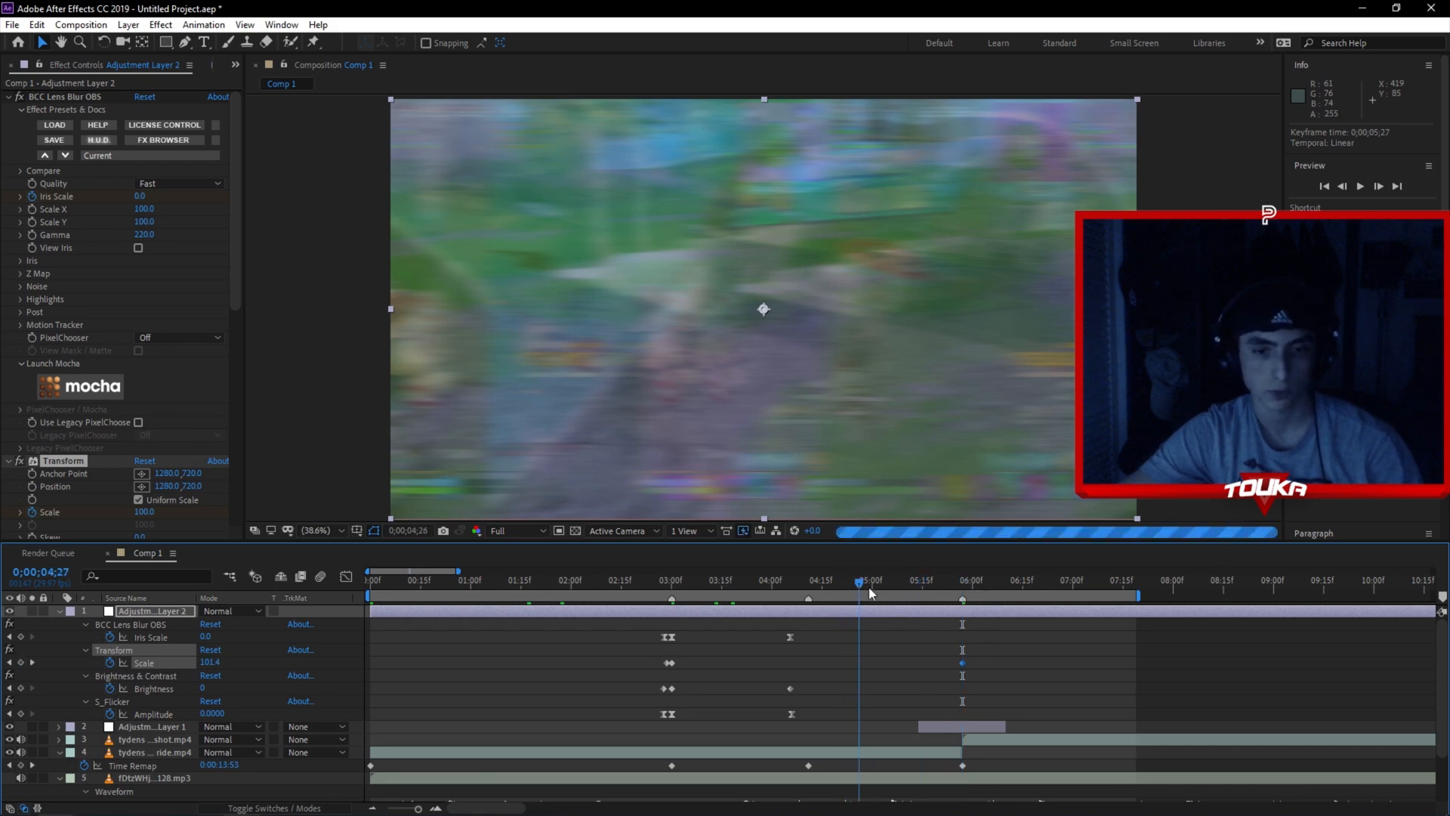
- Check around six seconds, then return to the three-second mark for the black-and-white layer
click(988, 596)
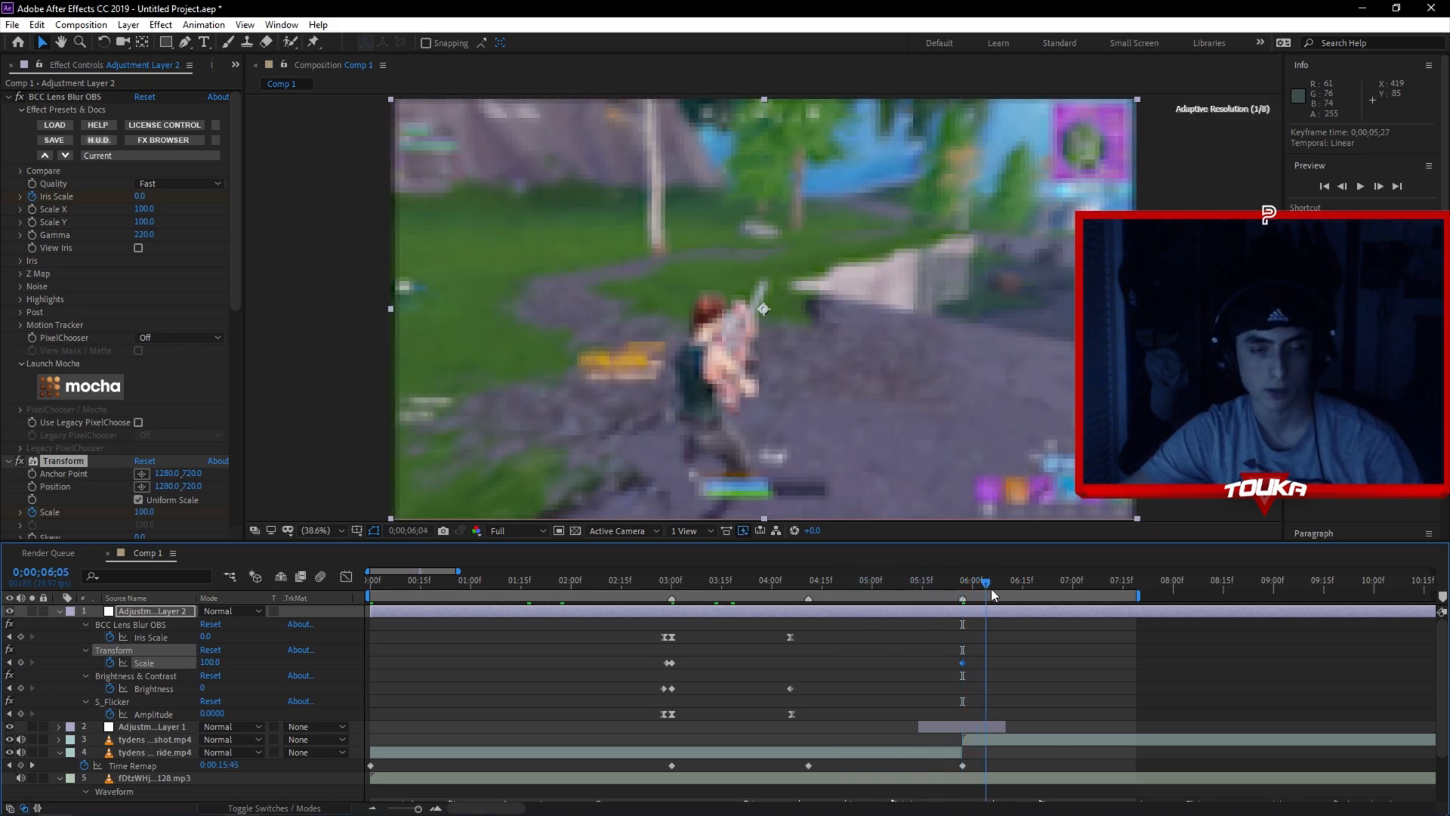
click(671, 598)
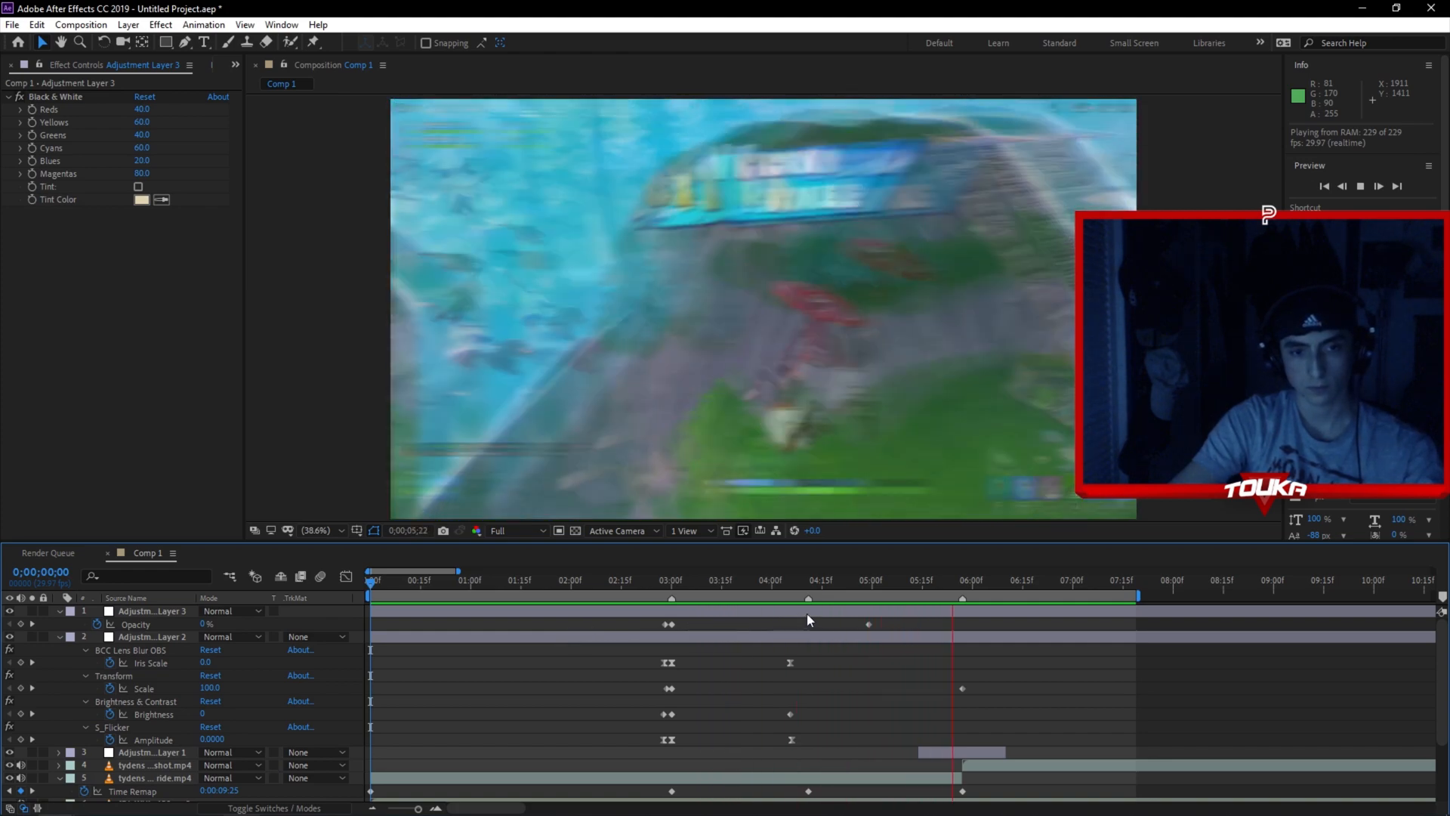
click(885, 581)
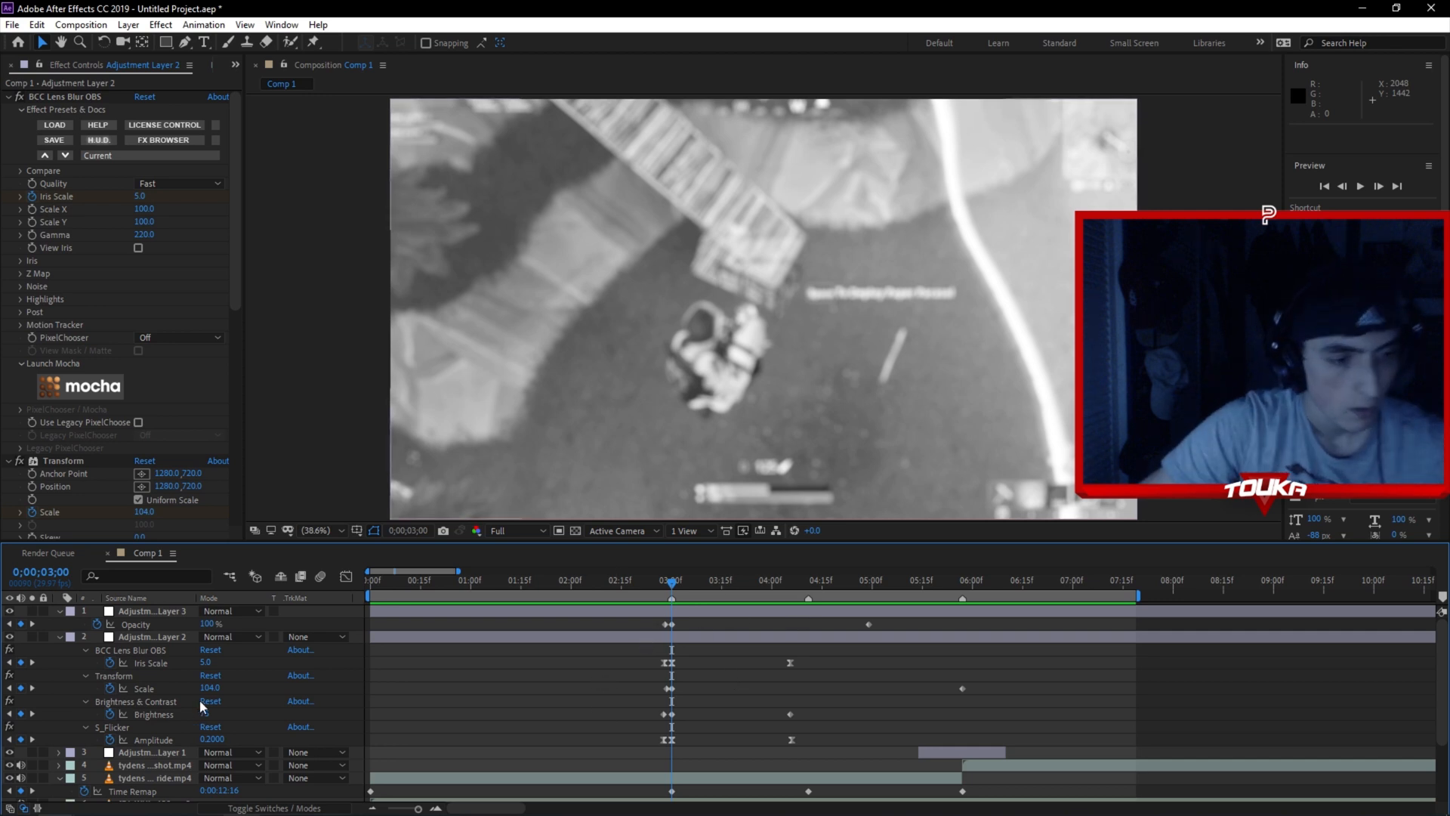
click(671, 596)
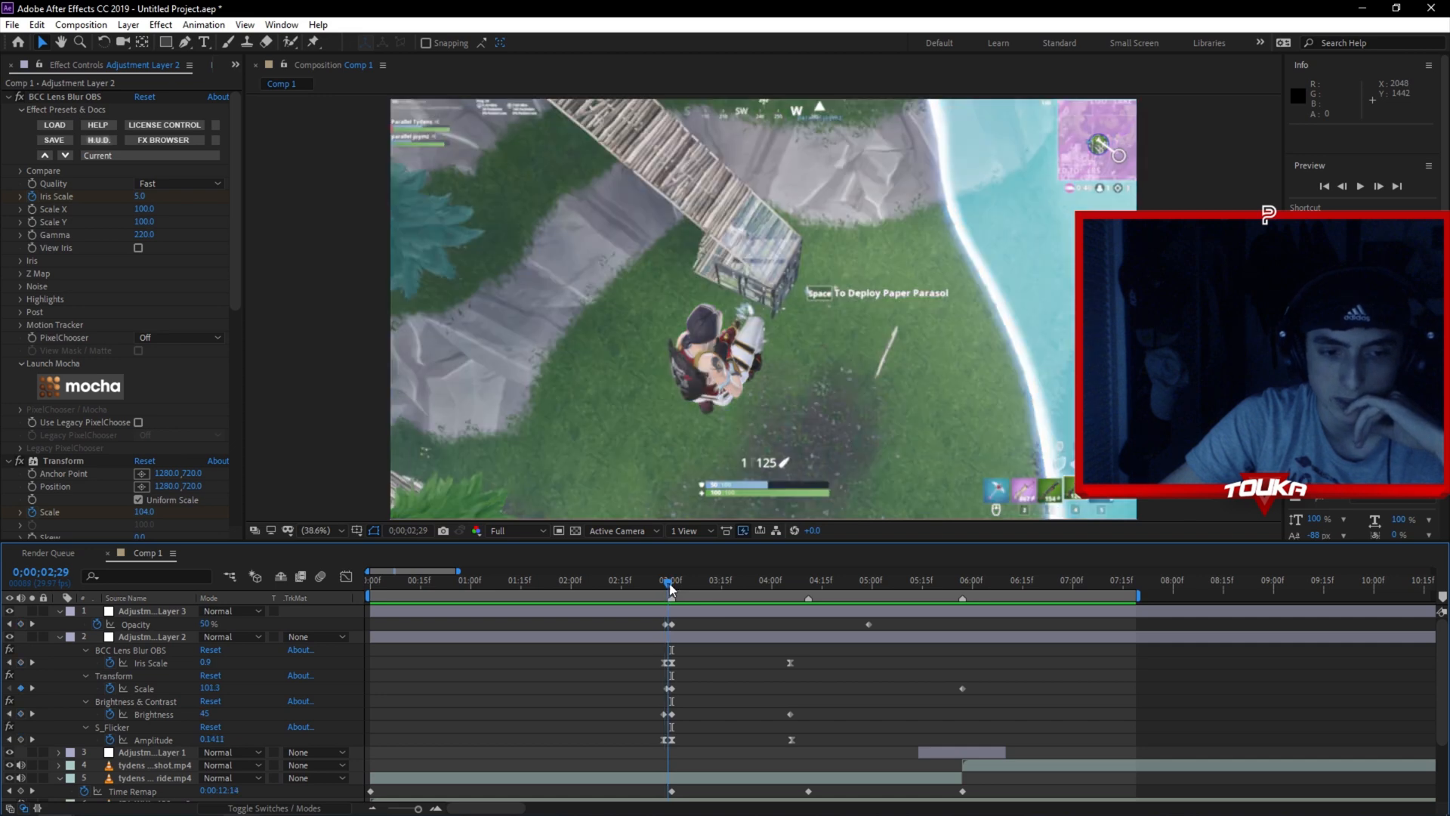
click(720, 586)
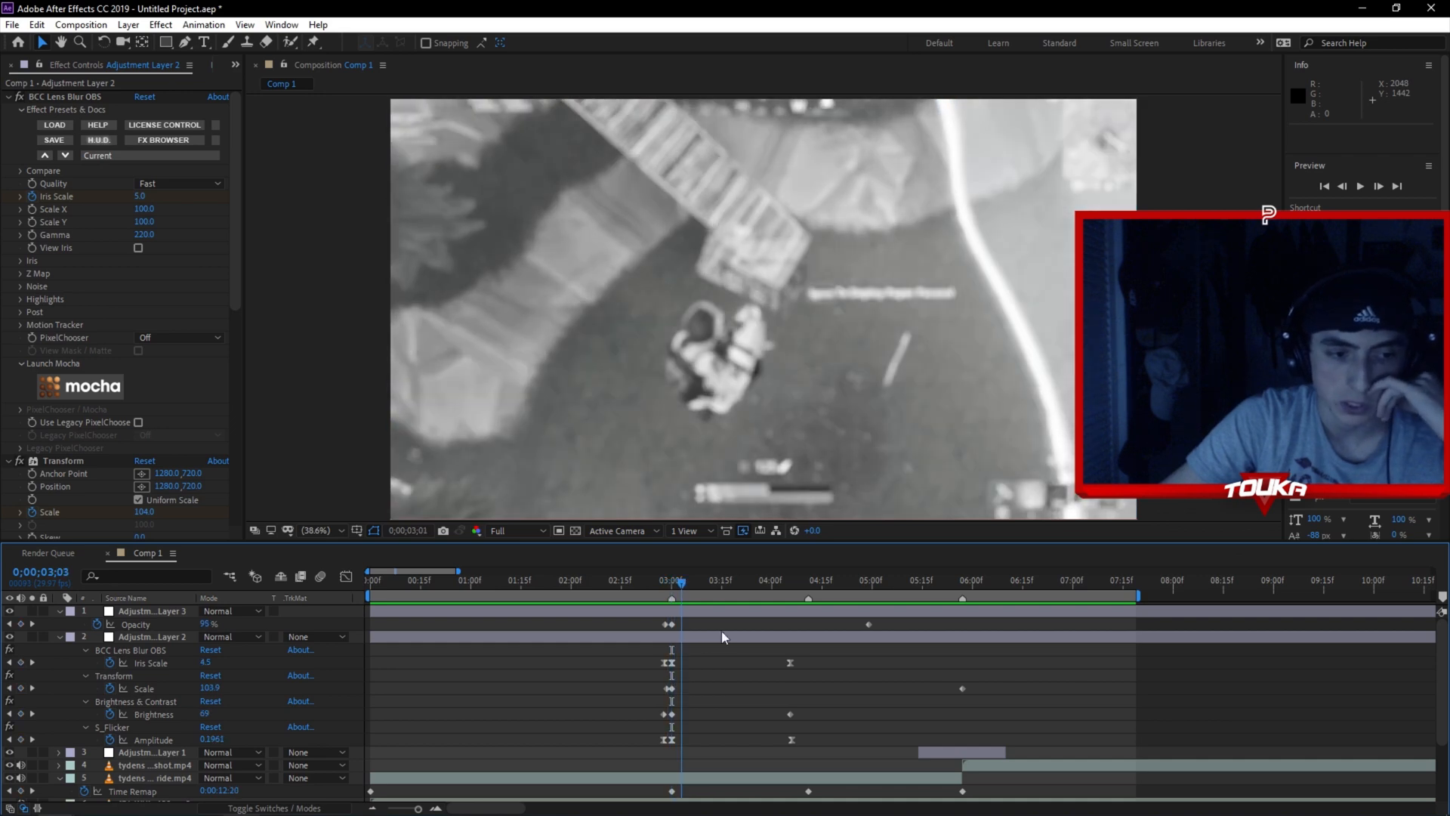
click(769, 597)
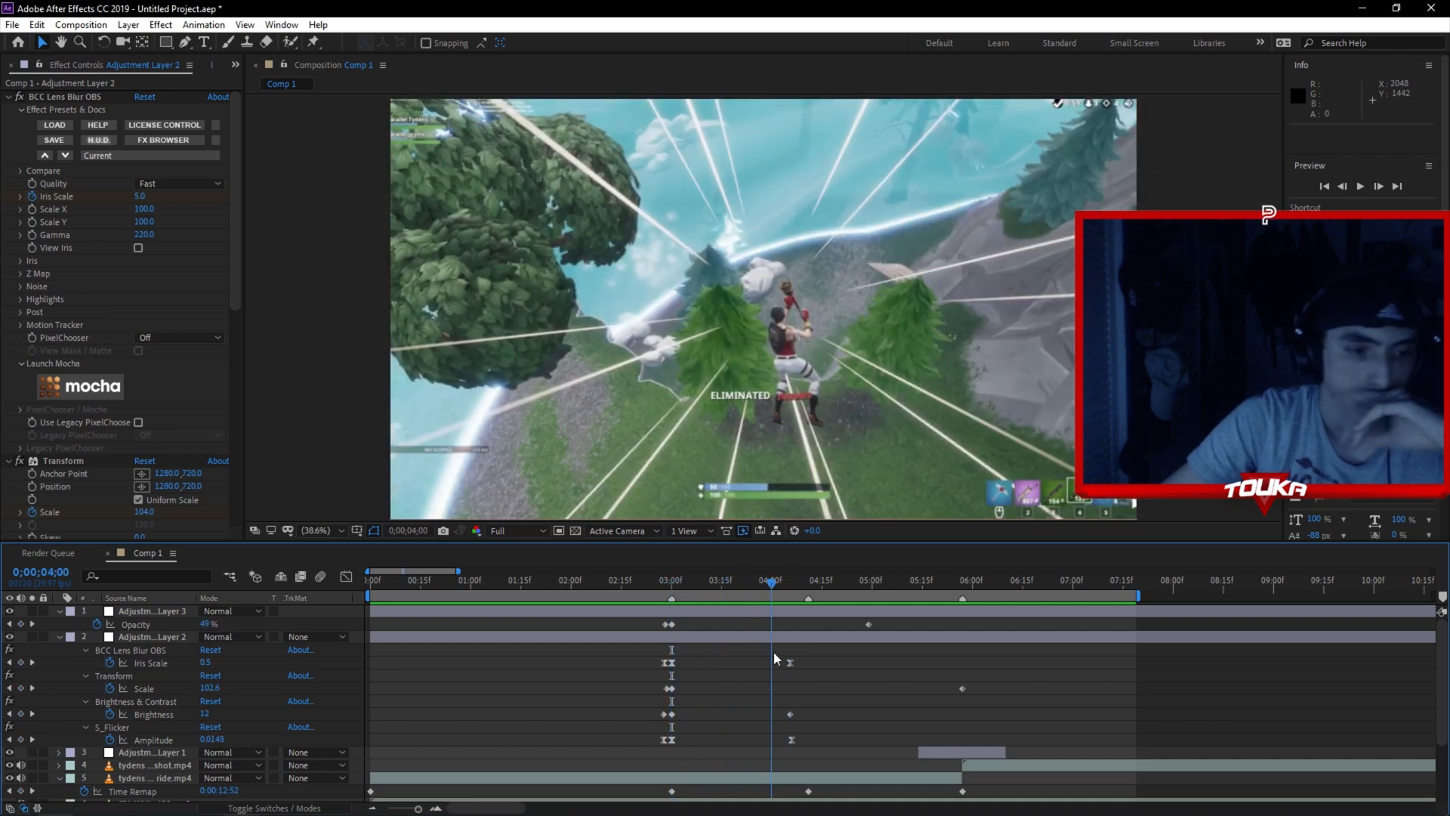
click(670, 586)
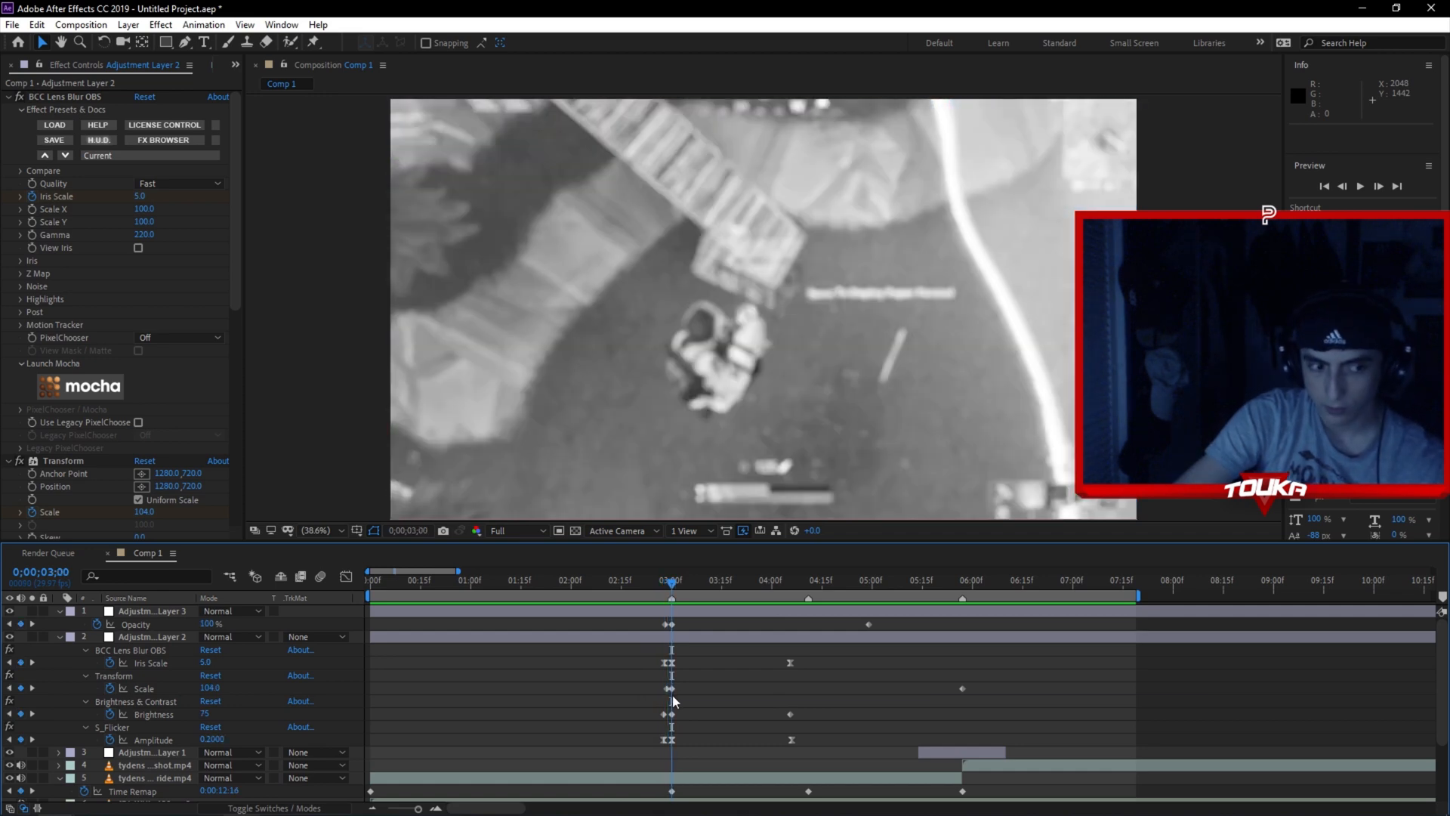
click(673, 589)
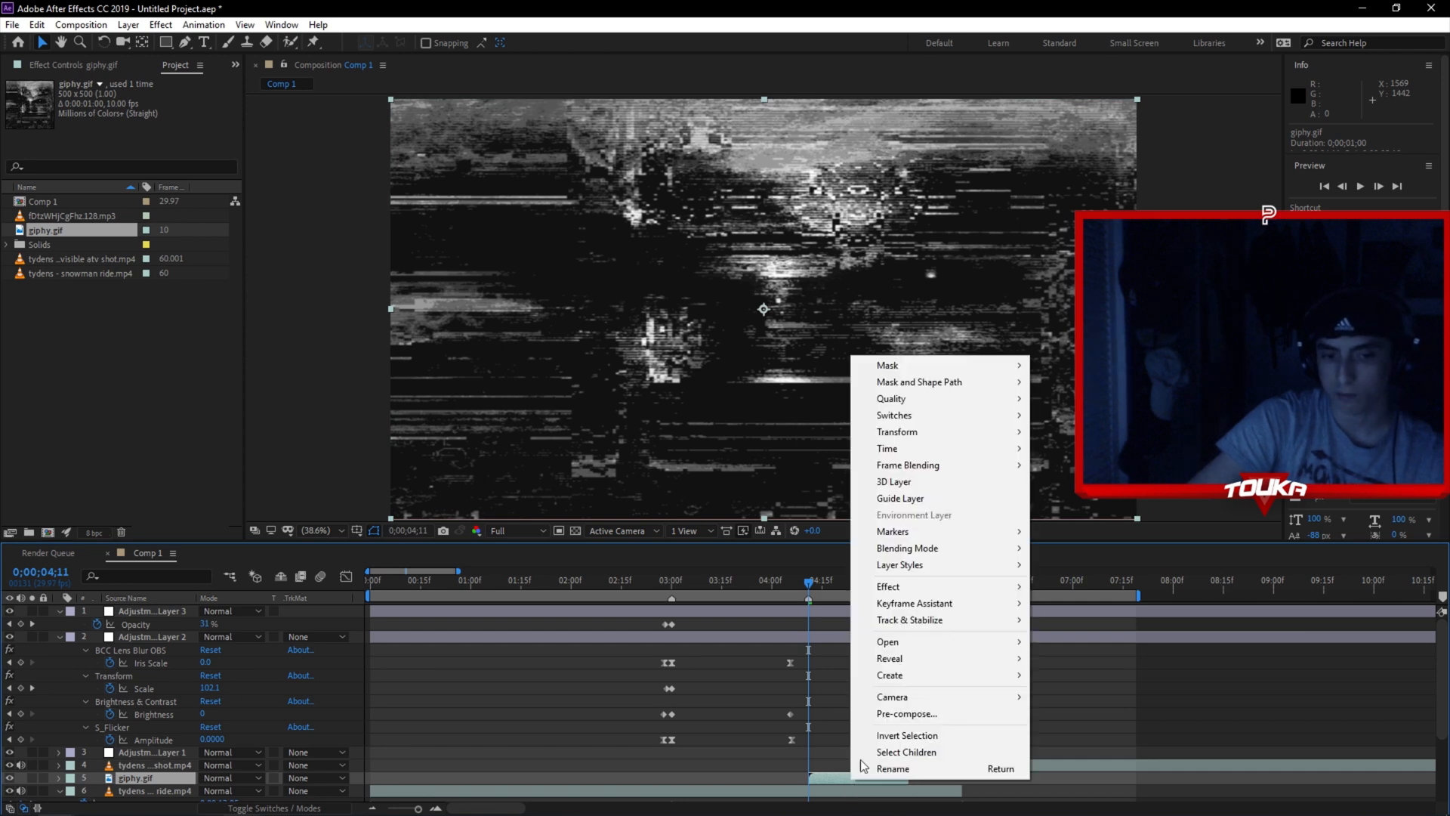
mouse_move(897, 432)
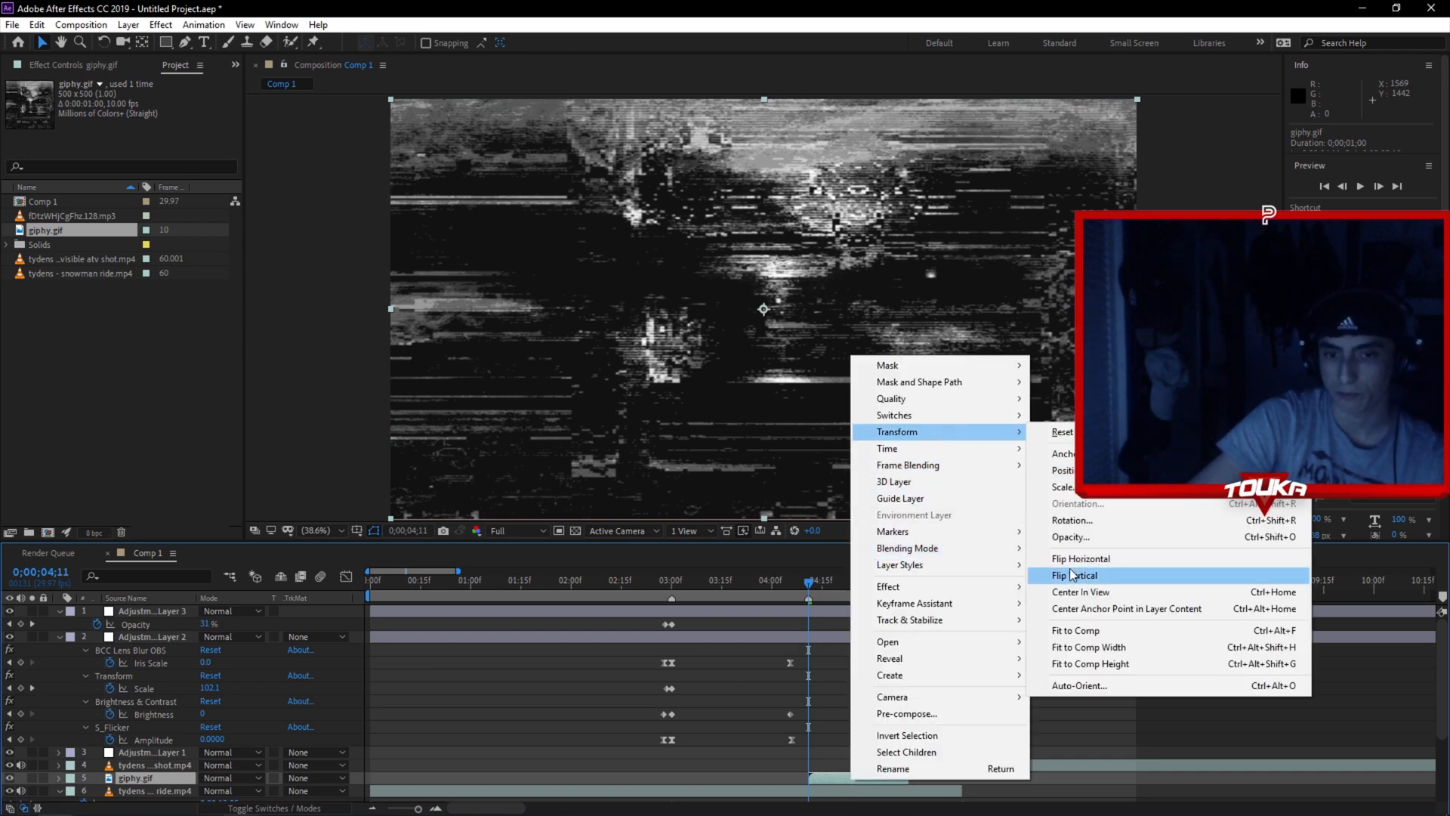
- Flip the glitch GIF vertically and set its blend mode to Exclusion after trying Divide
click(1072, 574)
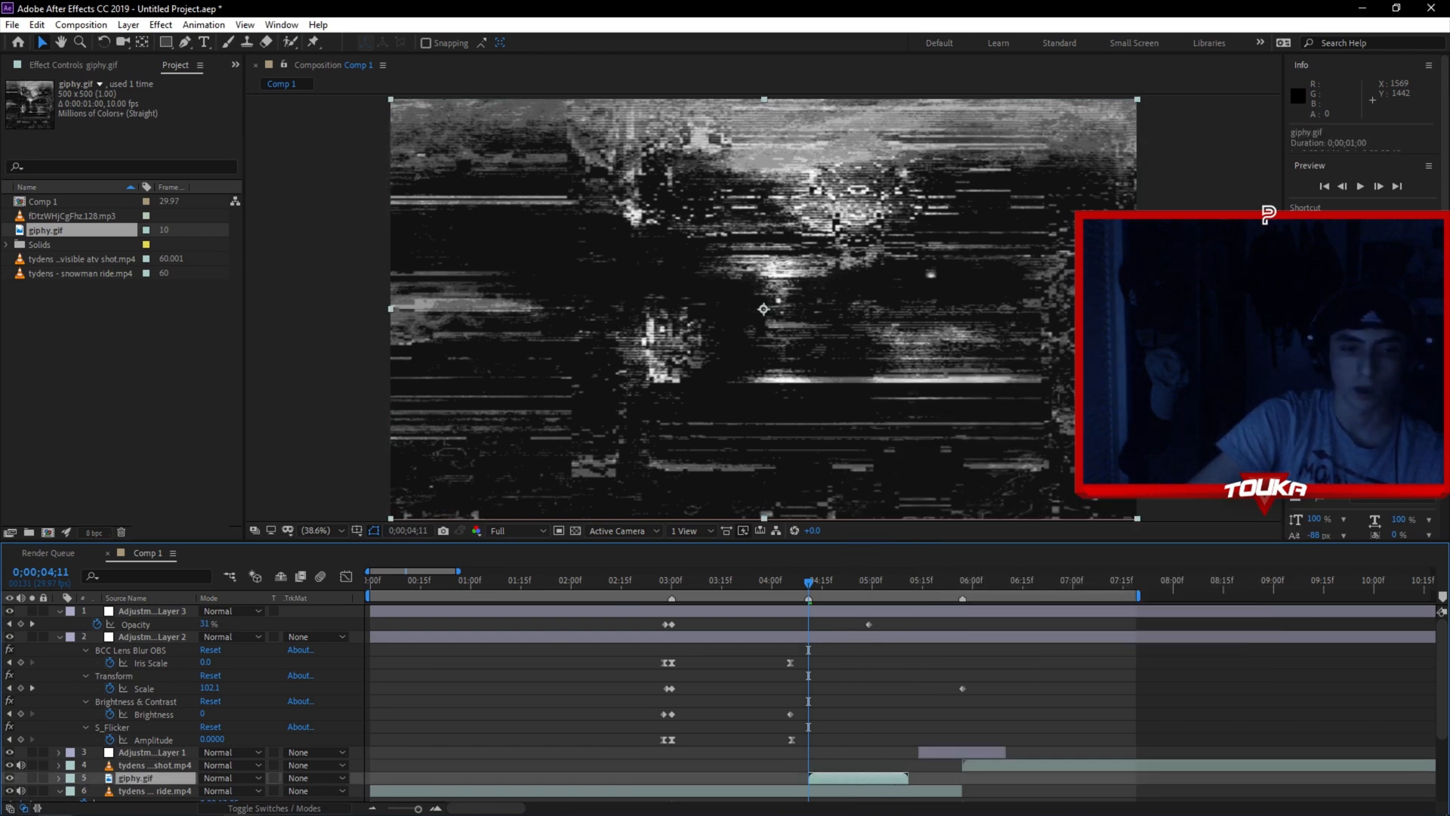
click(229, 777)
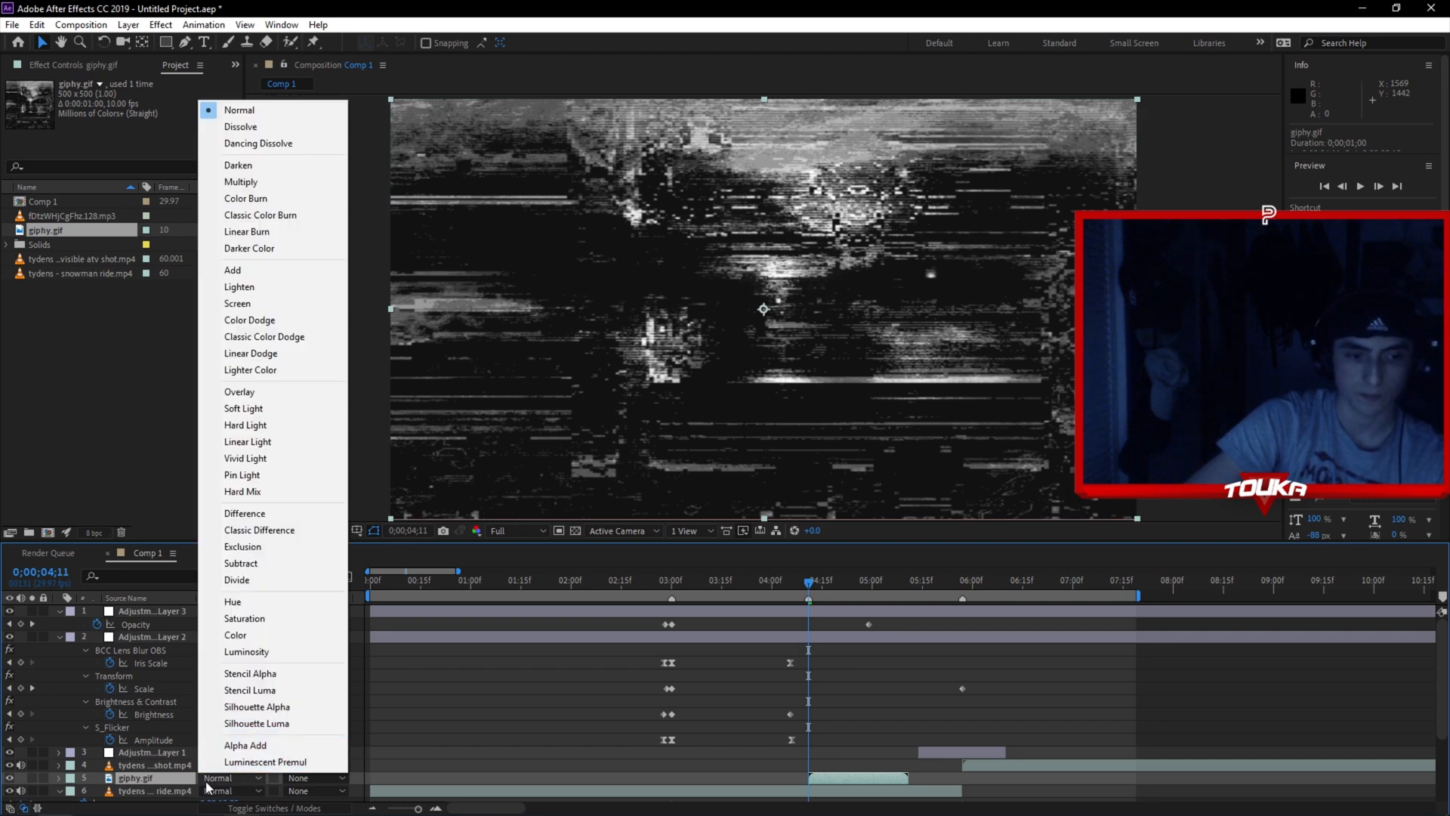
click(239, 109)
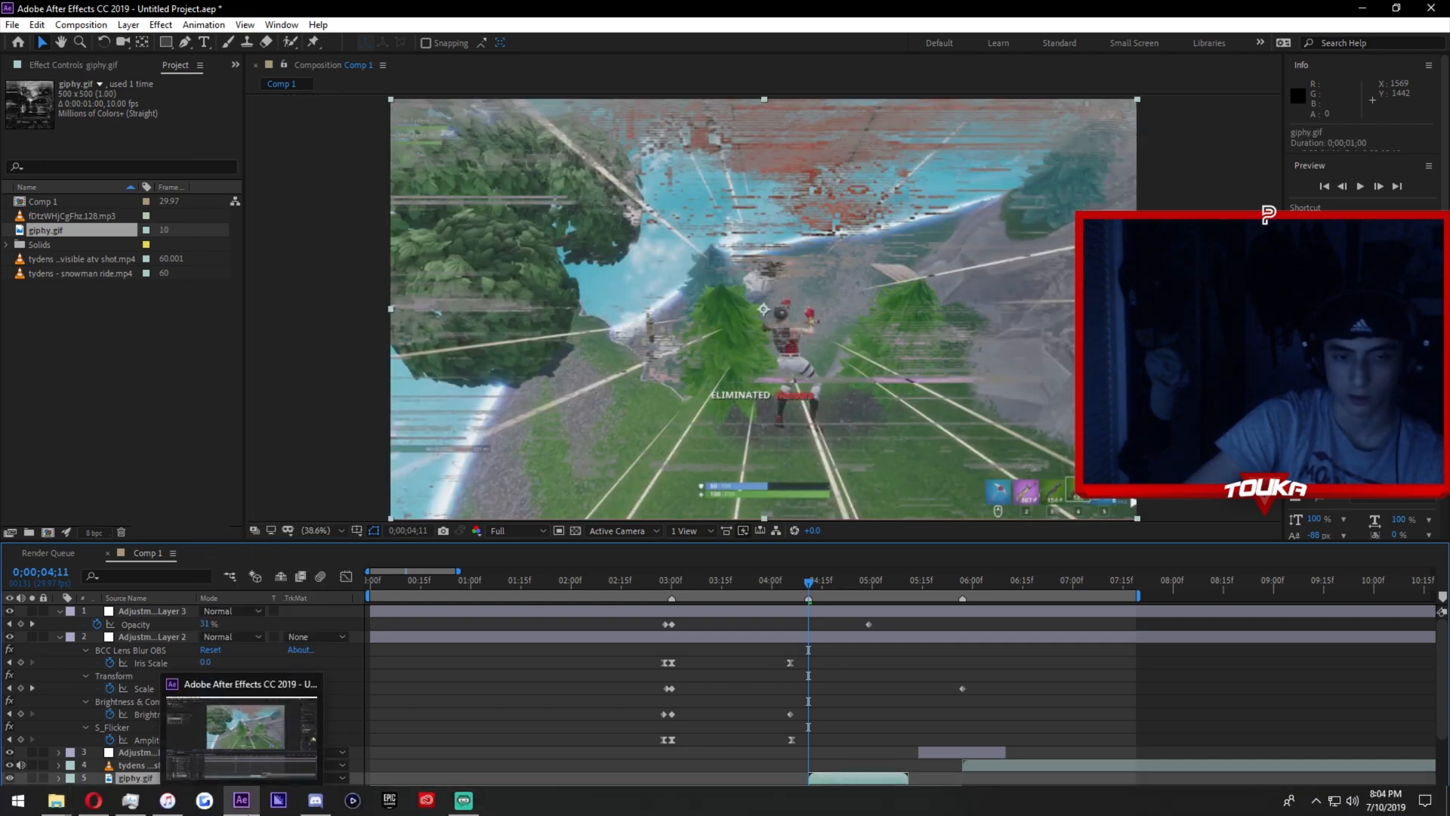
click(230, 776)
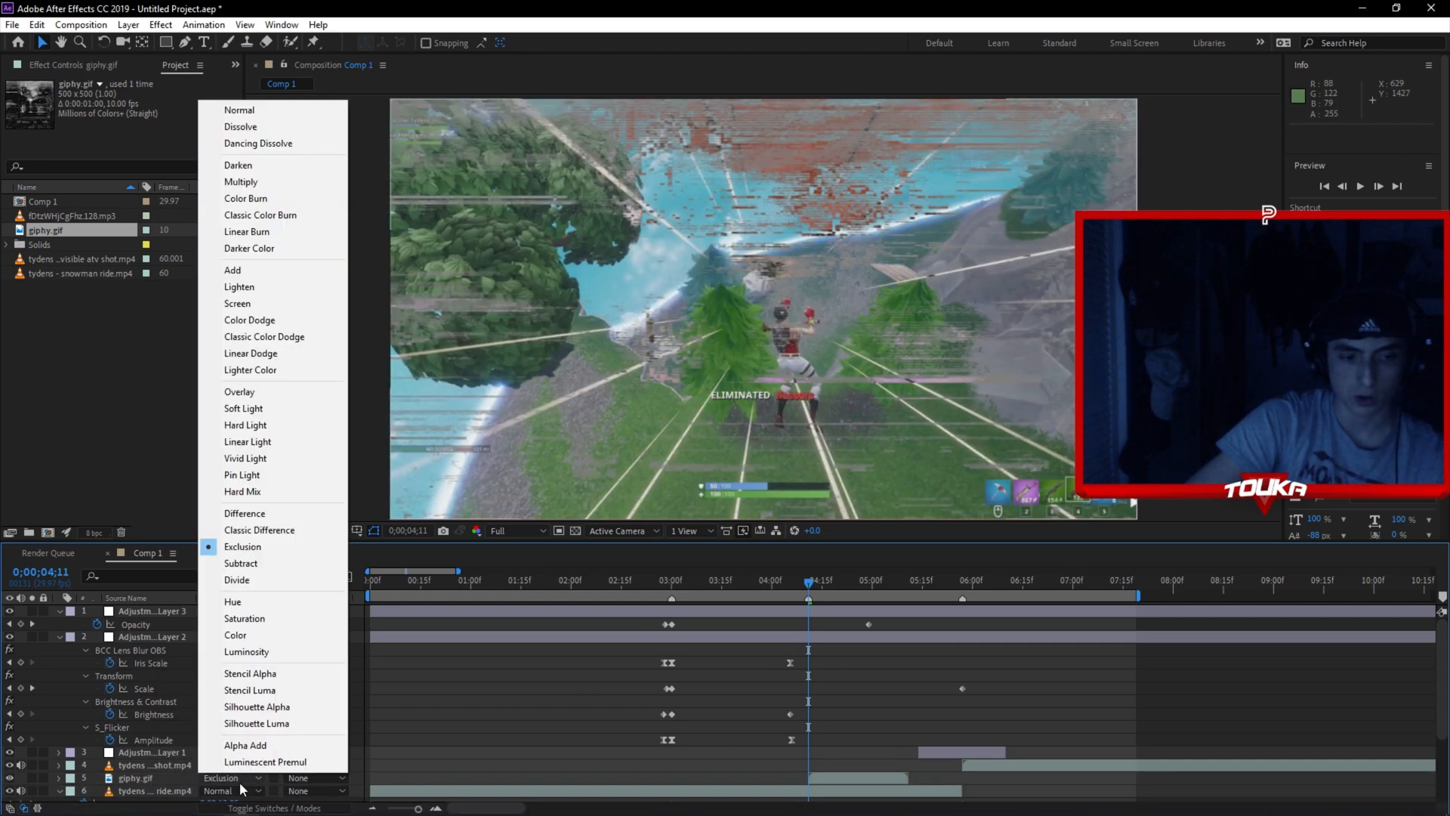
click(242, 563)
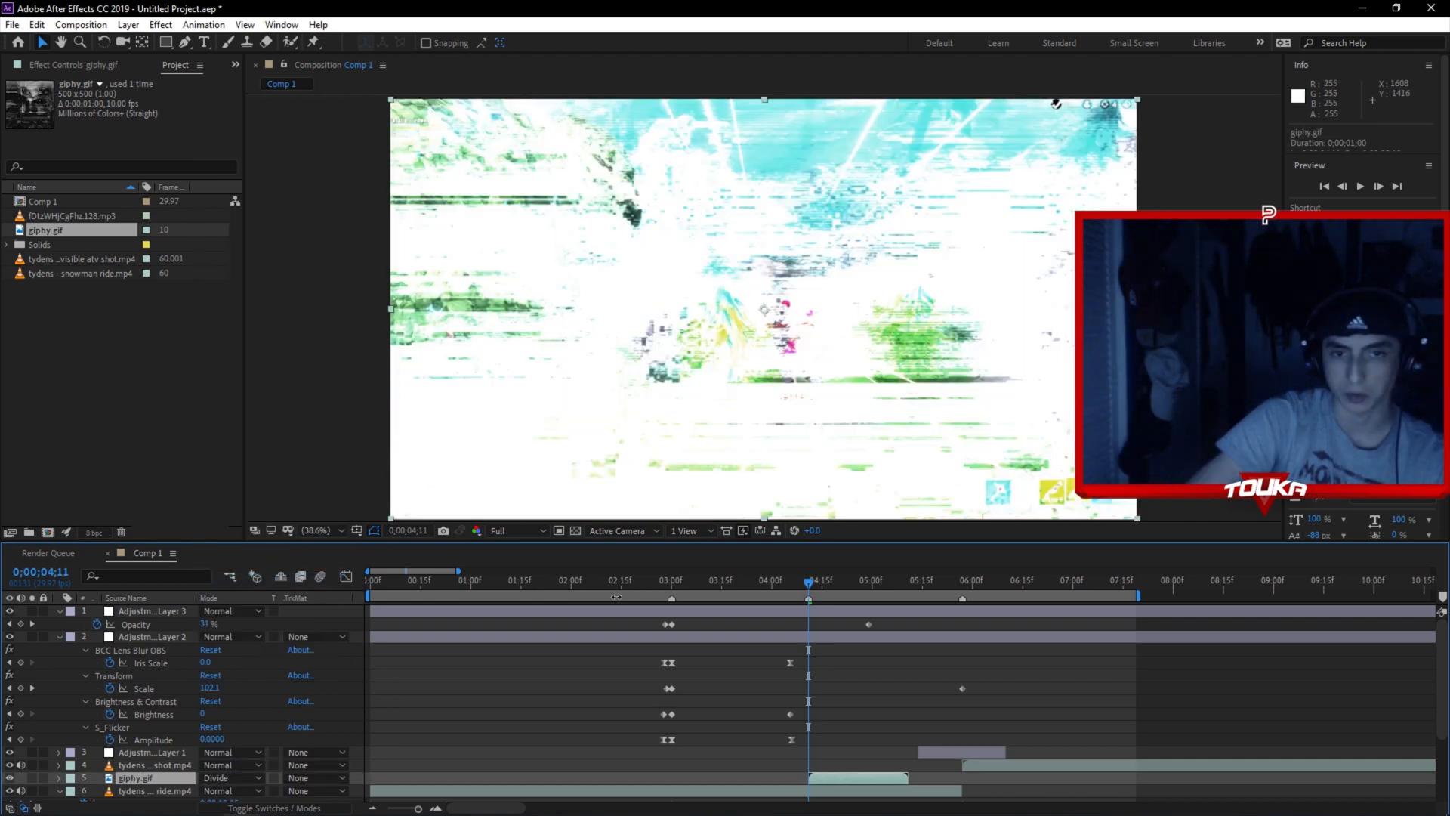
click(233, 776)
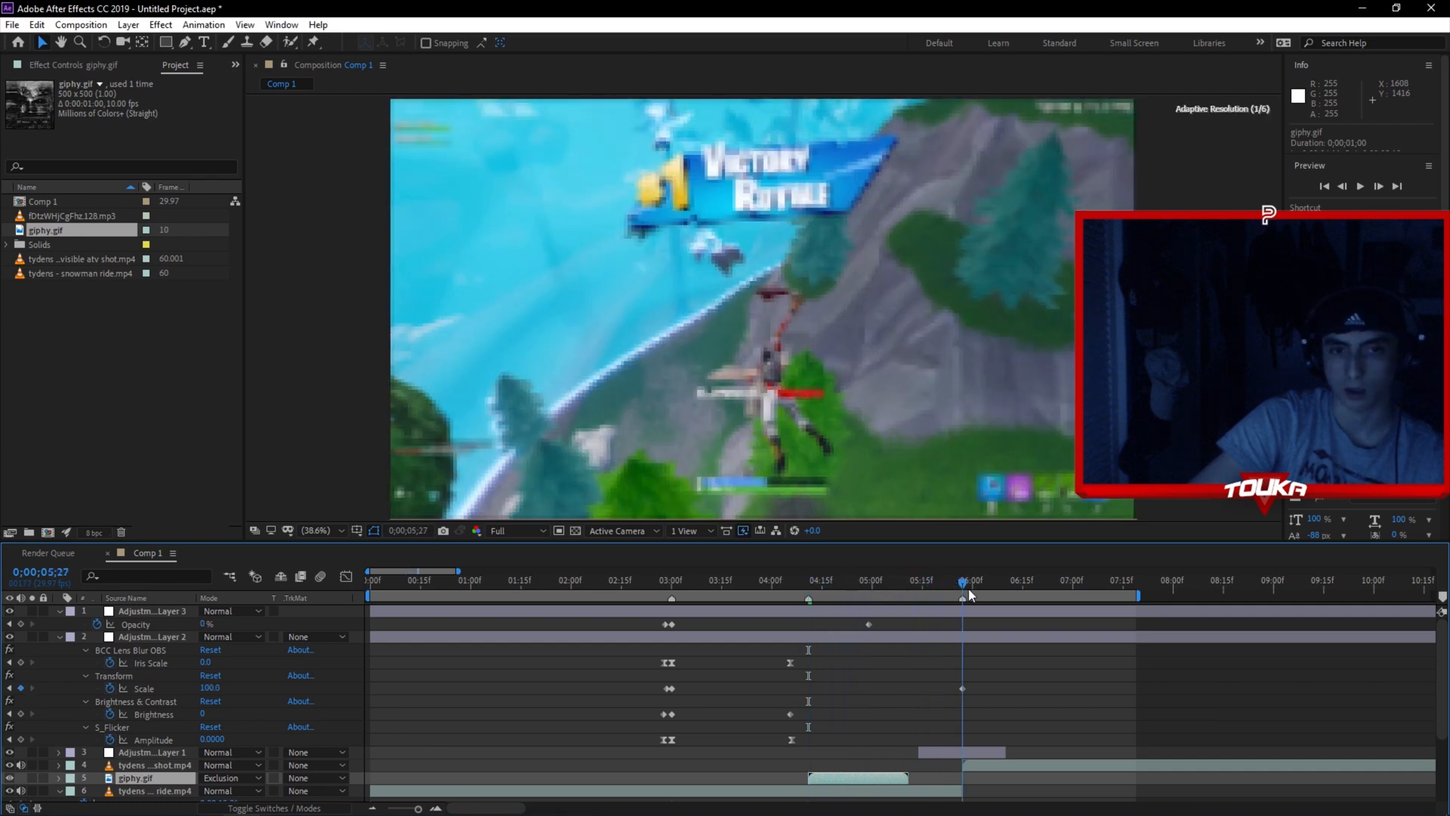
- Time-stretch the GIF layer with a stretch factor of 15 so it lasts longer
right_click(854, 779)
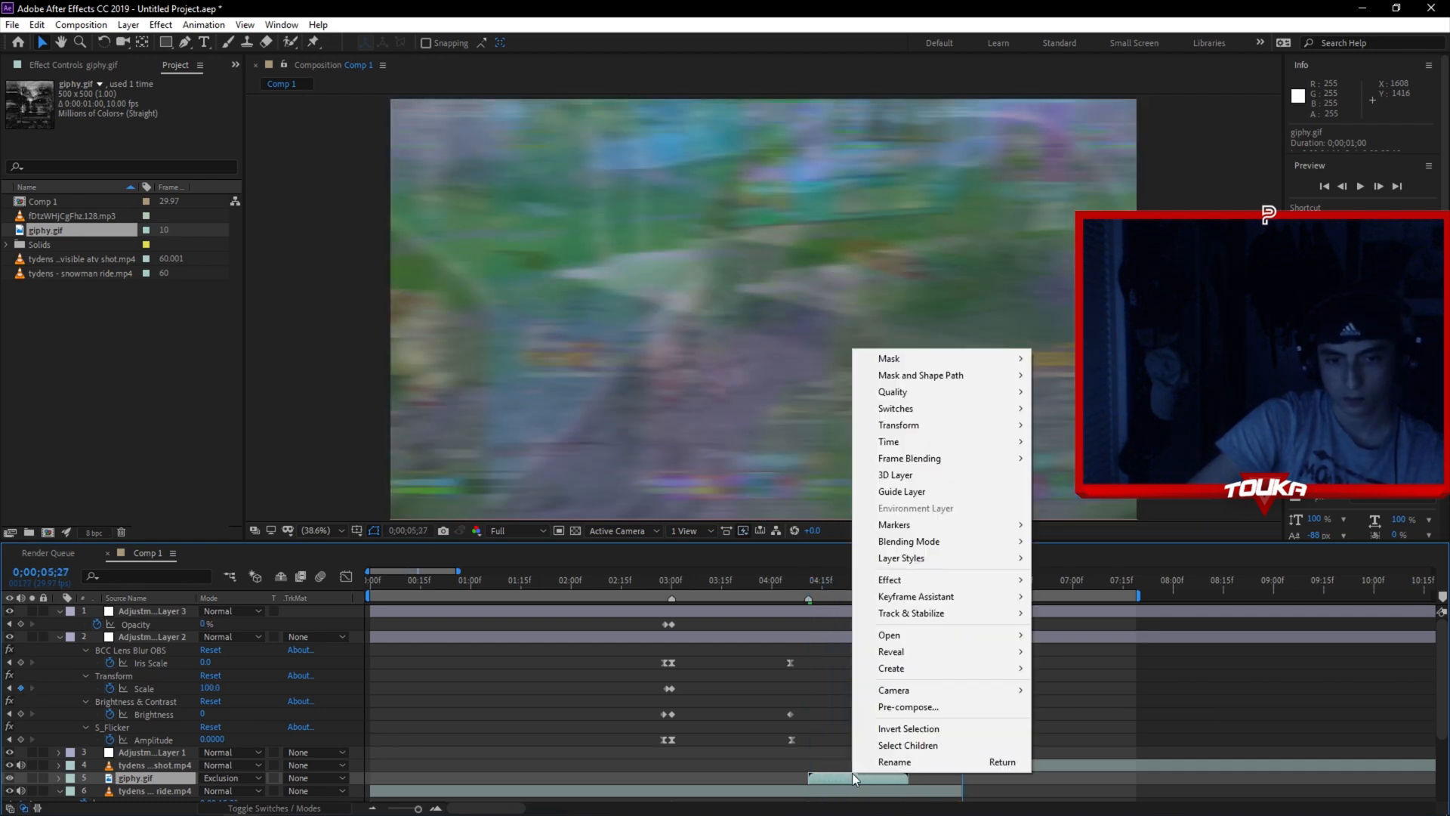
click(889, 442)
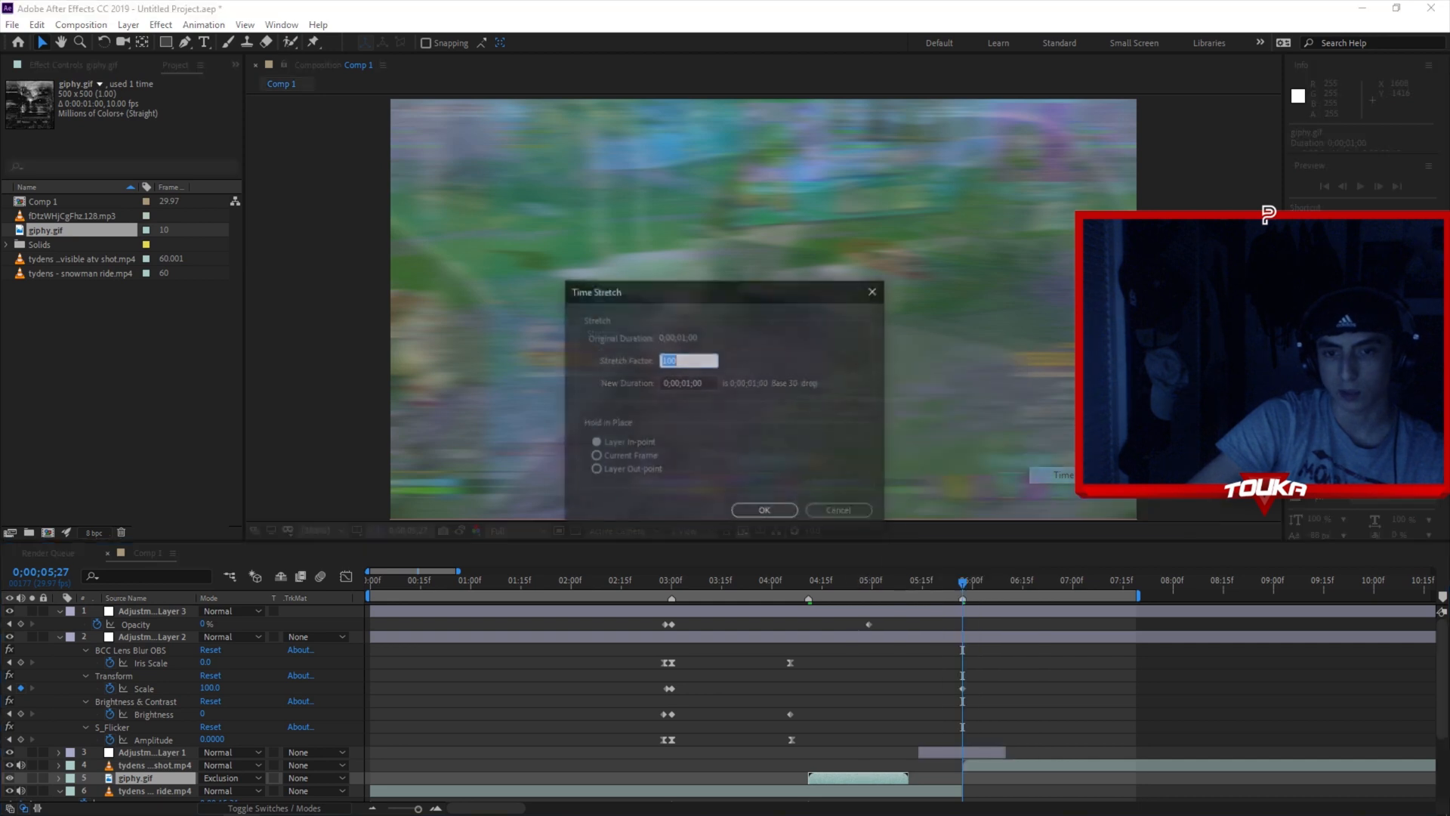
text(15)
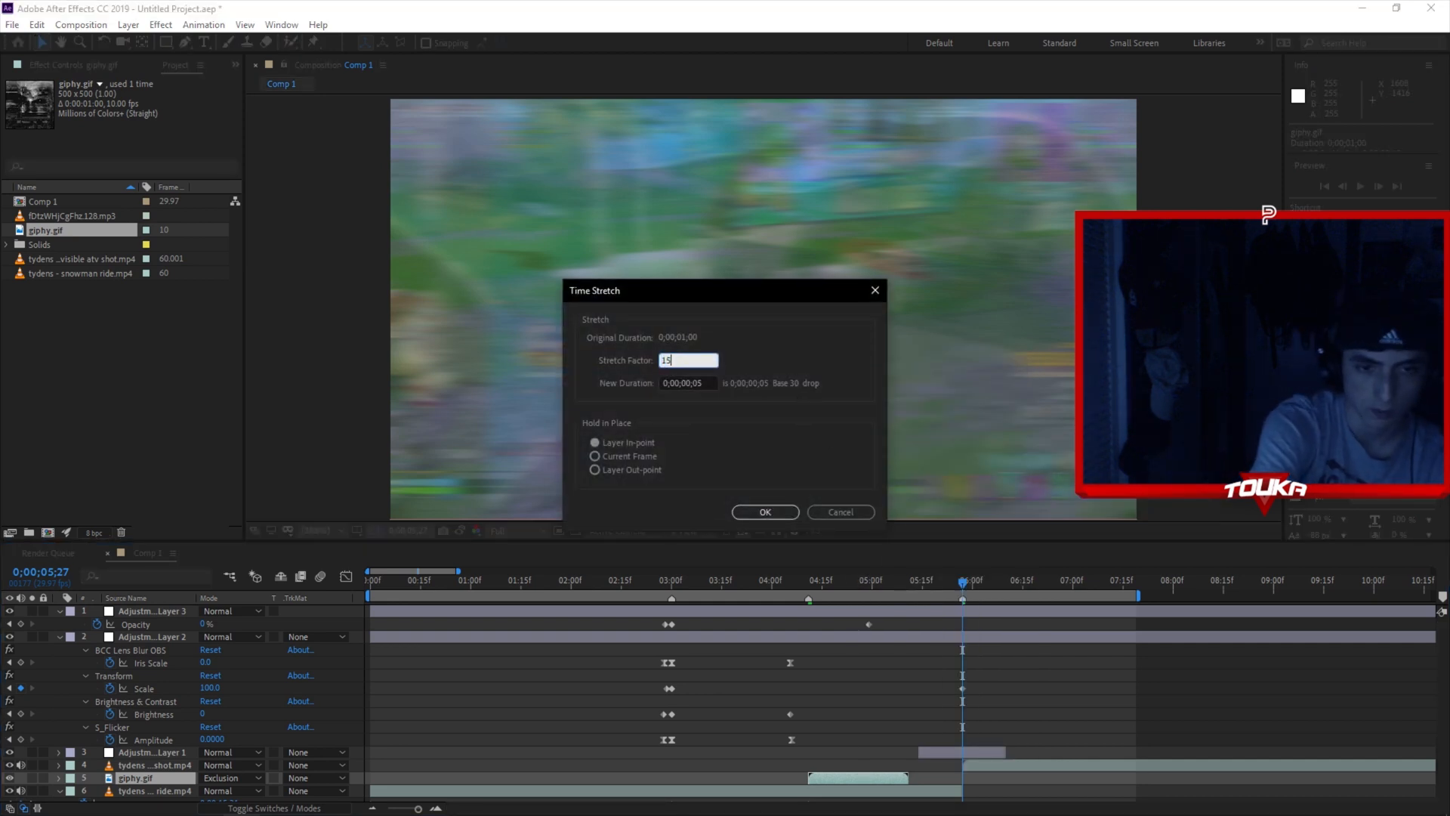
click(765, 512)
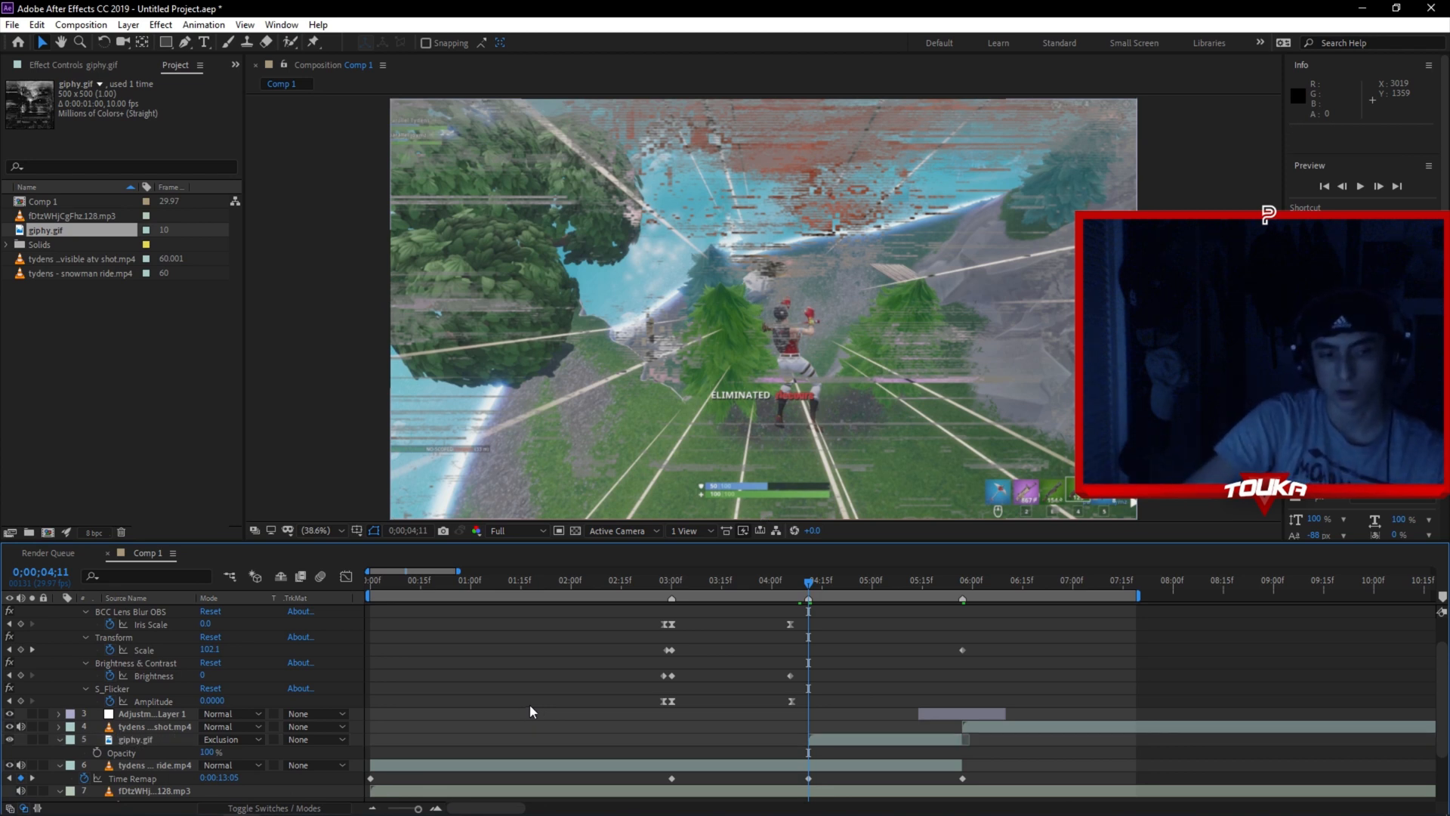
- Select Adjustment Layer 2 for the RGB split effect
click(121, 740)
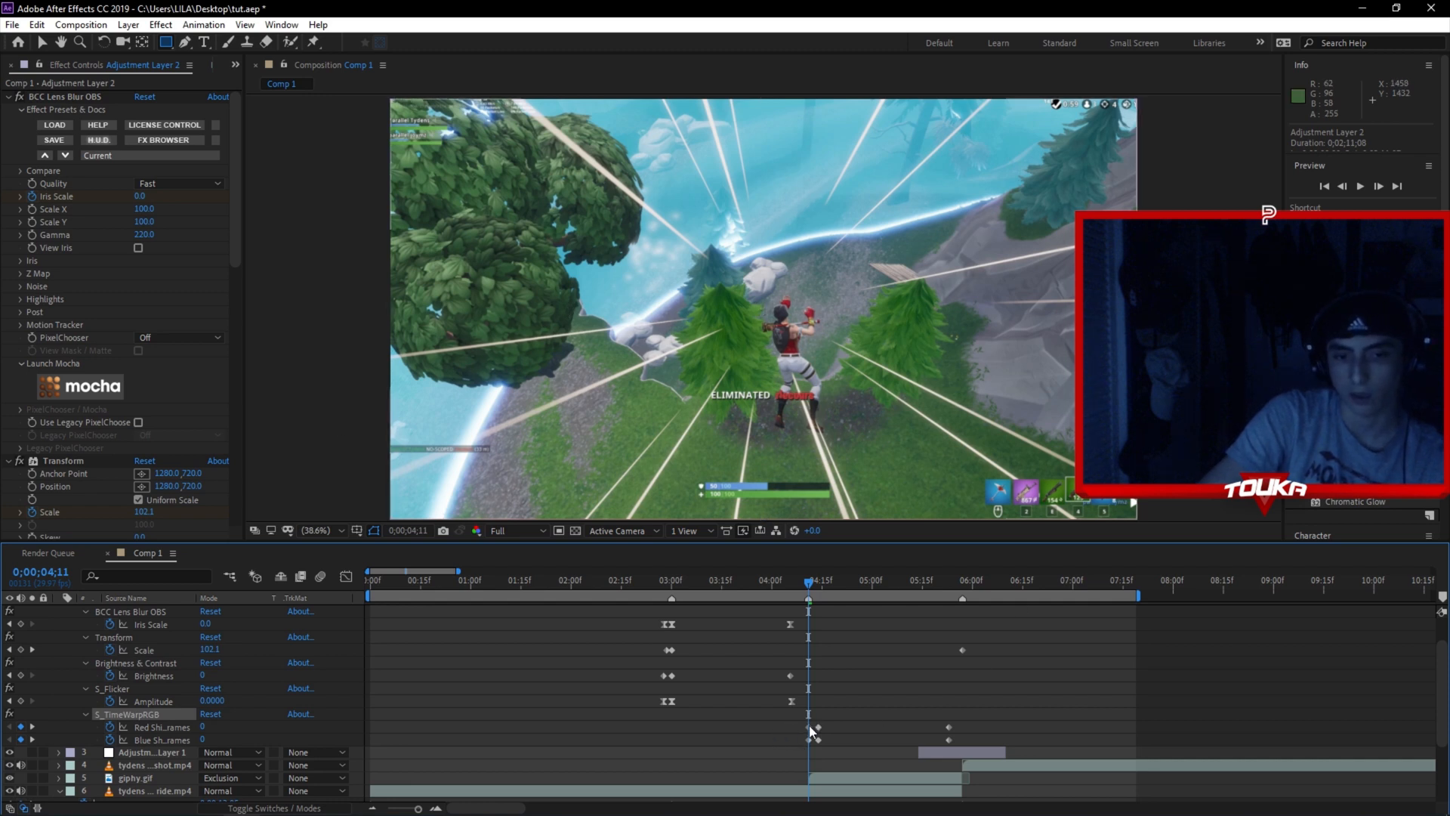
- Rearrange the S_TimeWarpRGB keyframes near 4 seconds and check the colour fringing after the cut
drag(819, 728, 941, 741)
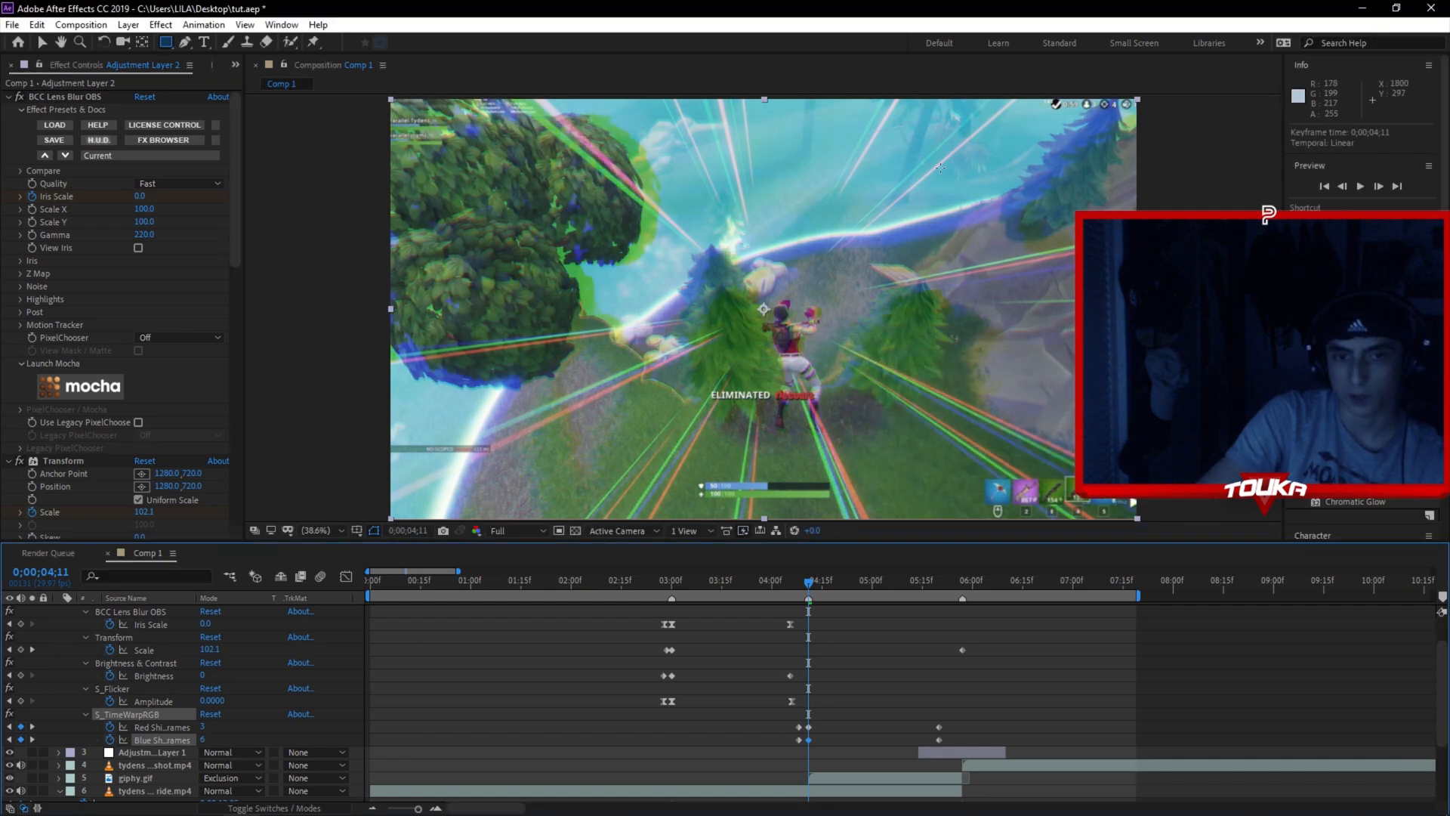
click(934, 596)
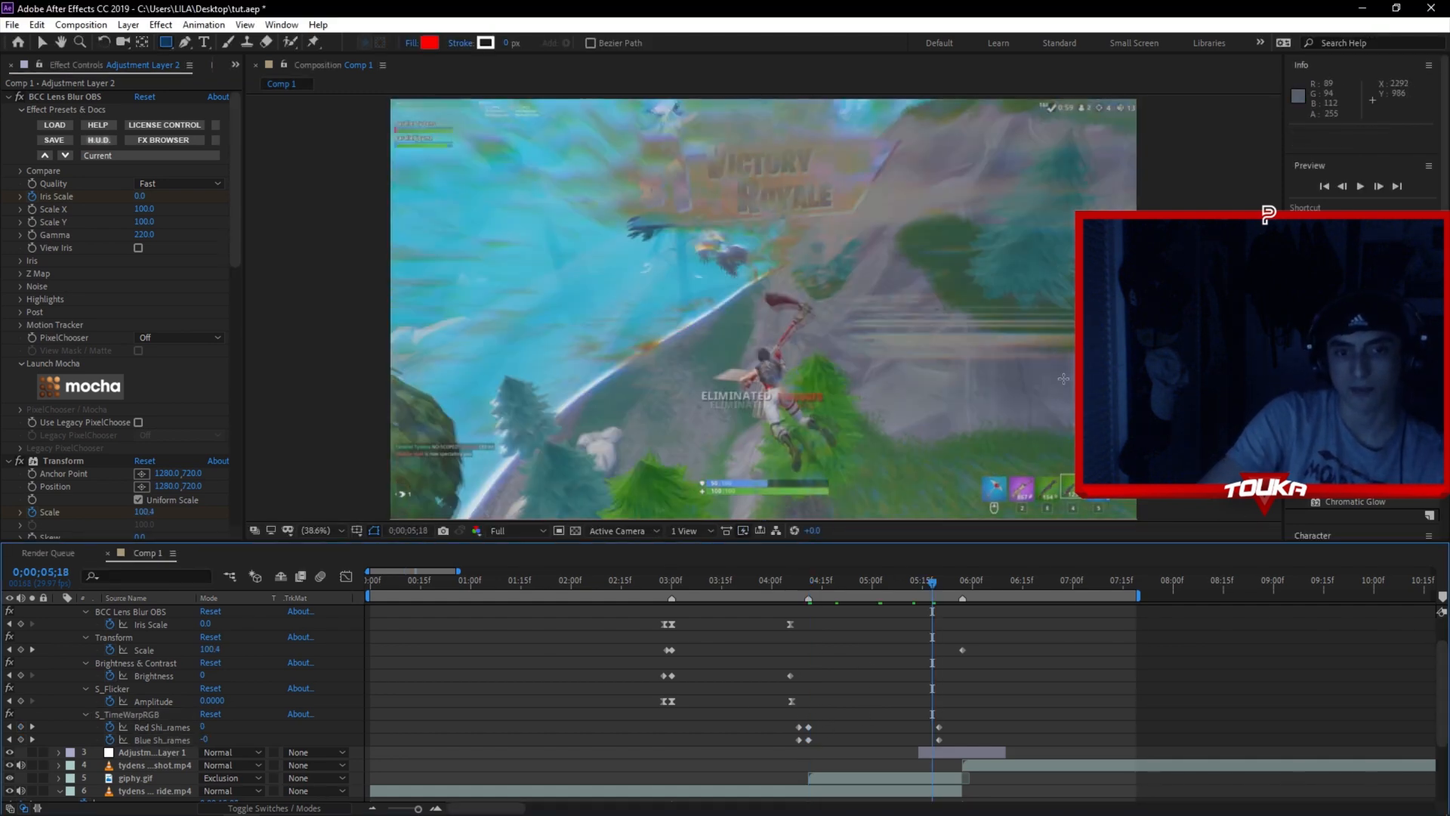
click(997, 595)
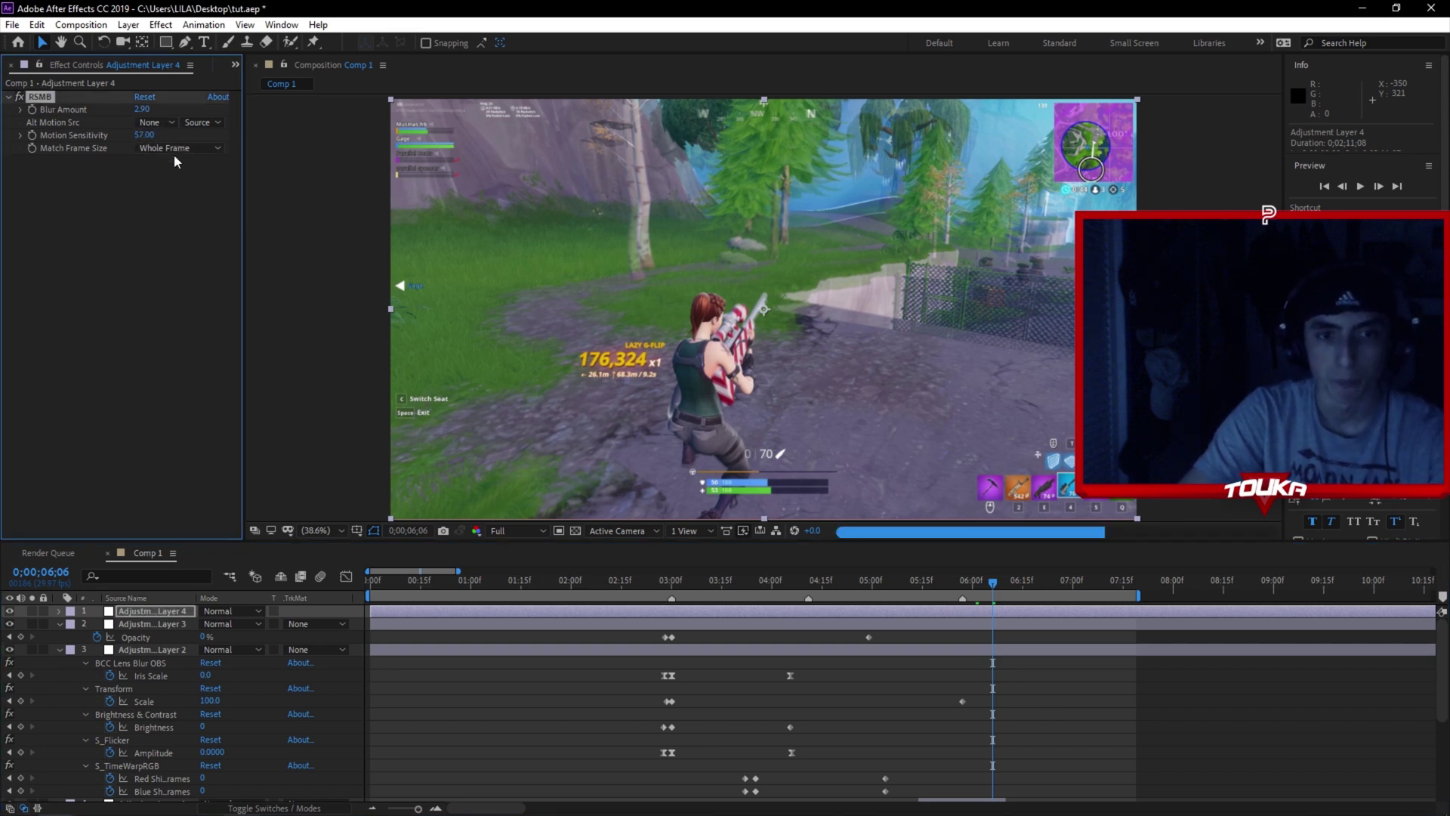
- Apply a default Levels effect to Adjustment Layer 4 and park the playhead near 2:09
drag(142, 108, 175, 109)
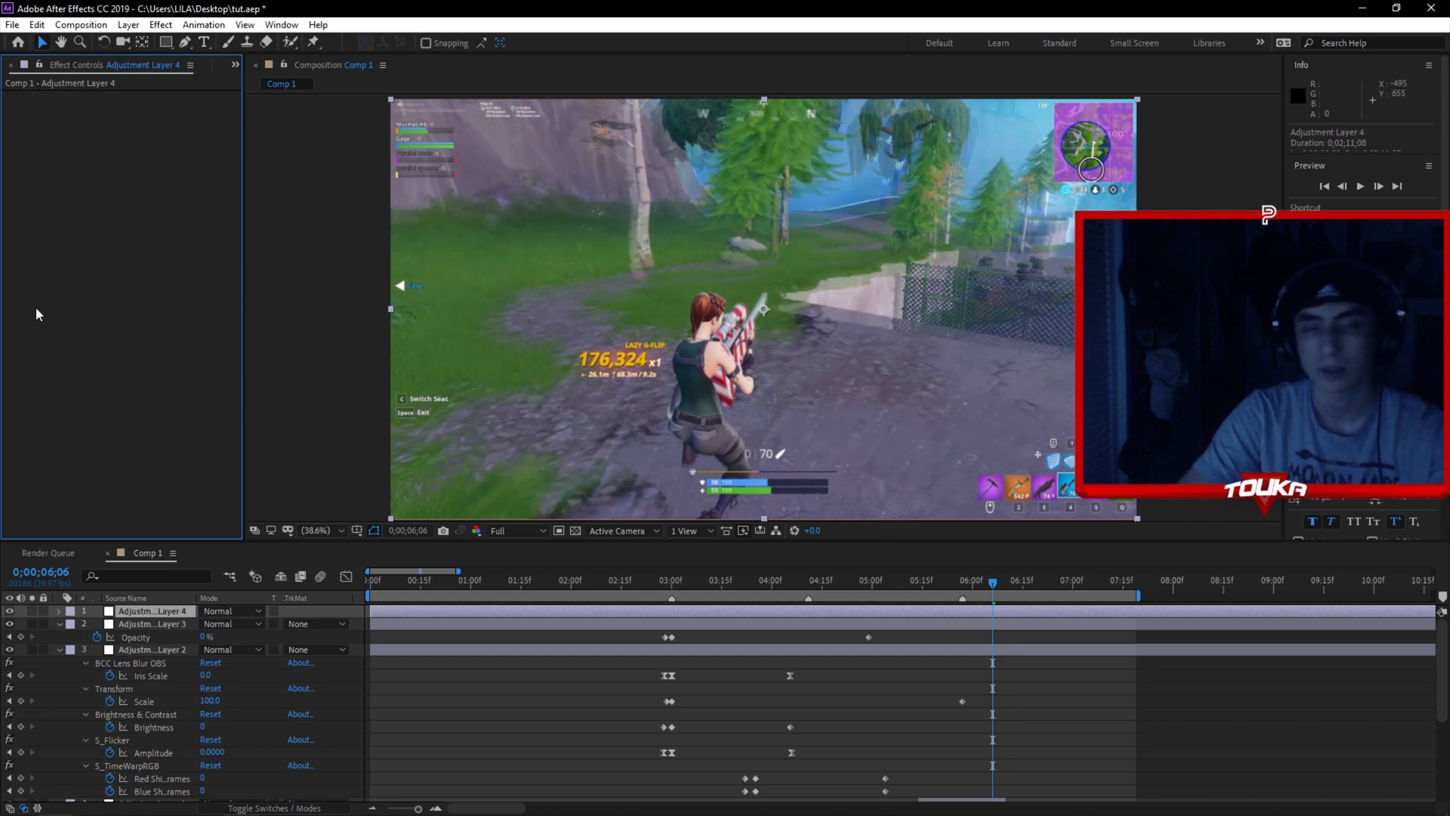
mouse_move(1282, 522)
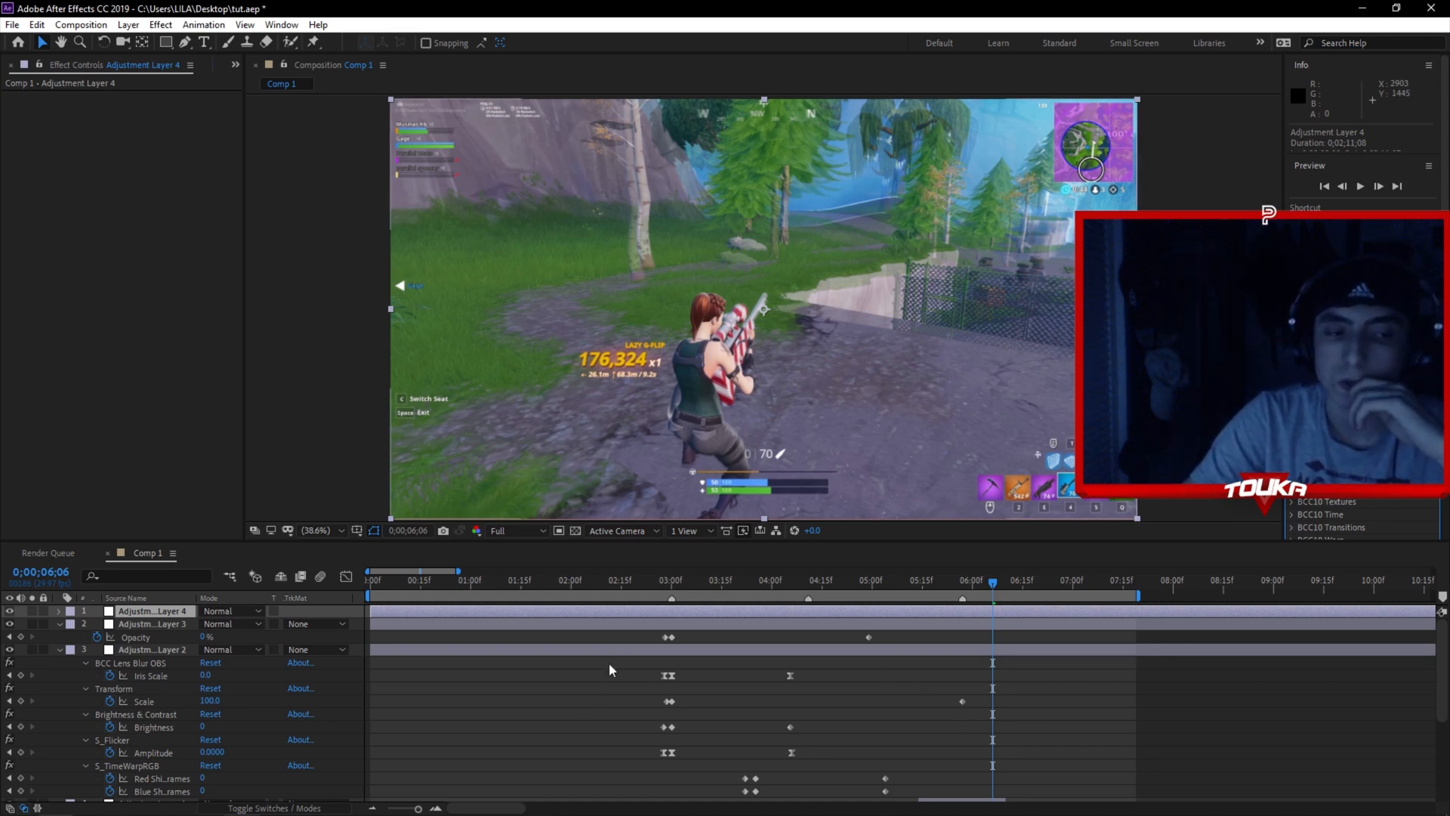
mouse_move(608, 656)
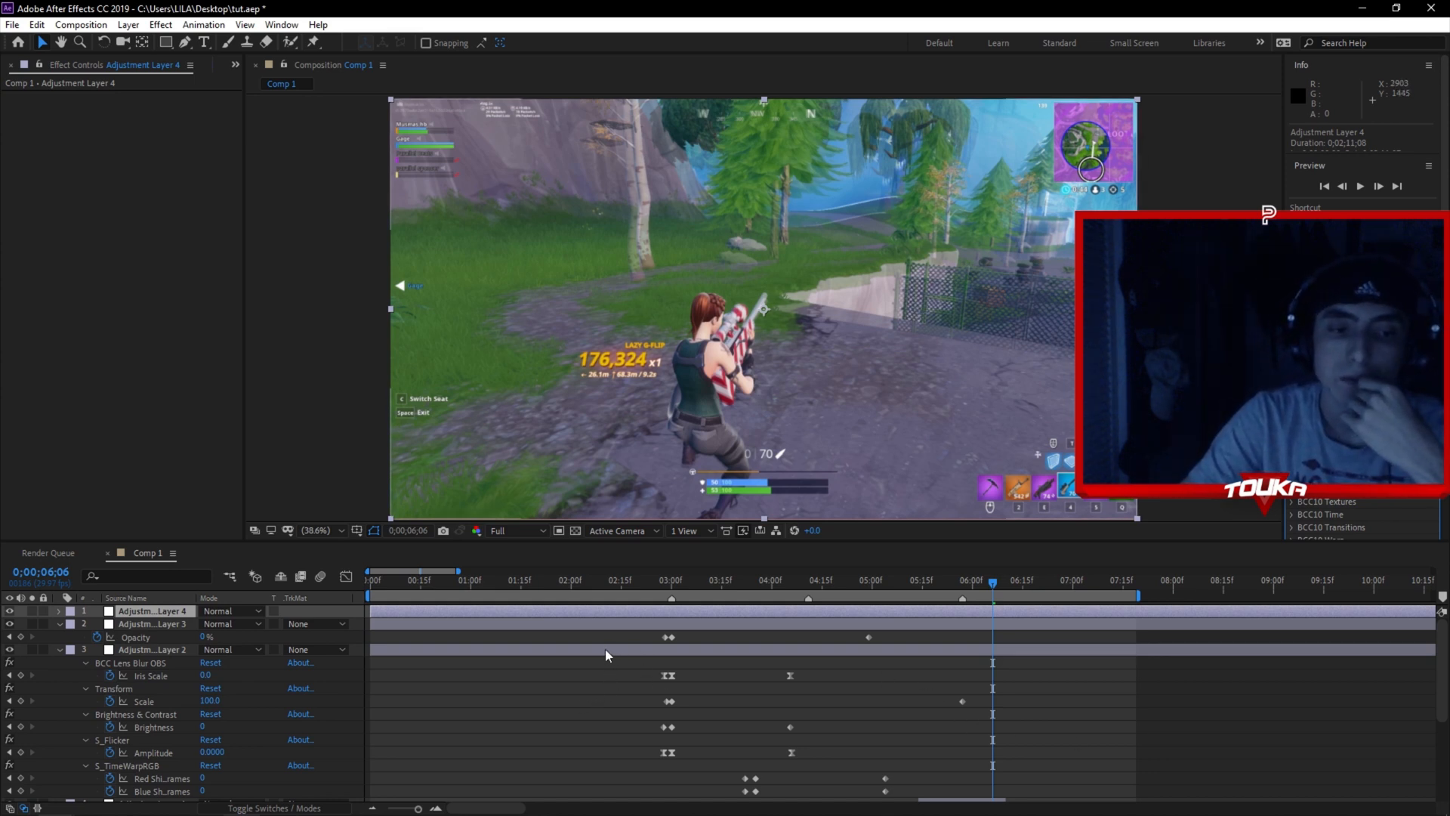
click(613, 598)
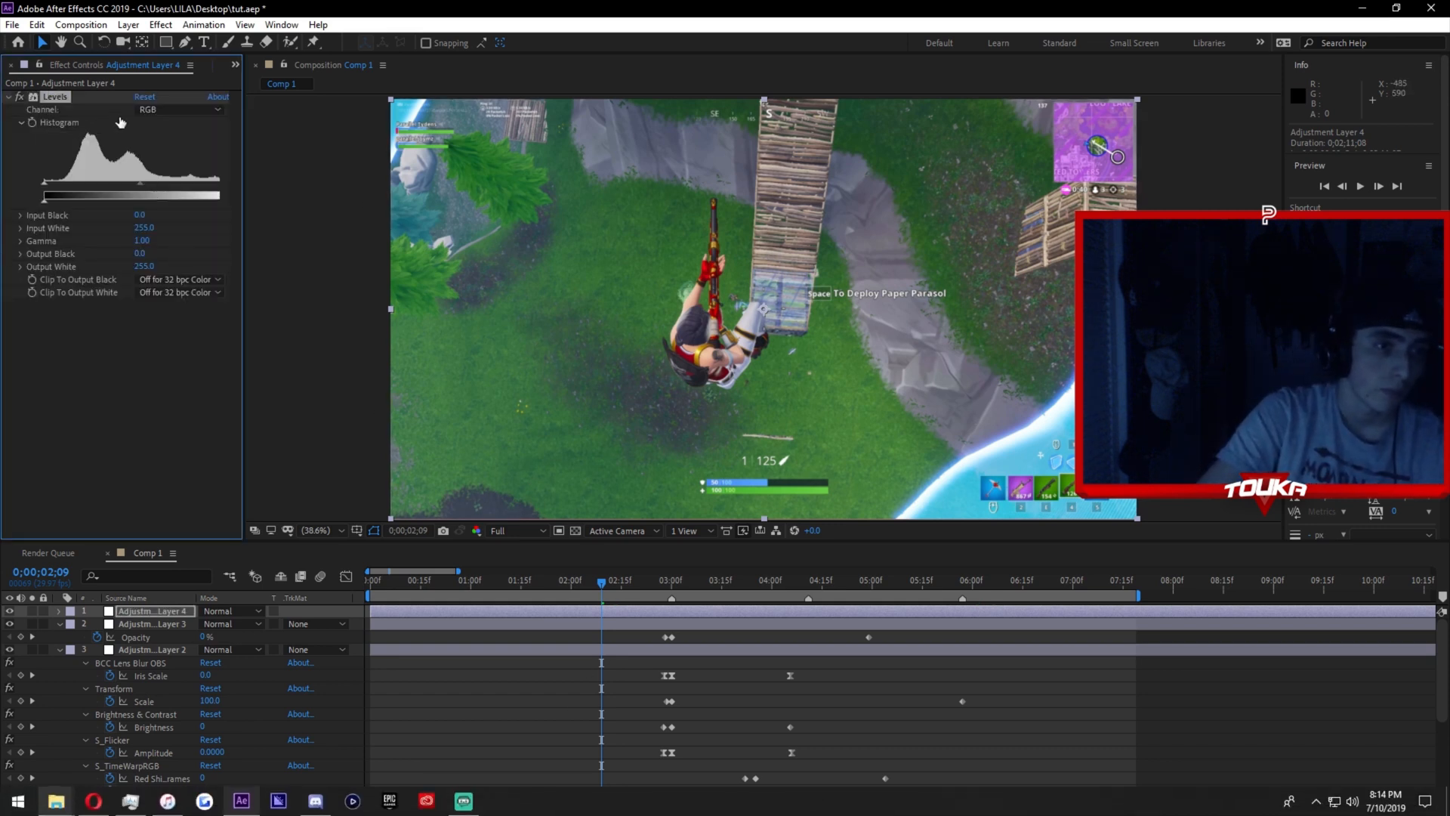
- Tweak Levels per channel on Adjustment Layer 4, raising the blue channel's black input
click(179, 109)
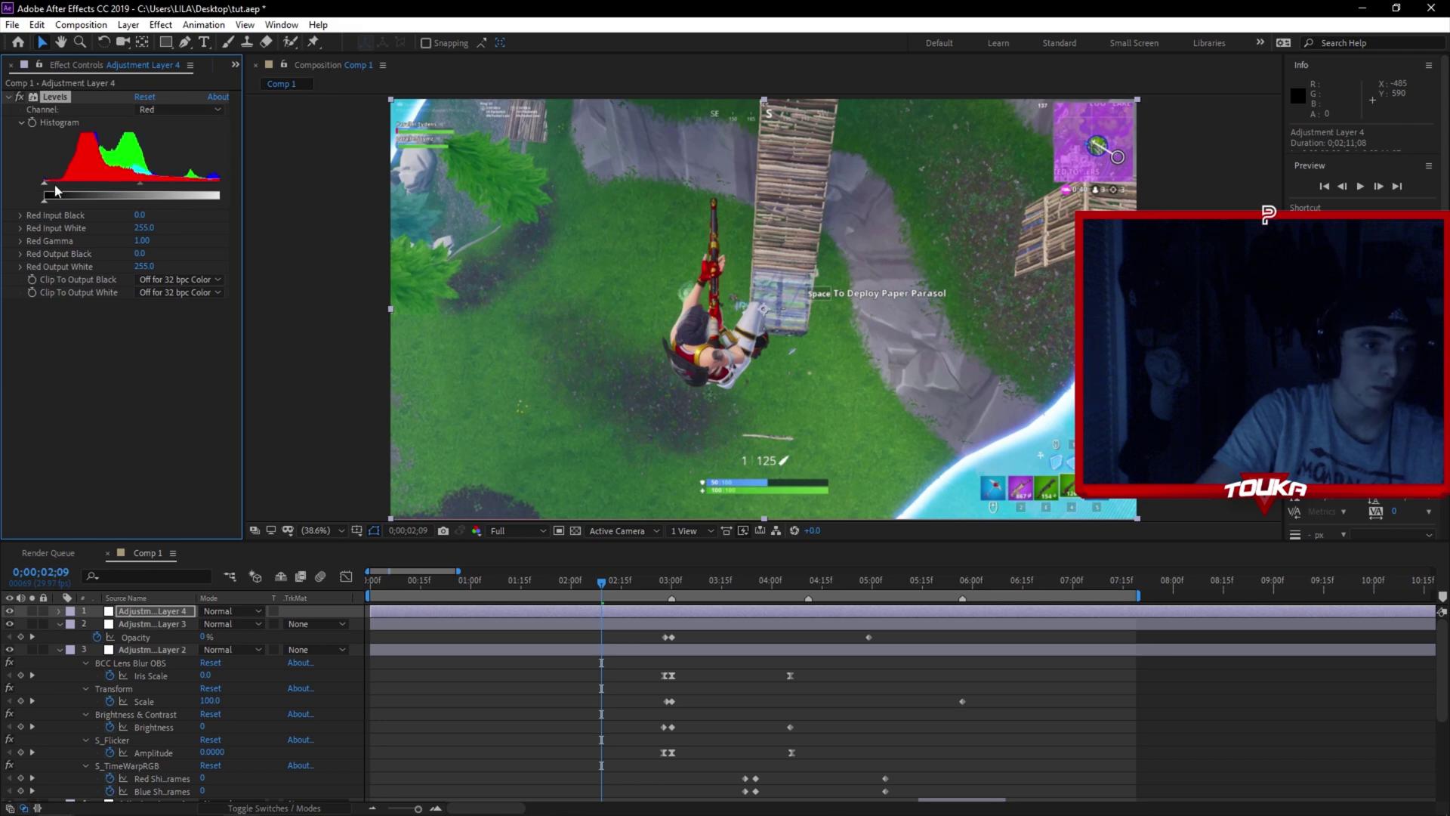
click(179, 109)
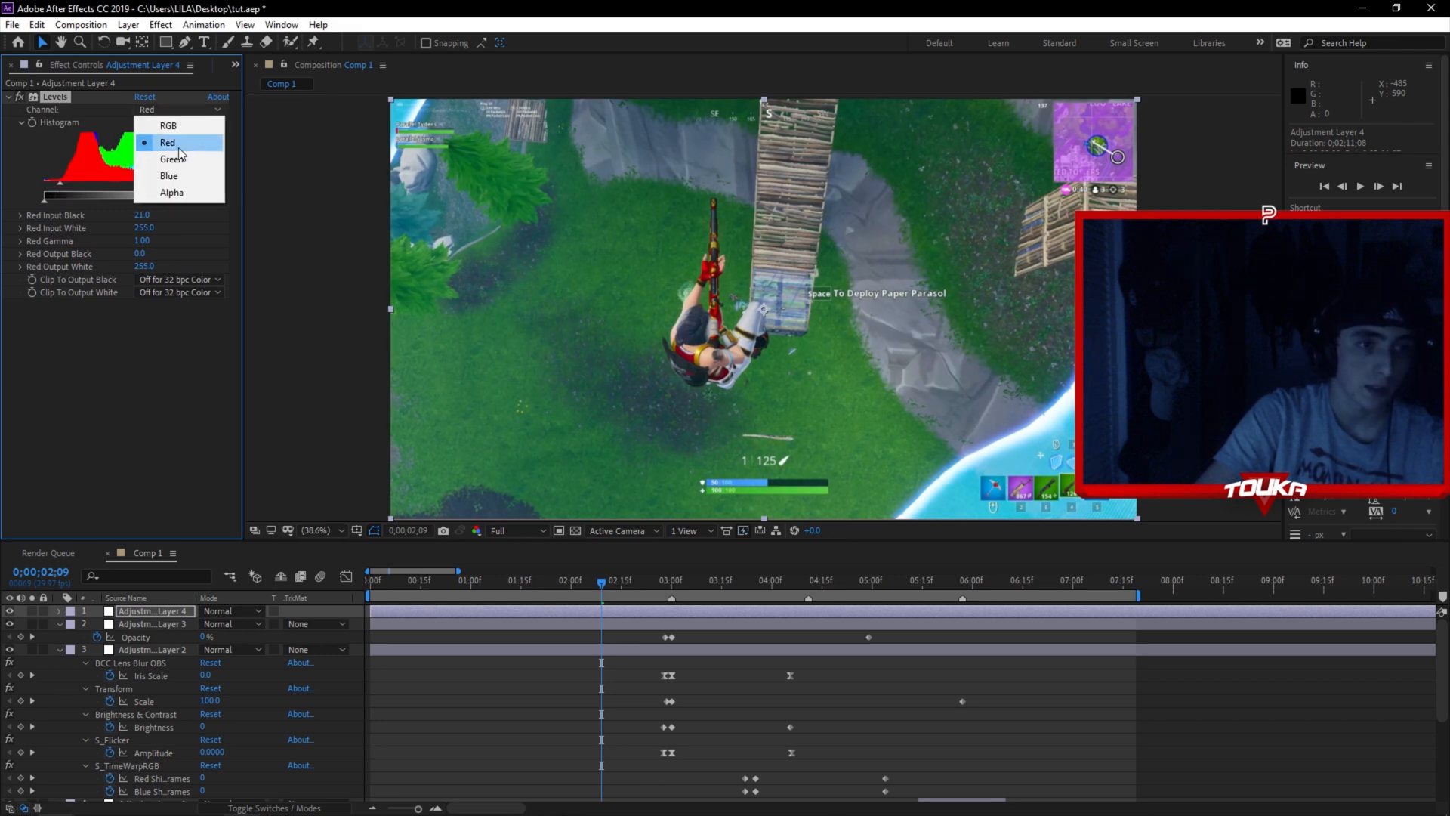
click(169, 159)
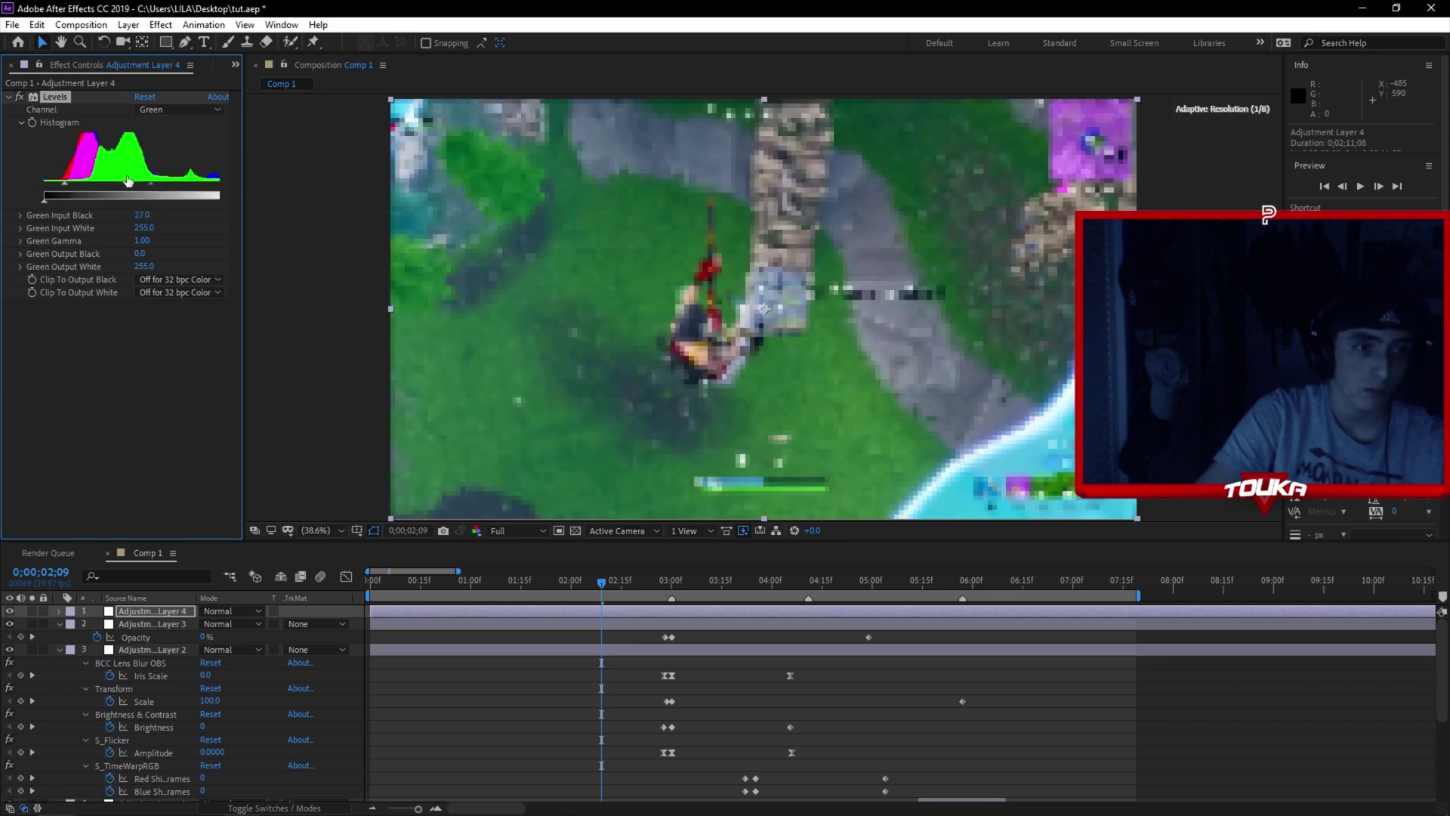
click(180, 108)
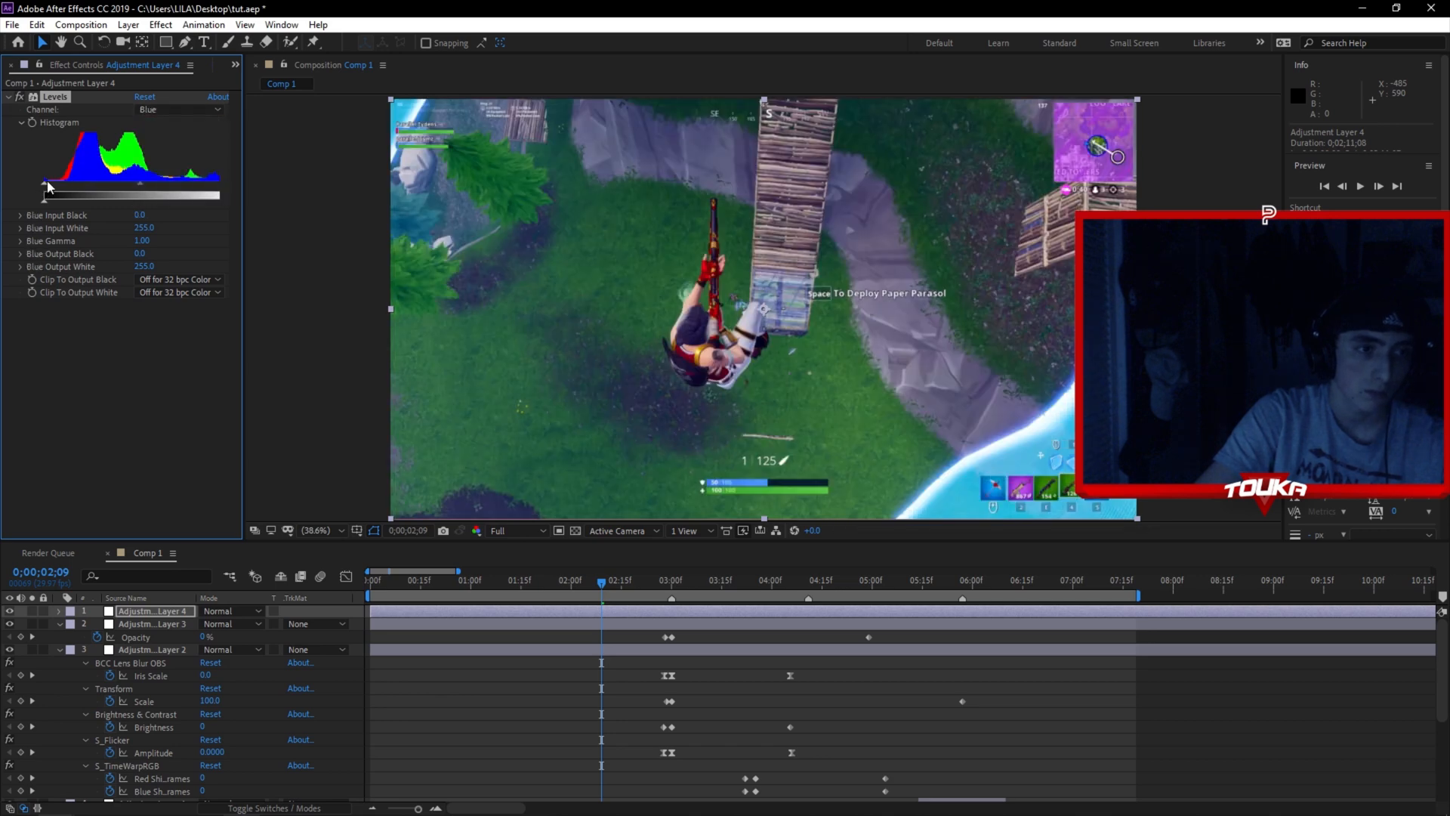
drag(47, 190, 83, 190)
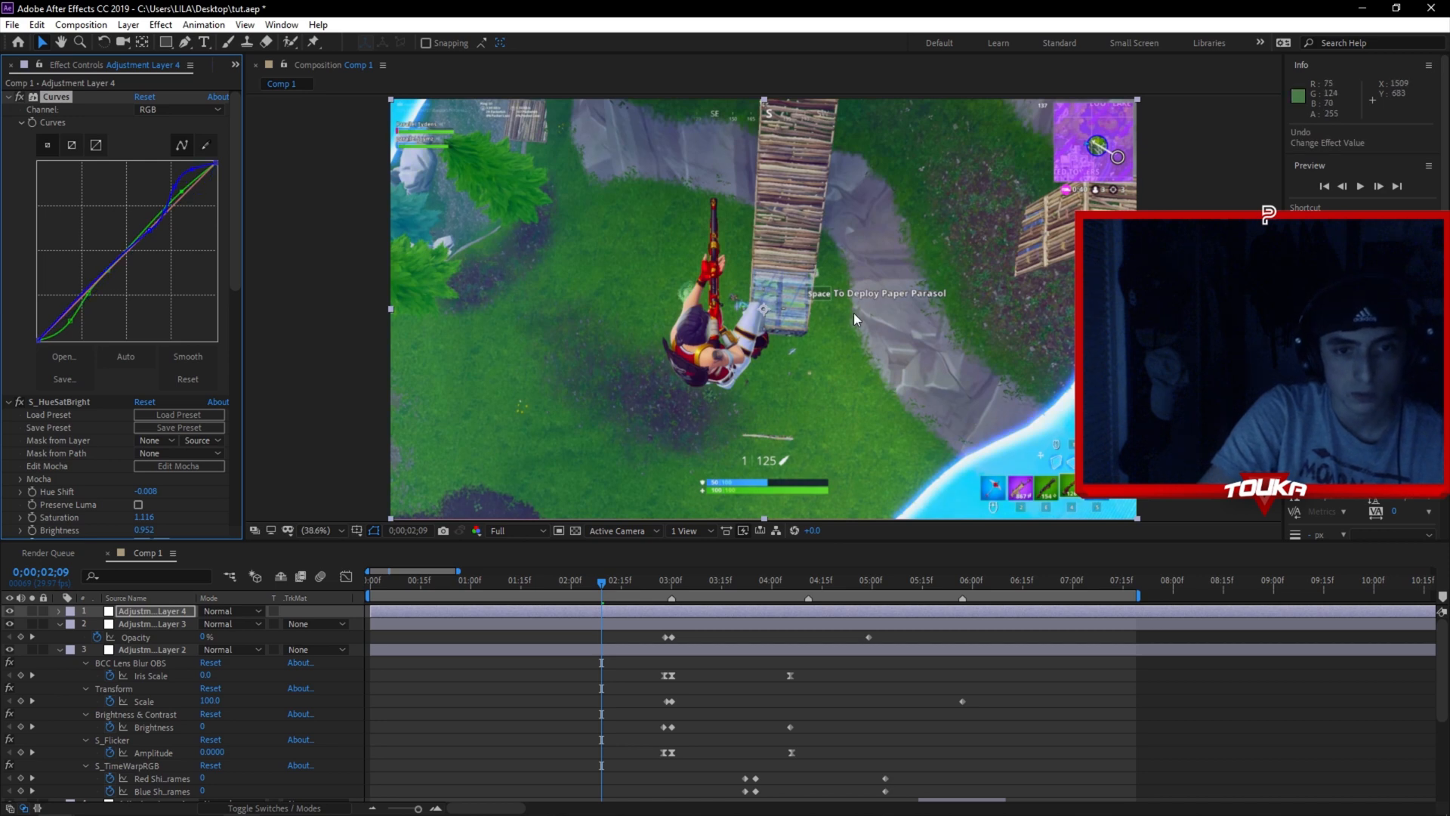
- At the Victory Royale frame, enable Preserve Luma in S_HueSatBright with a slight hue shift
click(769, 589)
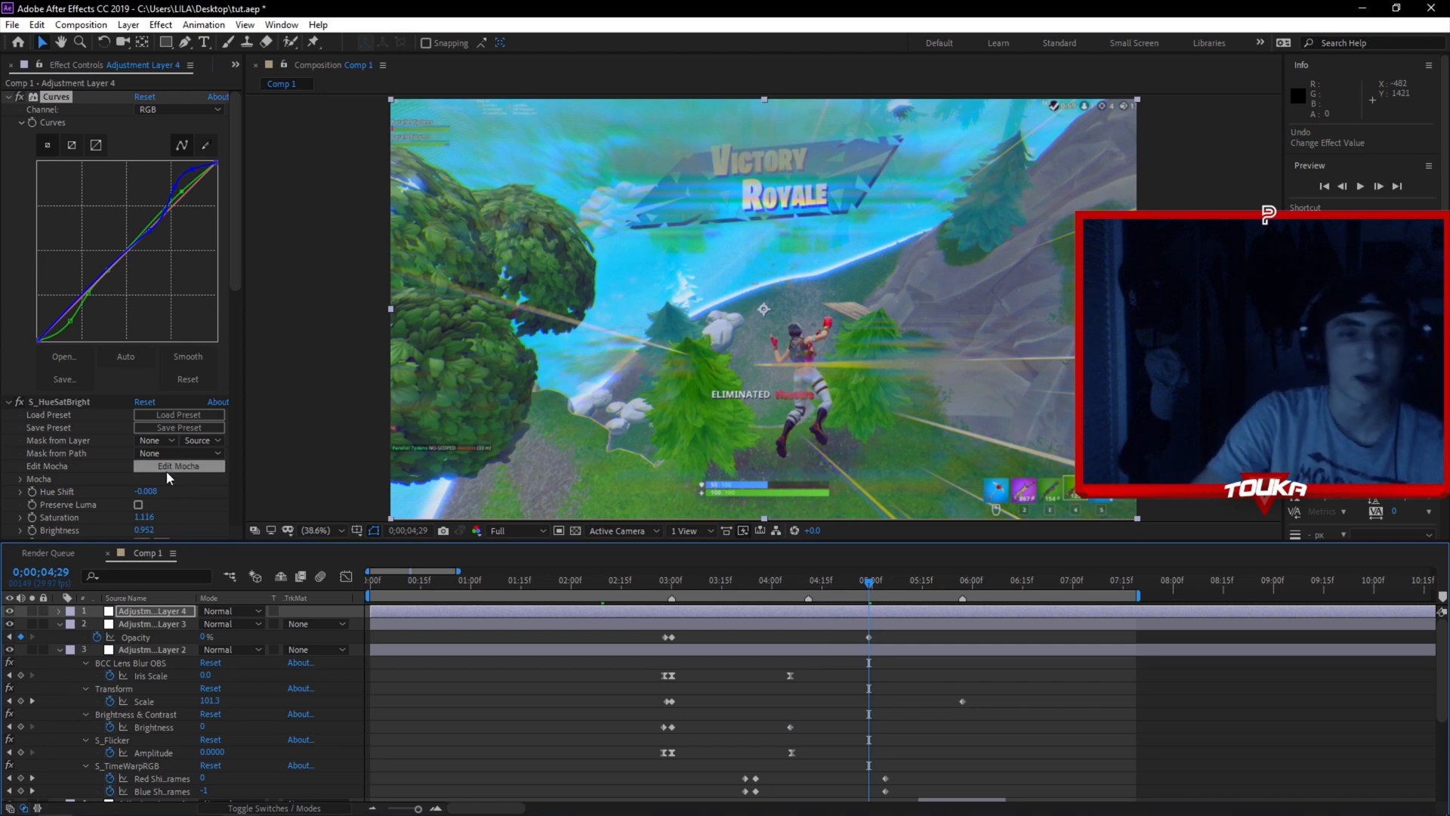
scroll(down, 3)
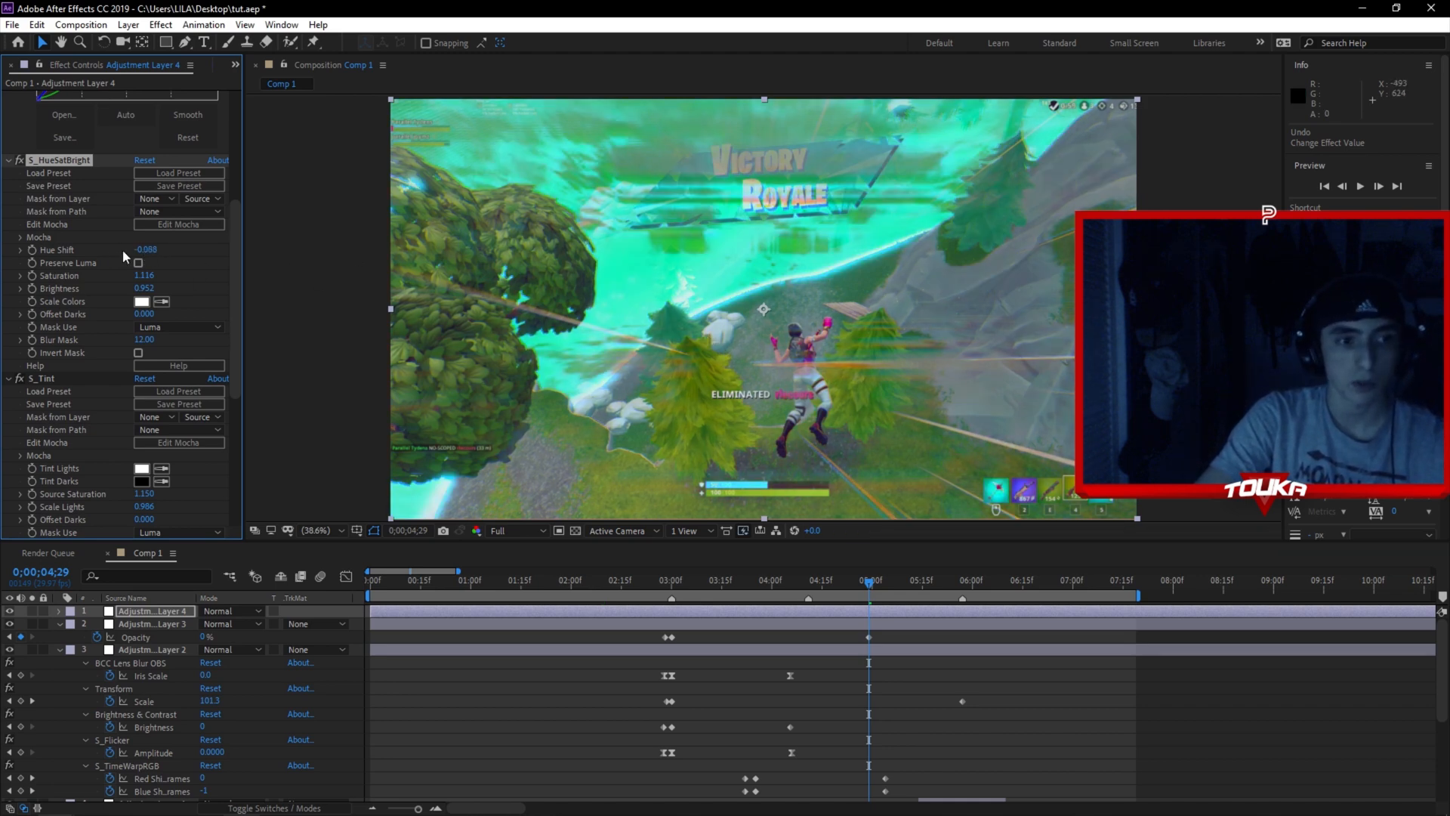
click(139, 263)
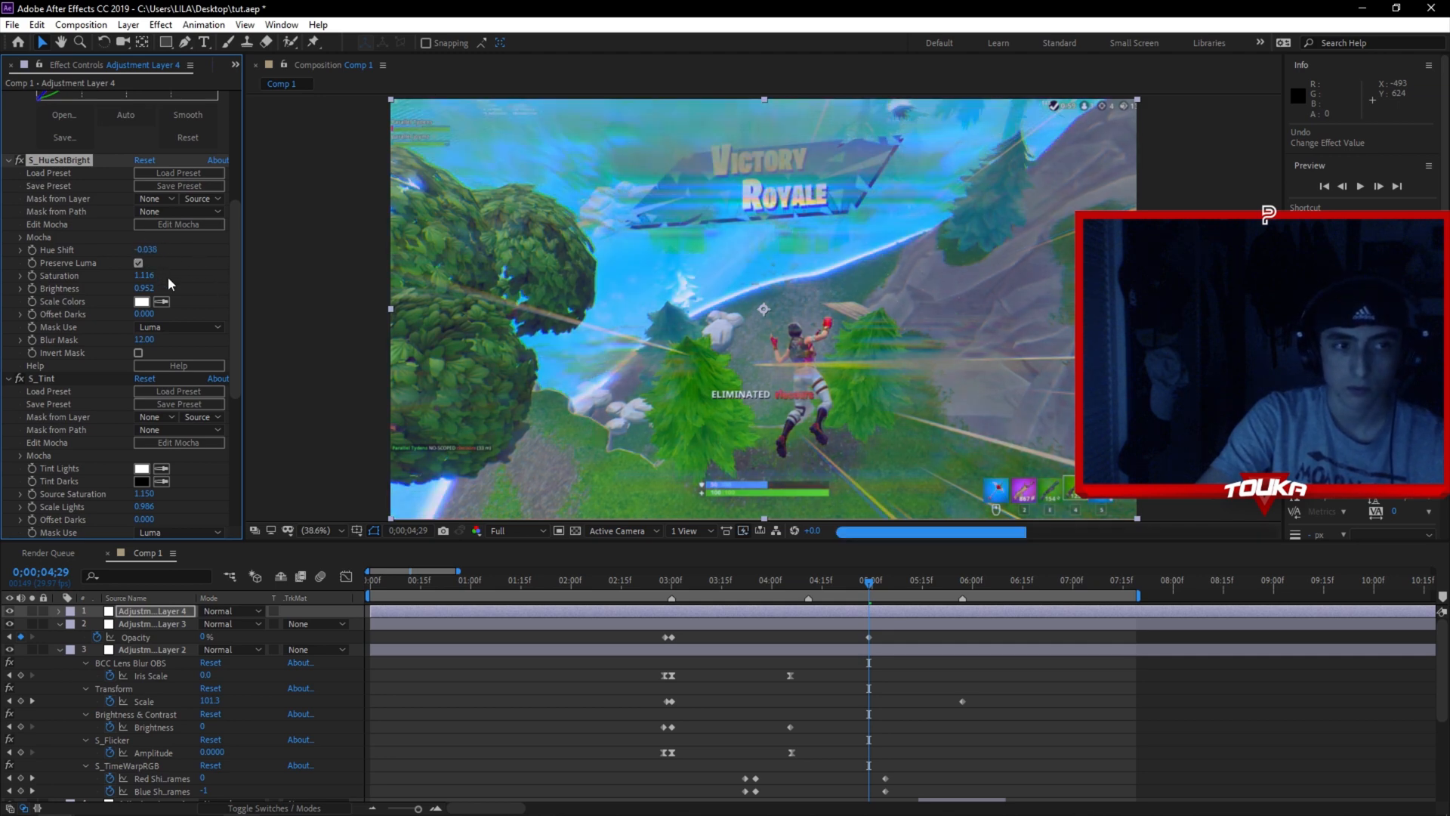
drag(145, 250, 148, 252)
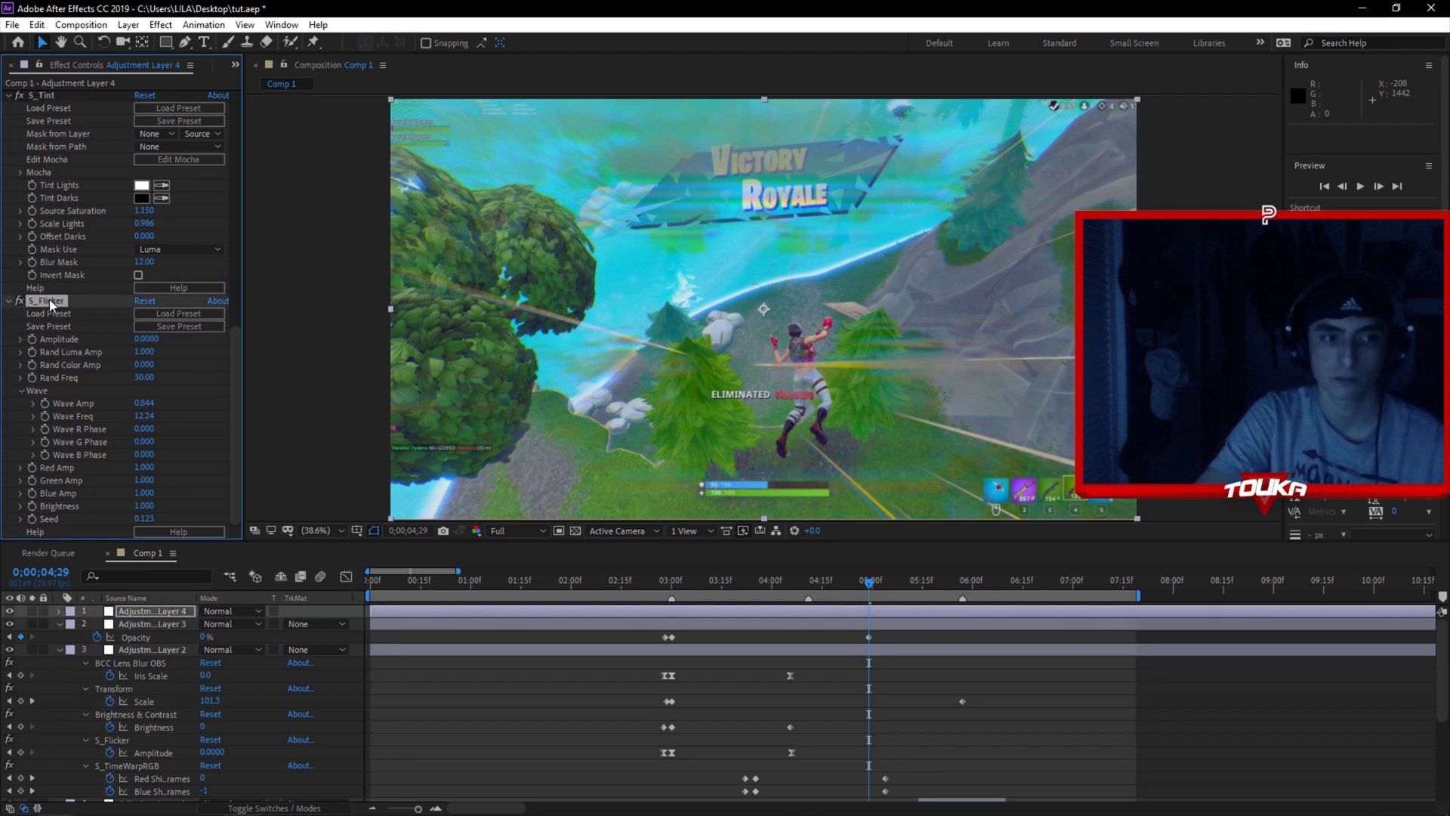
mouse_move(618, 479)
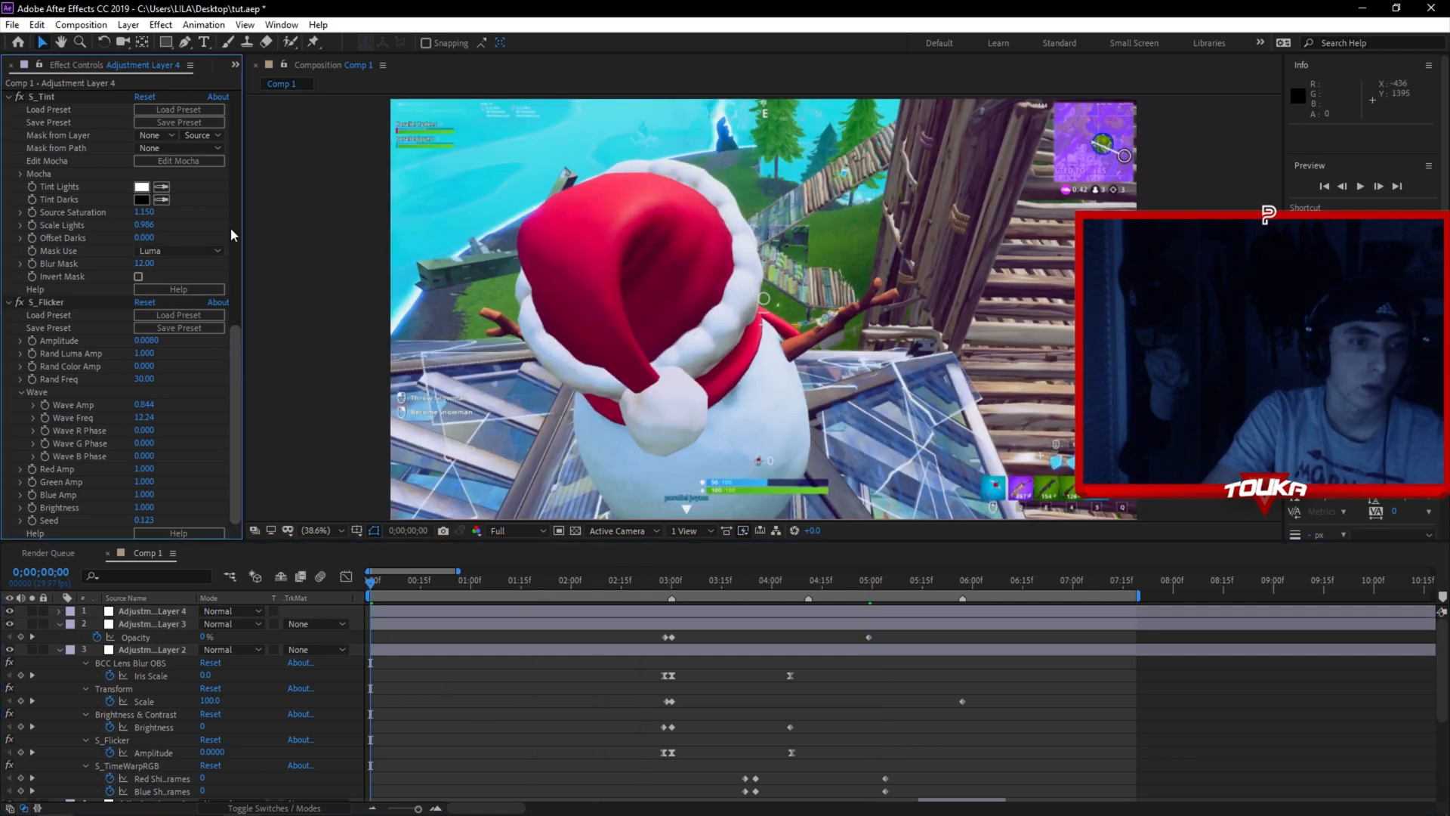
- Add Adjustment Layer 5 with RSMB motion blur at Blur Amount 0.20
click(143, 624)
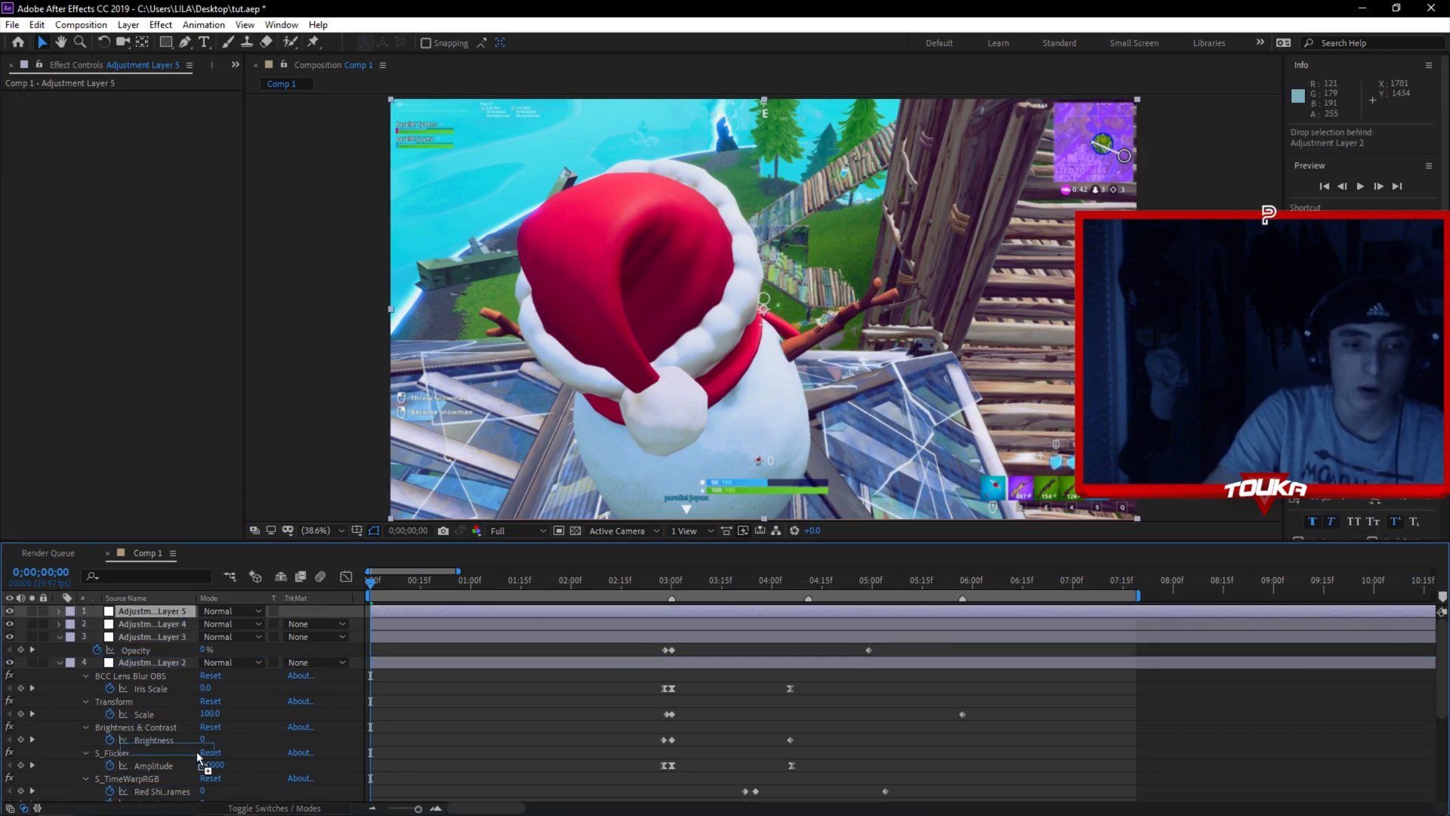
scroll(down, 3)
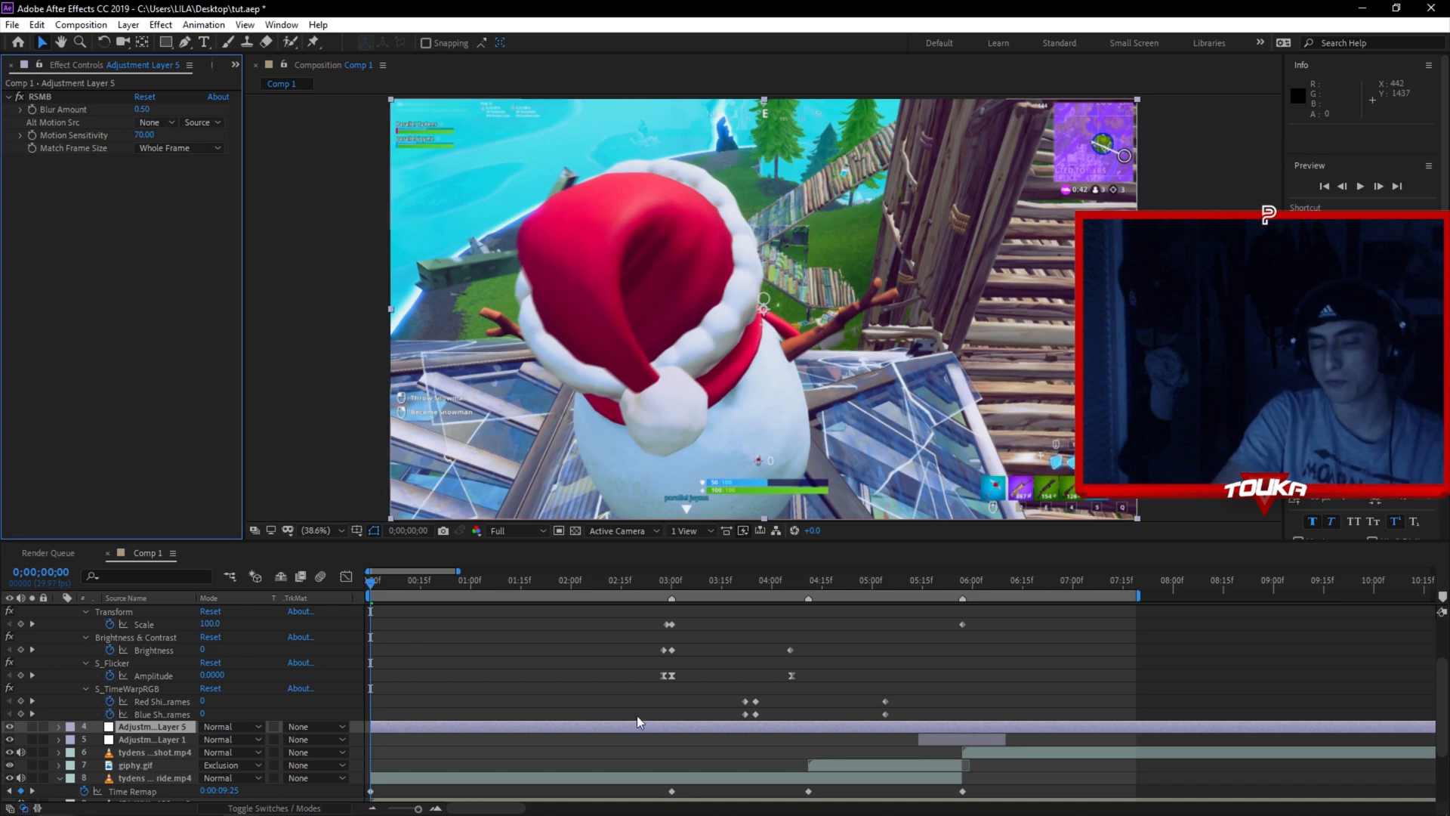
click(139, 109)
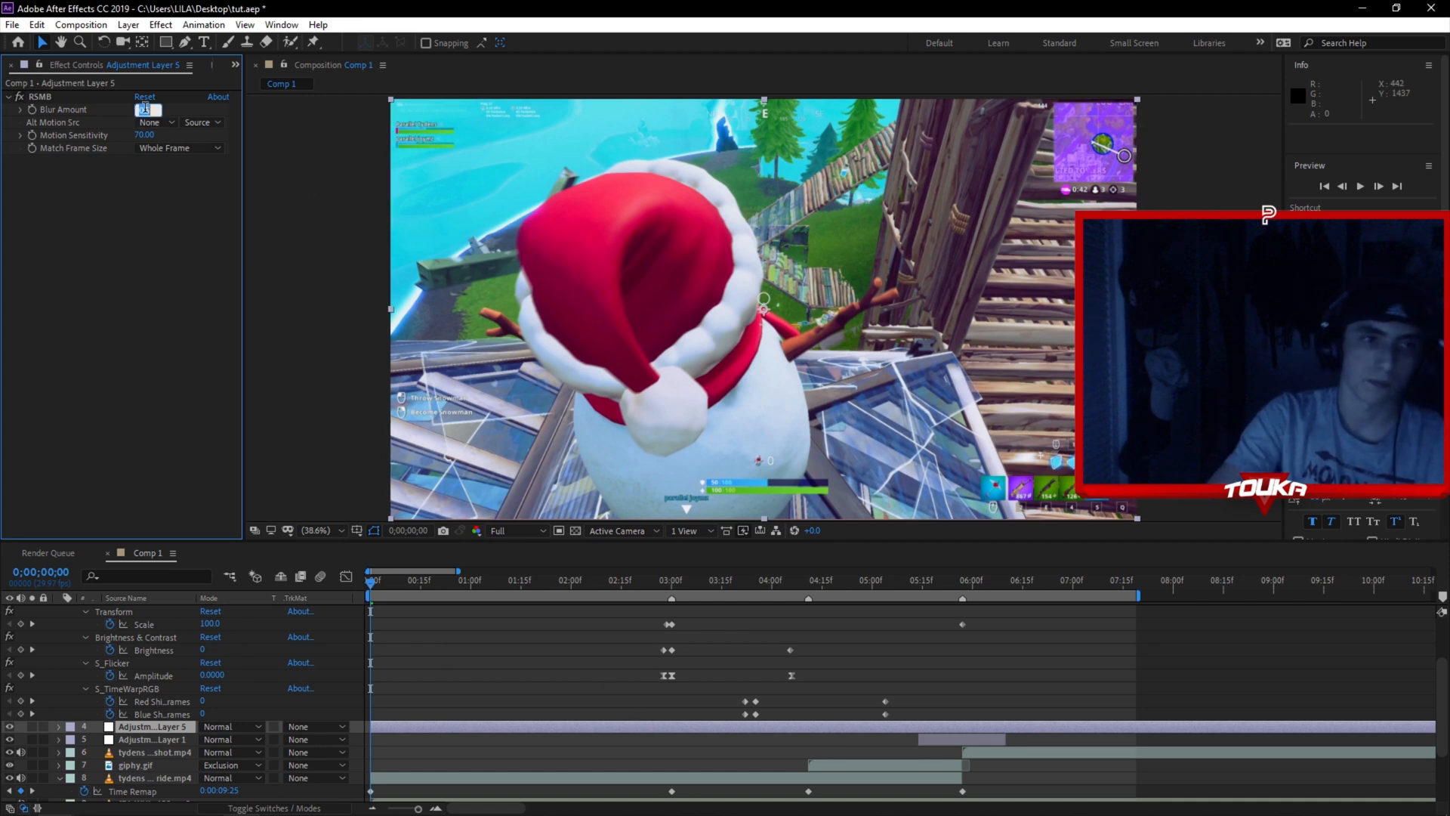
text(0.20)
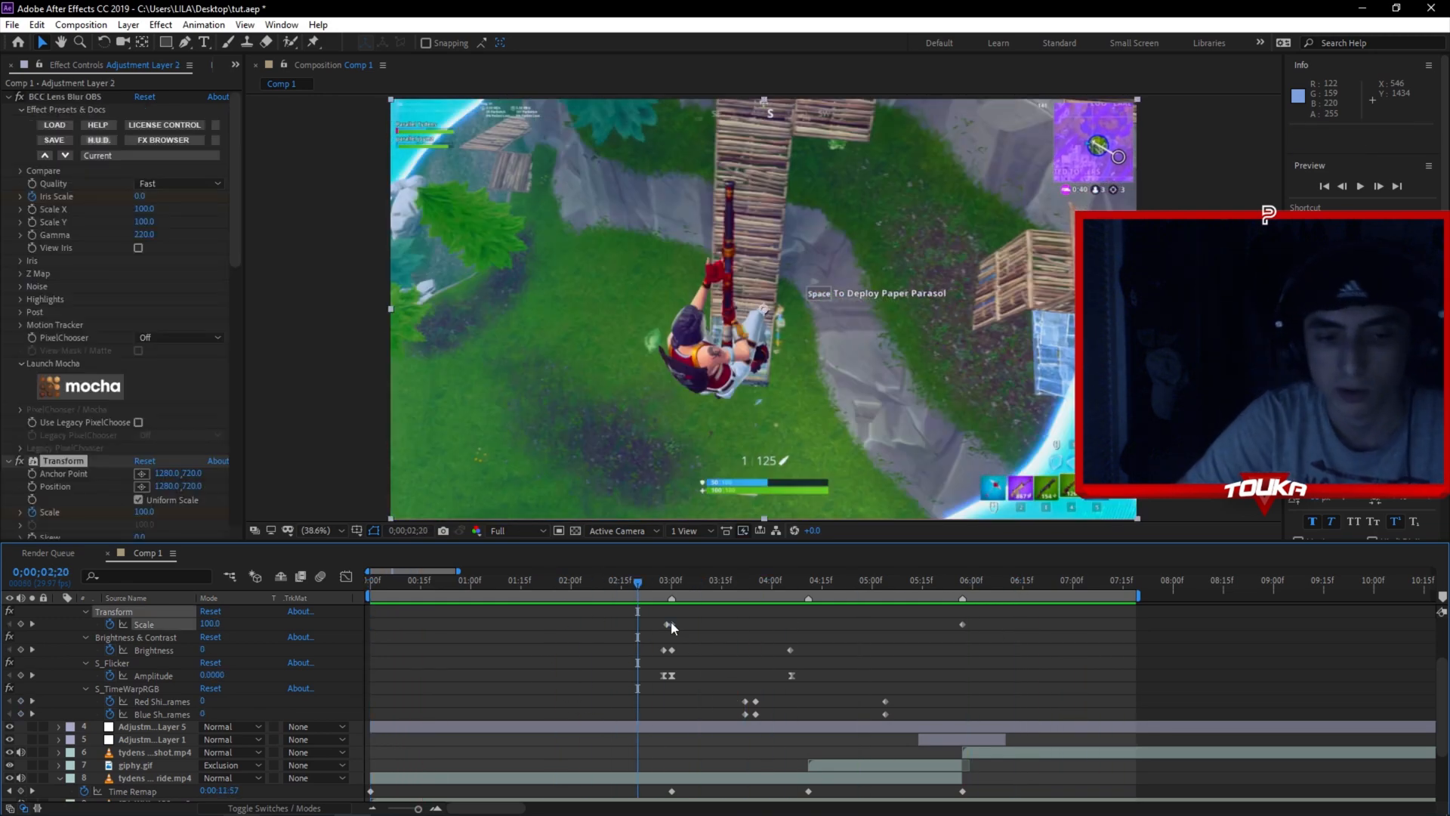
- Save the project, review the tower-jump, elimination, Victory Royale and score shots, then select the bg layer
click(686, 580)
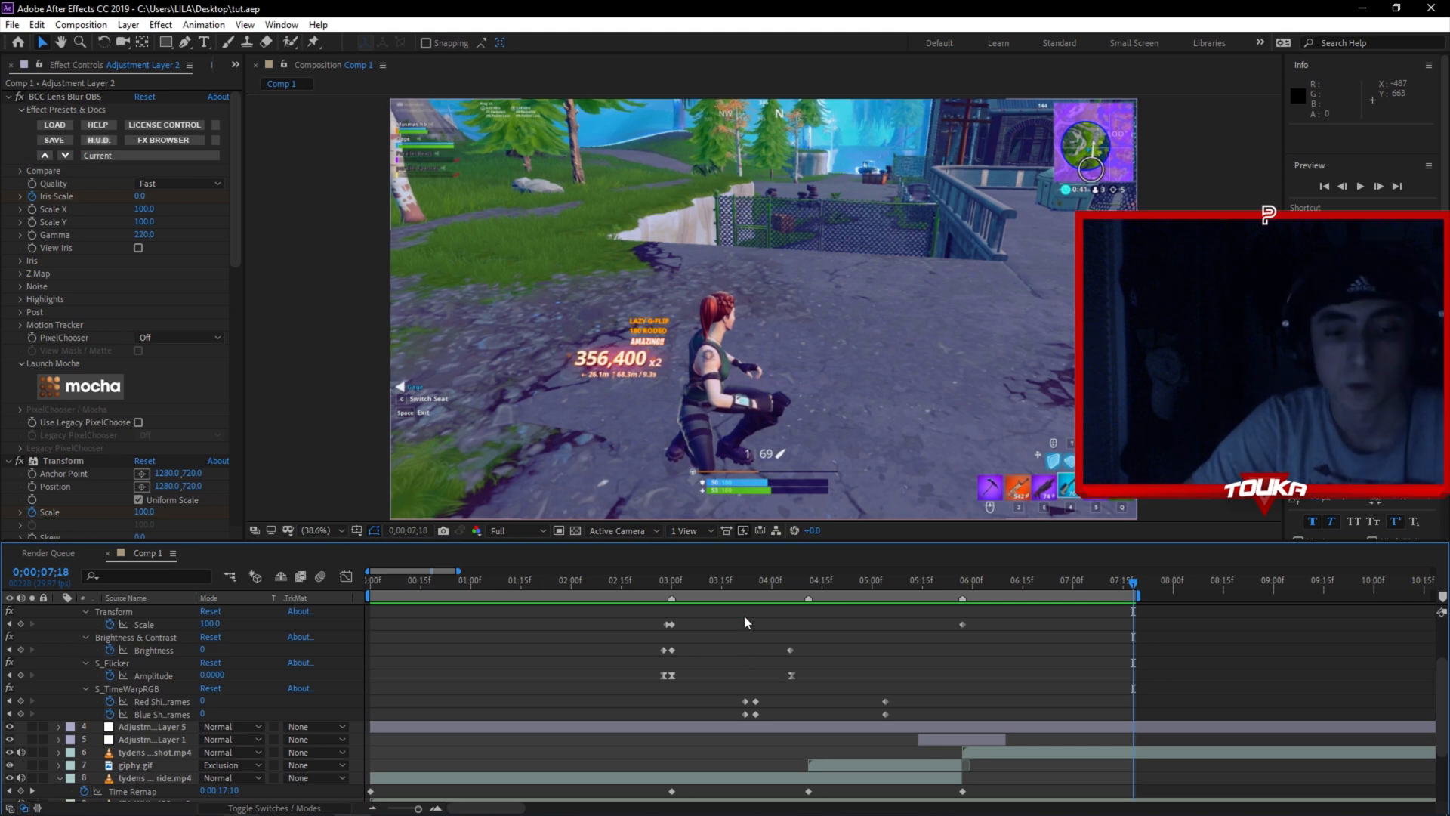
click(602, 597)
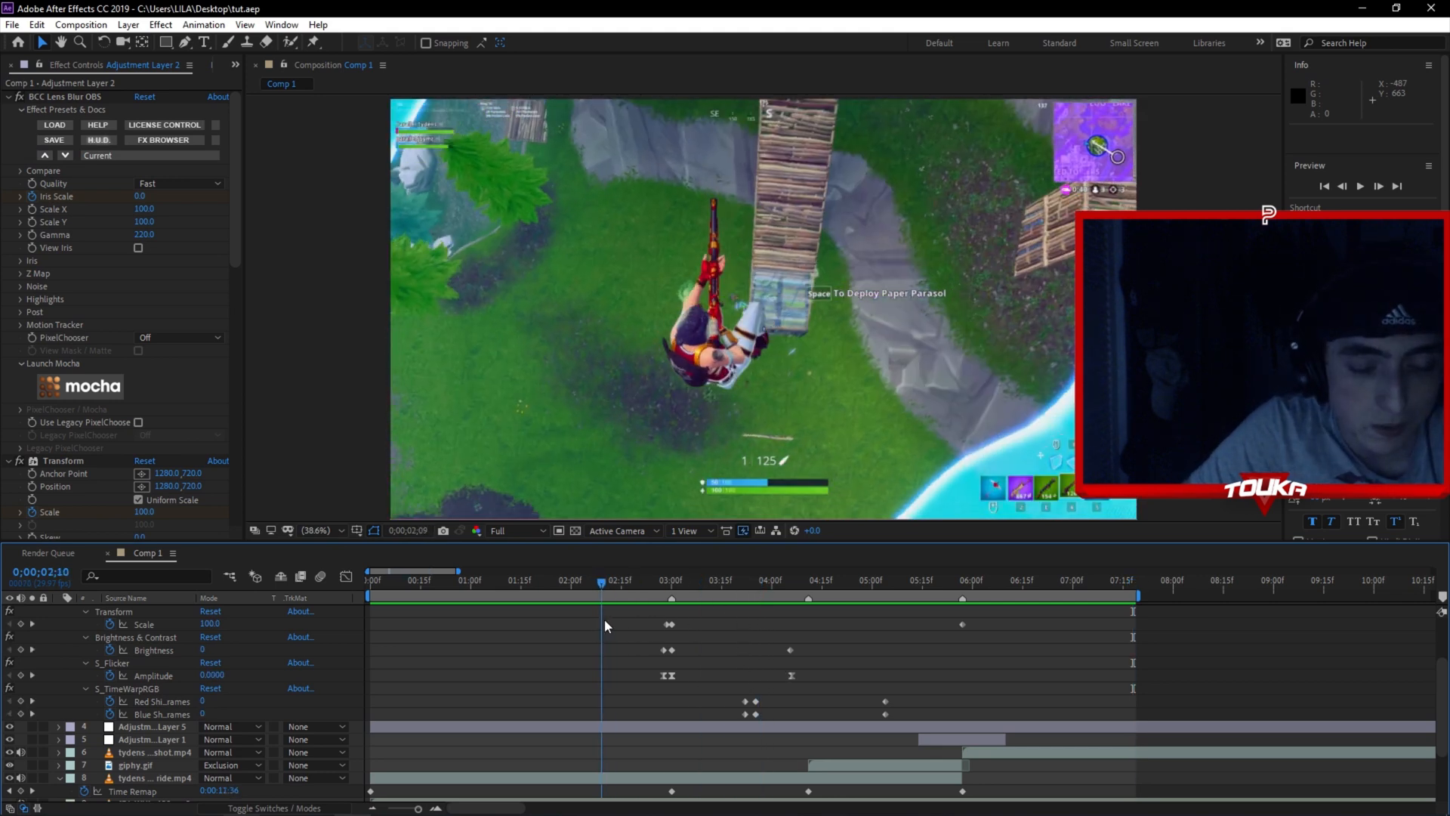
click(789, 602)
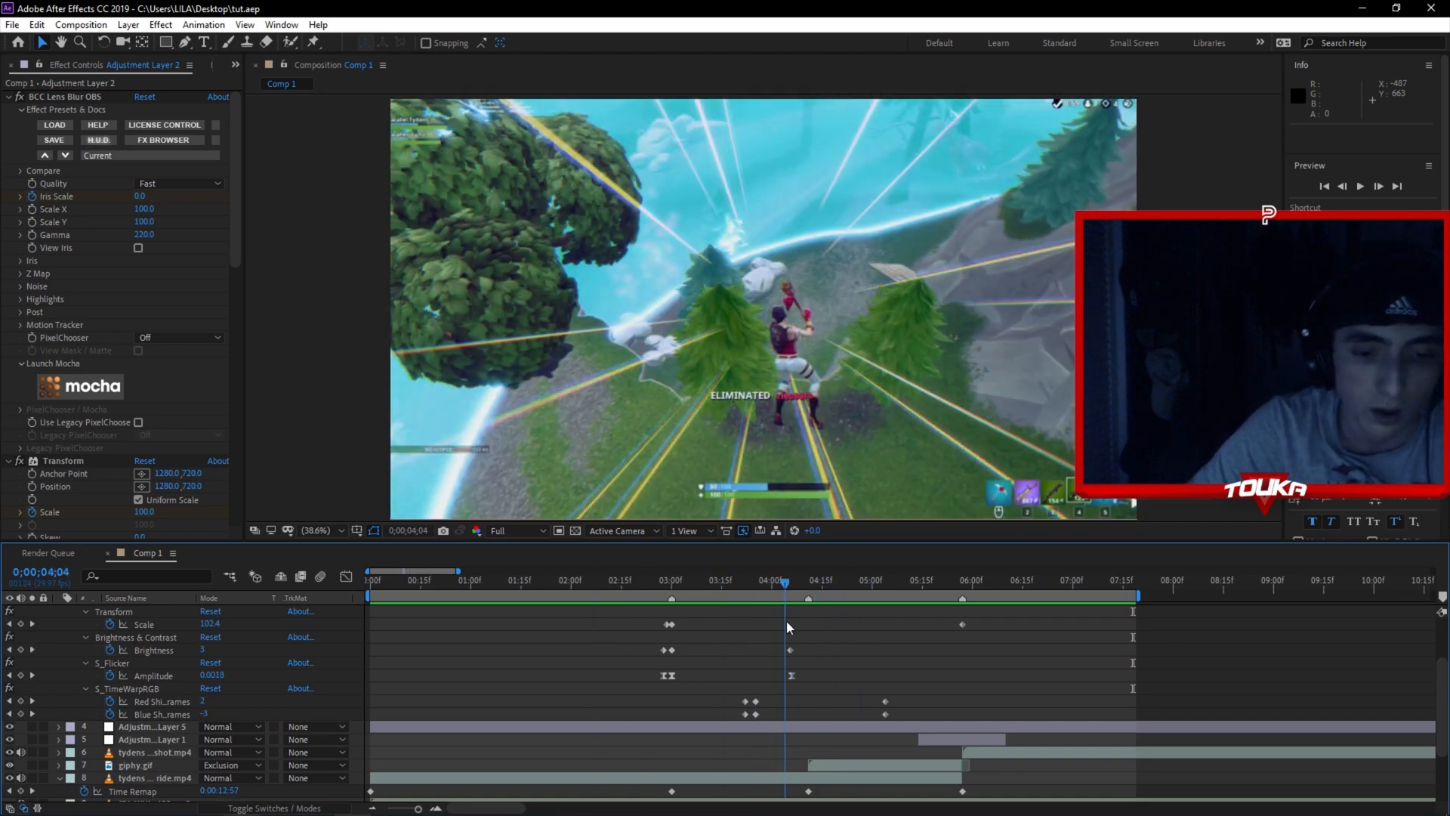
click(878, 580)
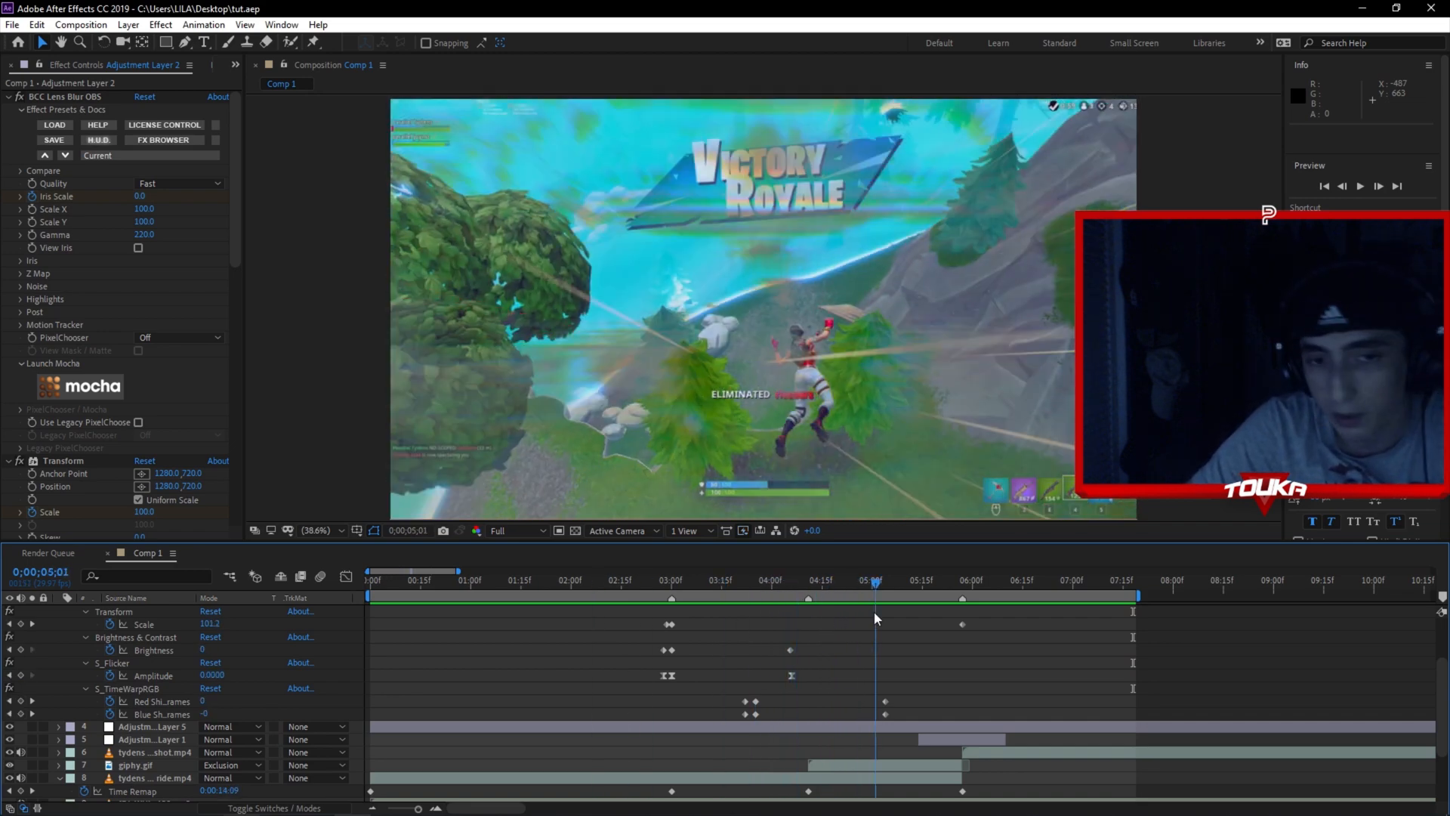
click(668, 586)
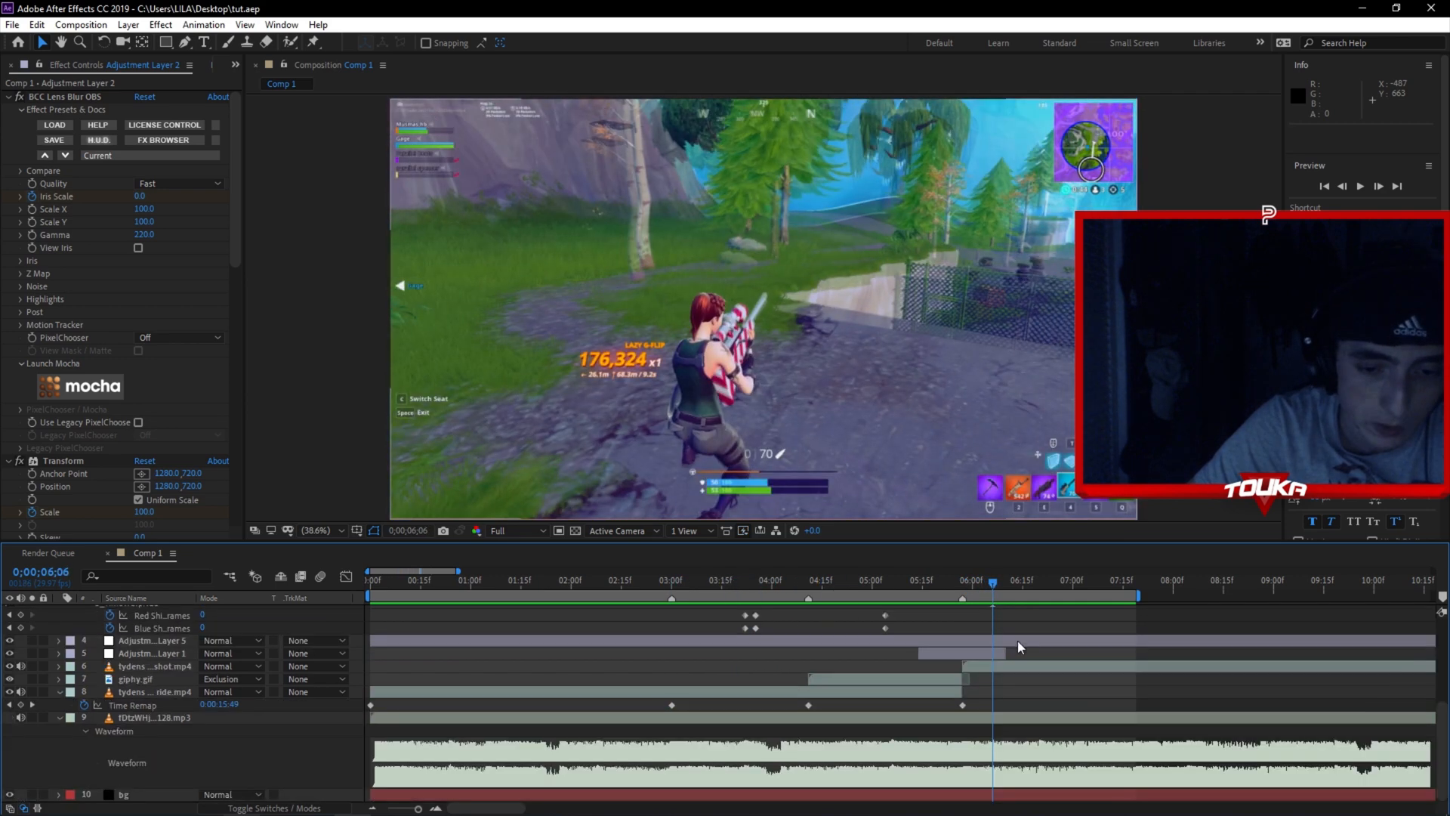
click(142, 692)
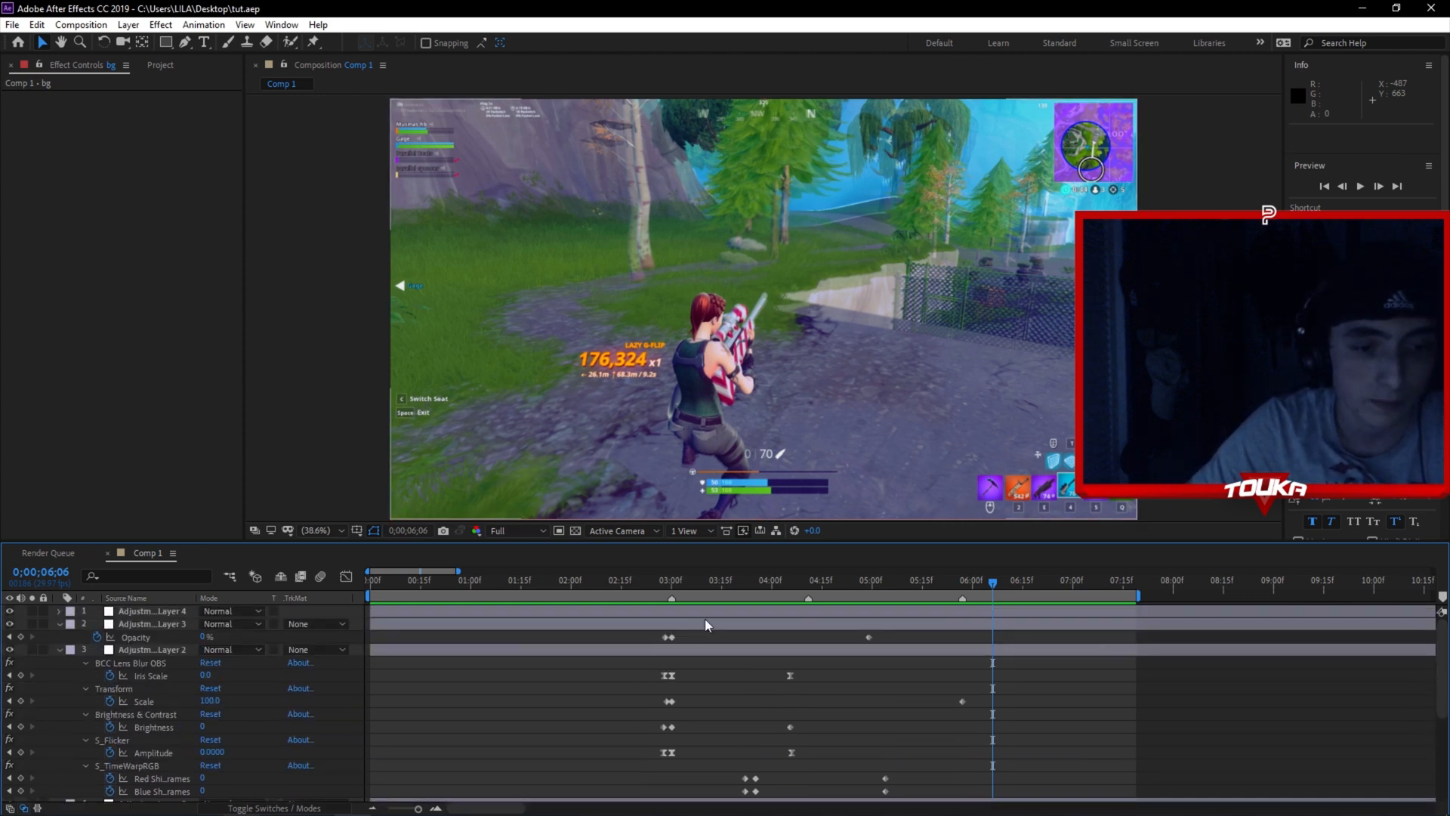
mouse_move(695, 621)
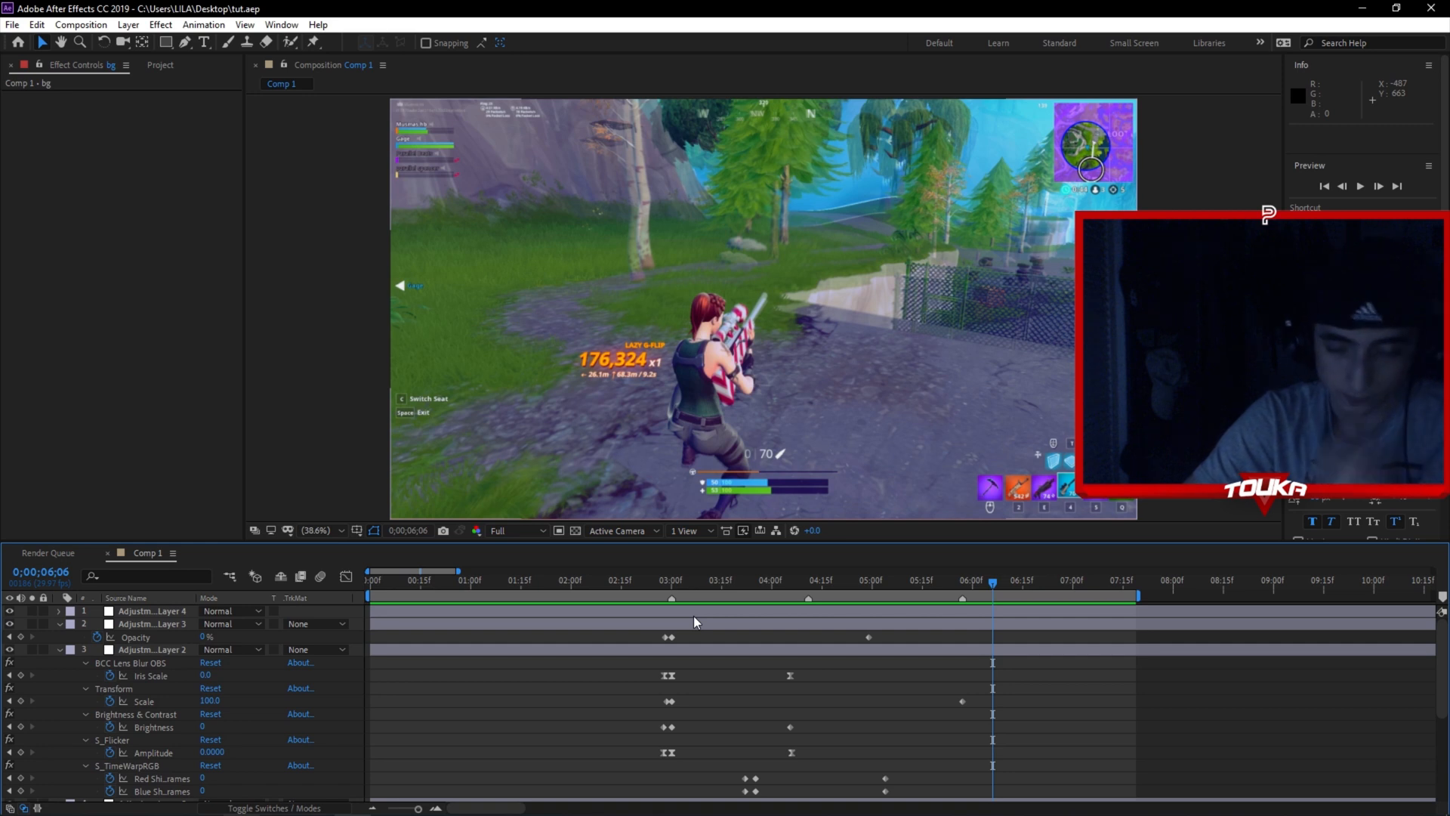
- Use the Composition menu to send Comp 1 to the render queue
click(87, 25)
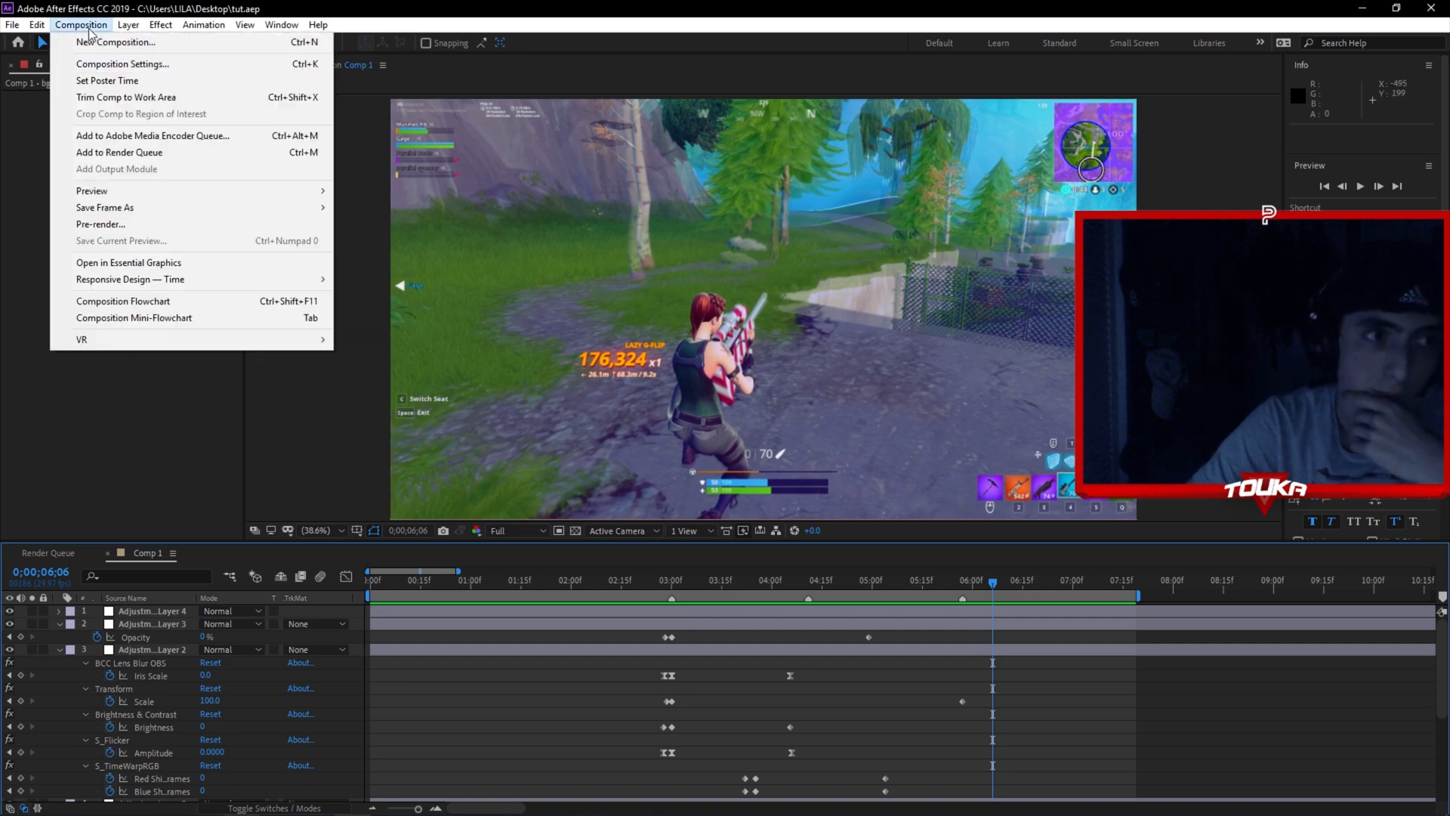
mouse_move(133, 156)
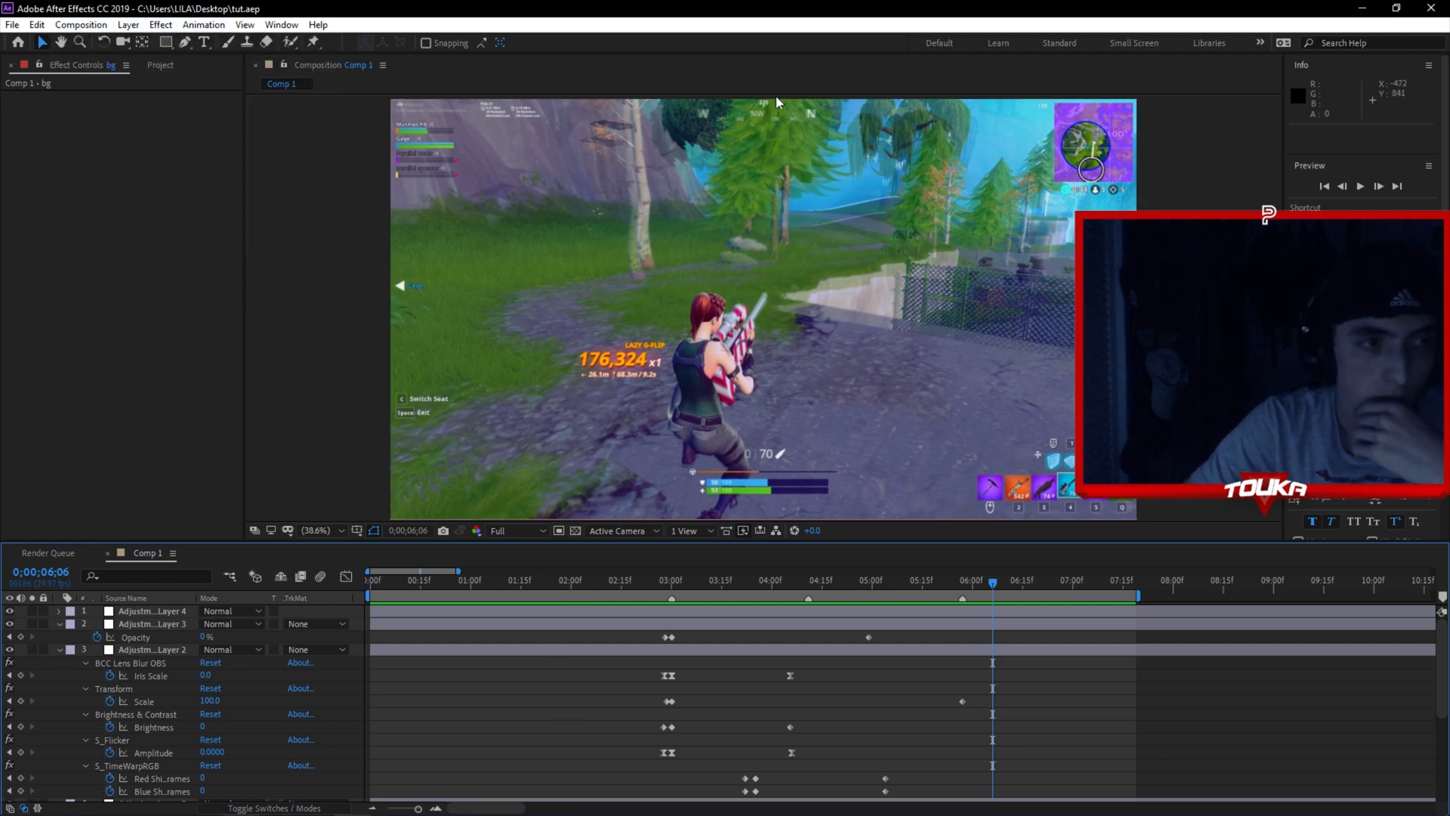
click(85, 24)
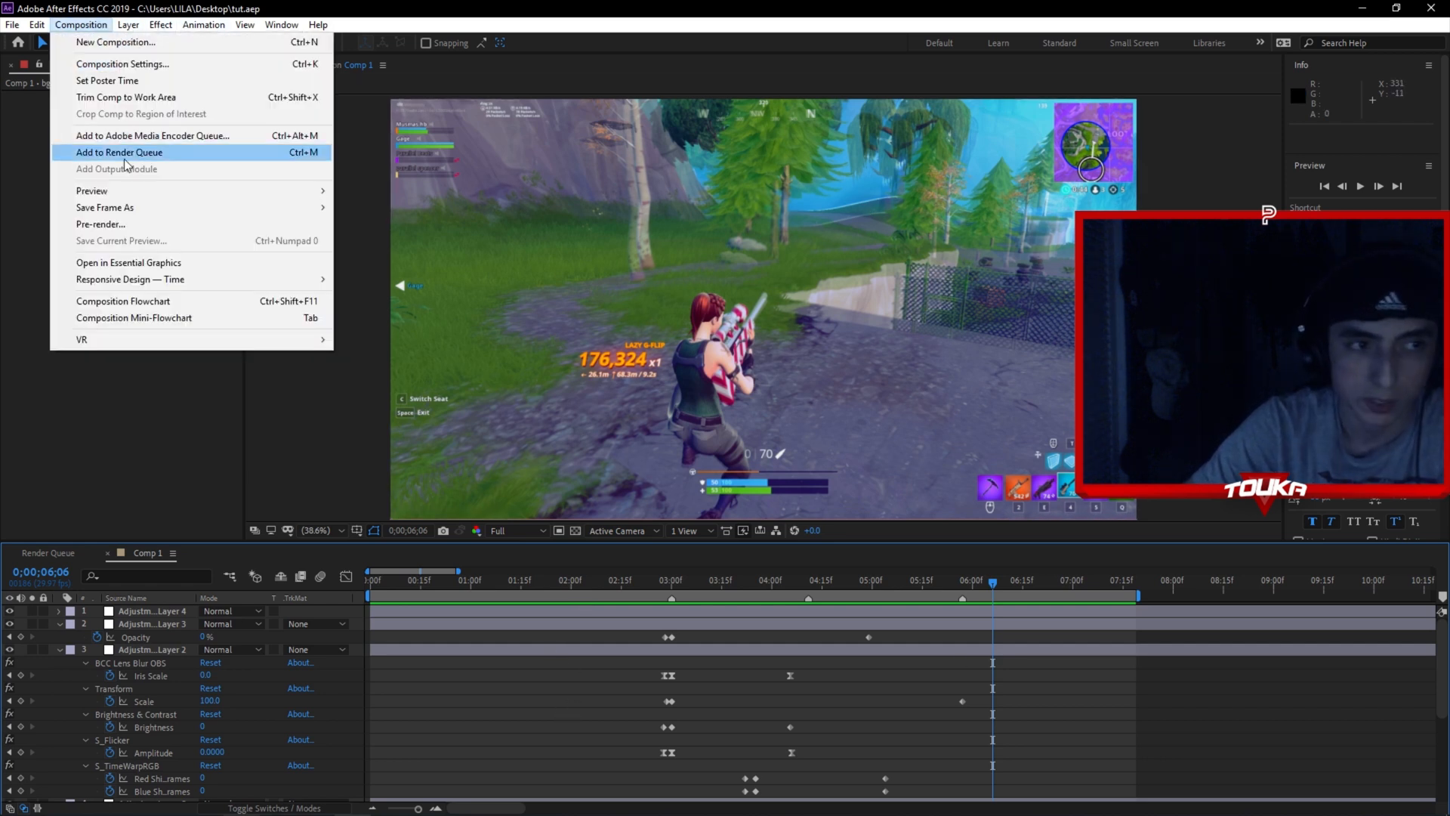